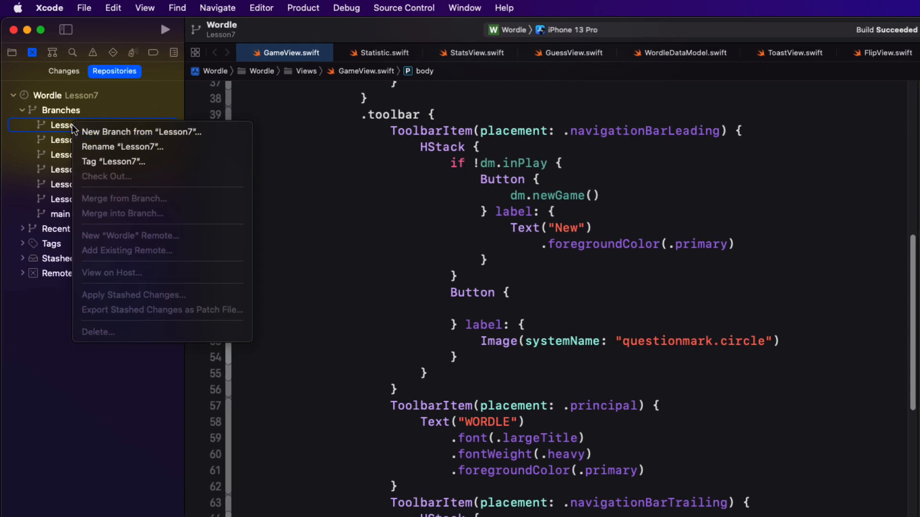
Create the Lesson8 branch from Lesson7 in Source Control and make it current.
left_click(141, 131)
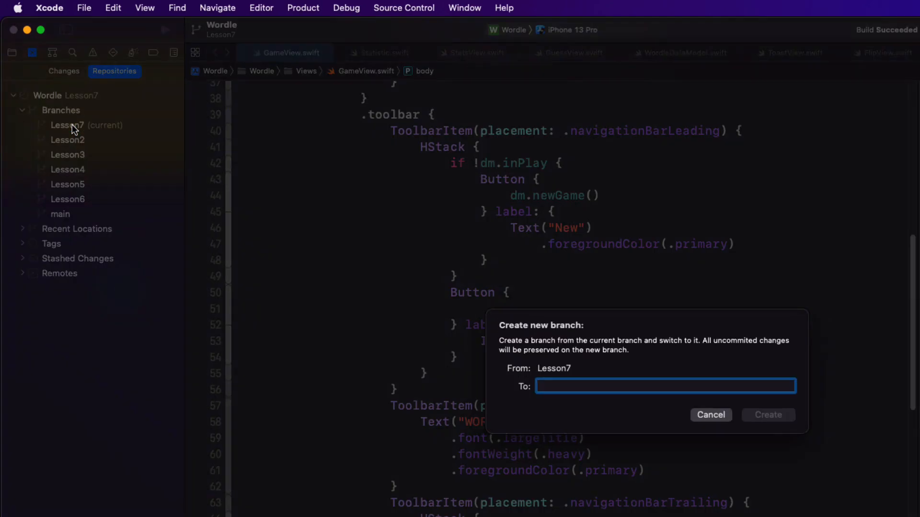
type("Lesson")
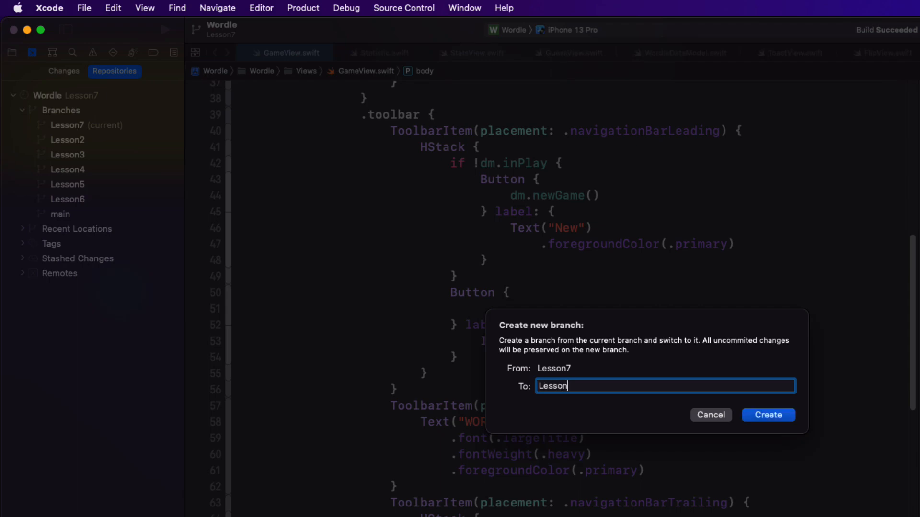
left_click(767, 415)
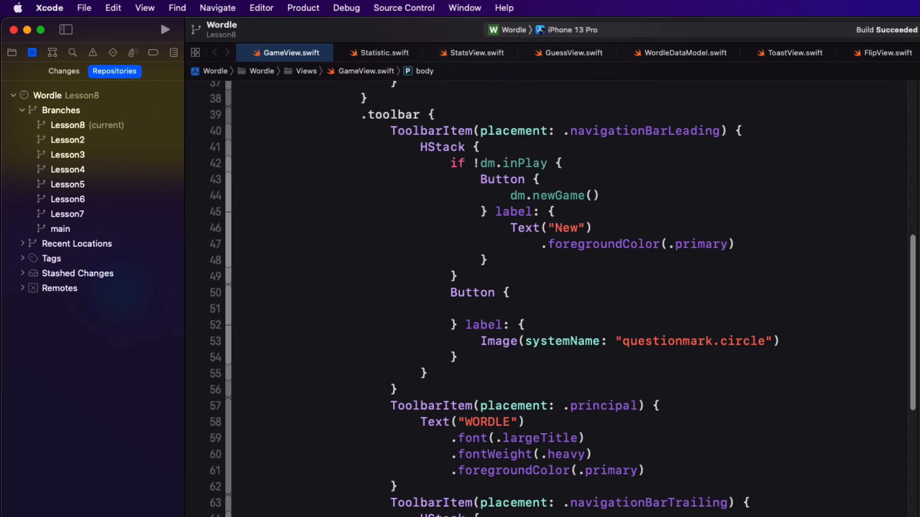
mouse_move(365, 247)
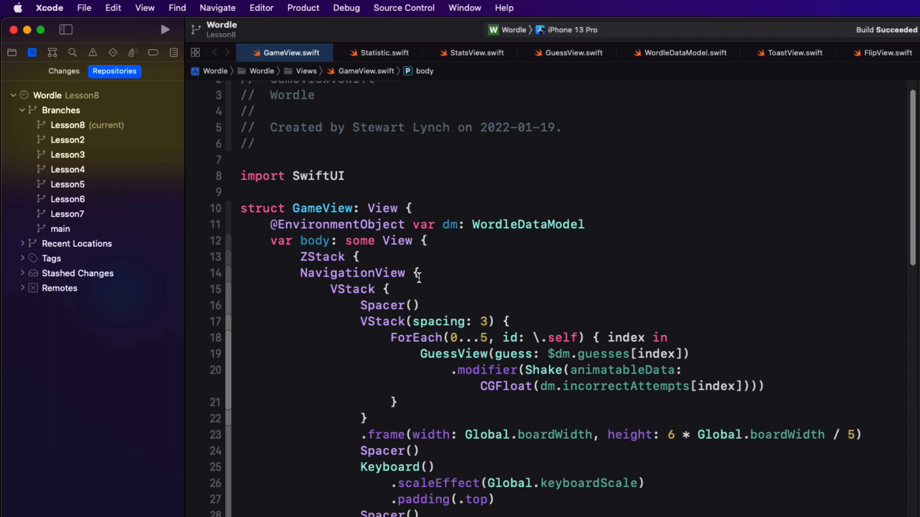
mouse_move(388, 289)
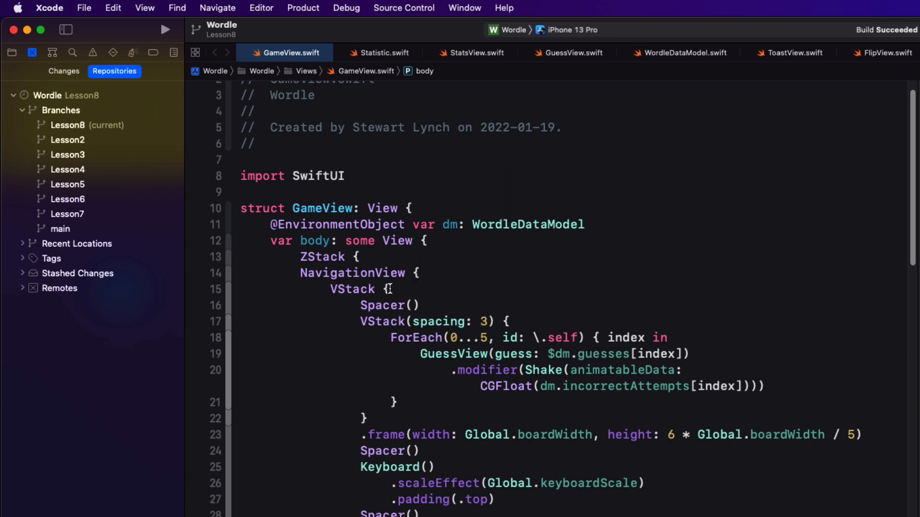
Add a .disabled(dm.showStats) modifier after .navigationBarTitleDisplayMode(.inline) in GameView.swift.
scroll("down", 3)
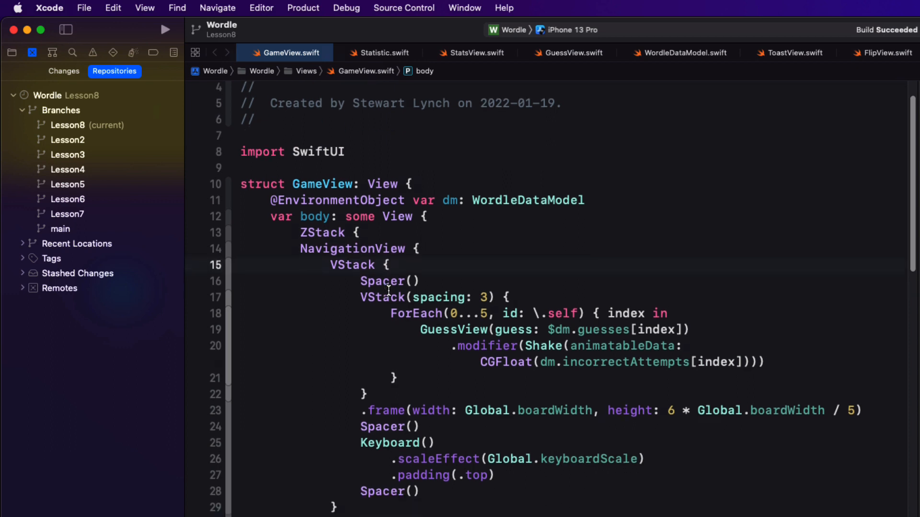
scroll("down", 3)
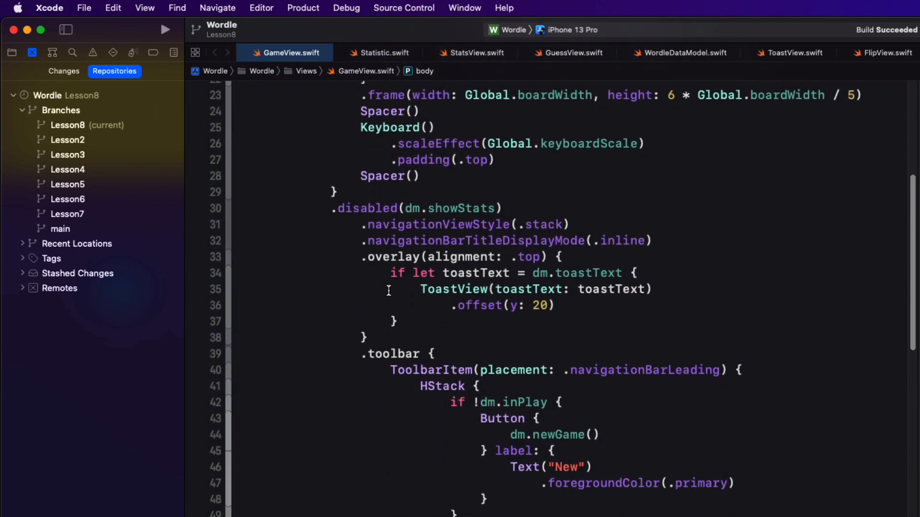
mouse_move(652, 240)
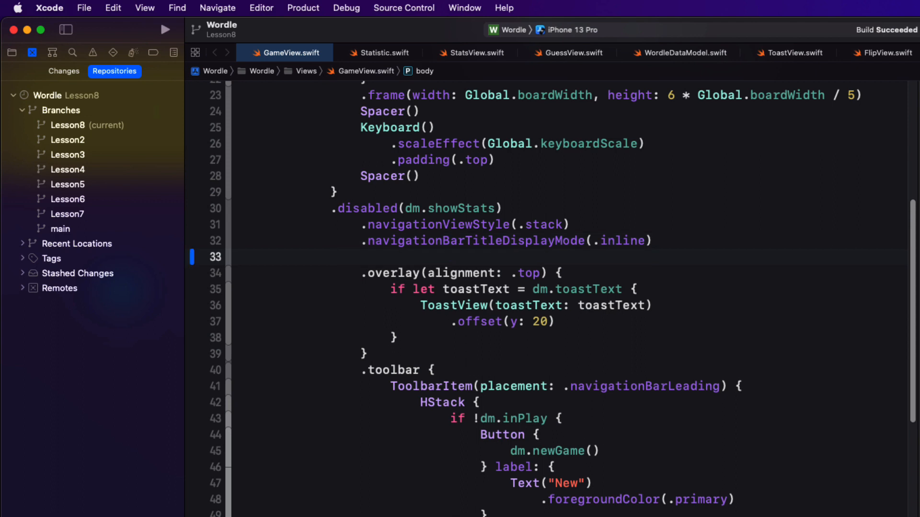
type(".disabled(disabled: Bool")
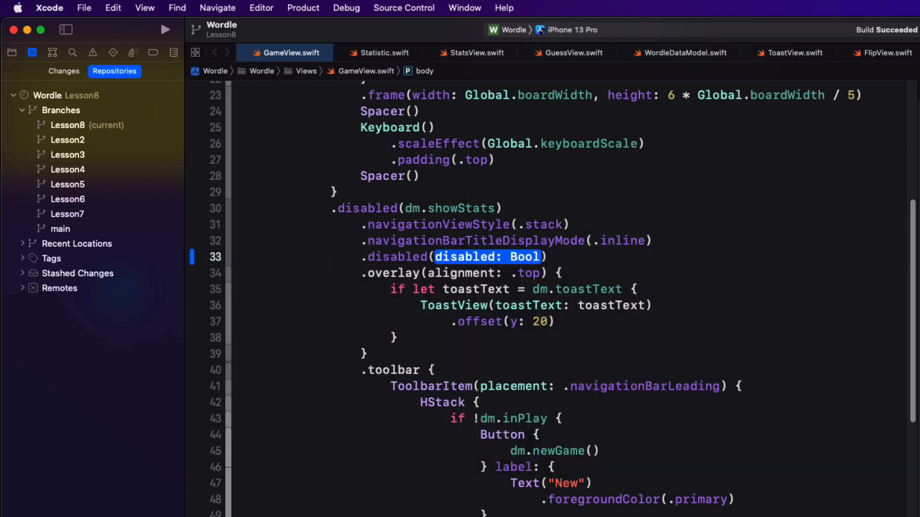
type("dm.sh")
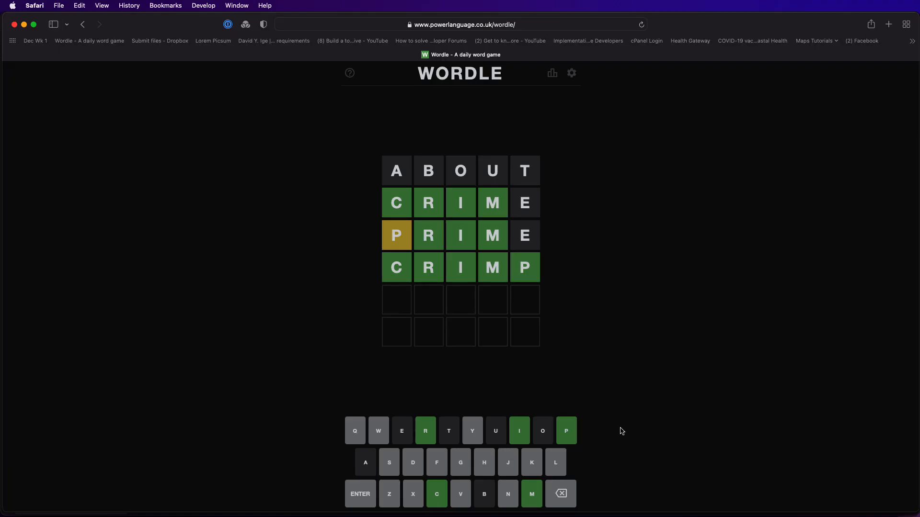
Share the Wordle statistics result and paste its emoji square grid into a Stickies note.
left_click(552, 73)
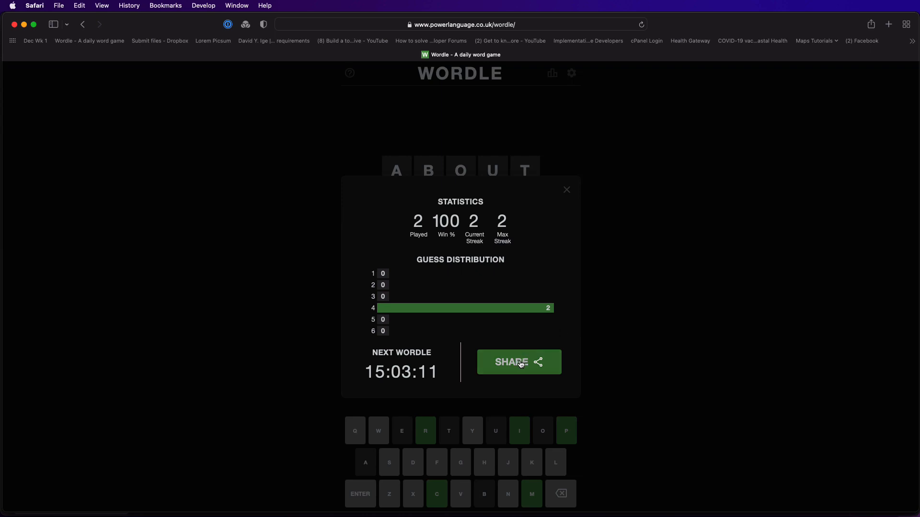
left_click(519, 362)
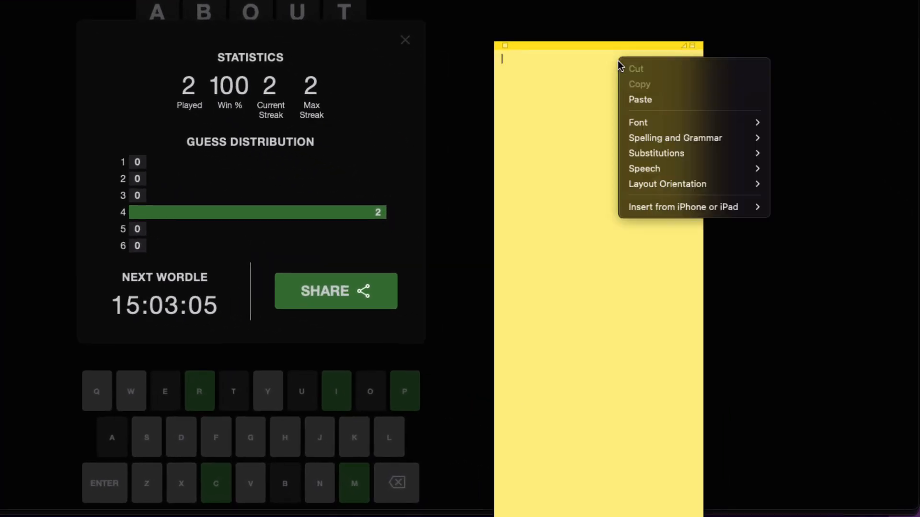
left_click(640, 100)
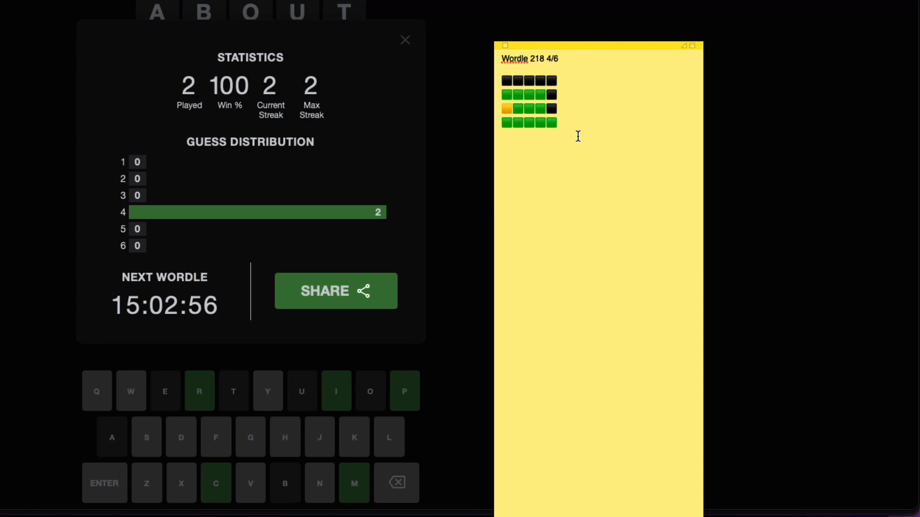
mouse_move(564, 107)
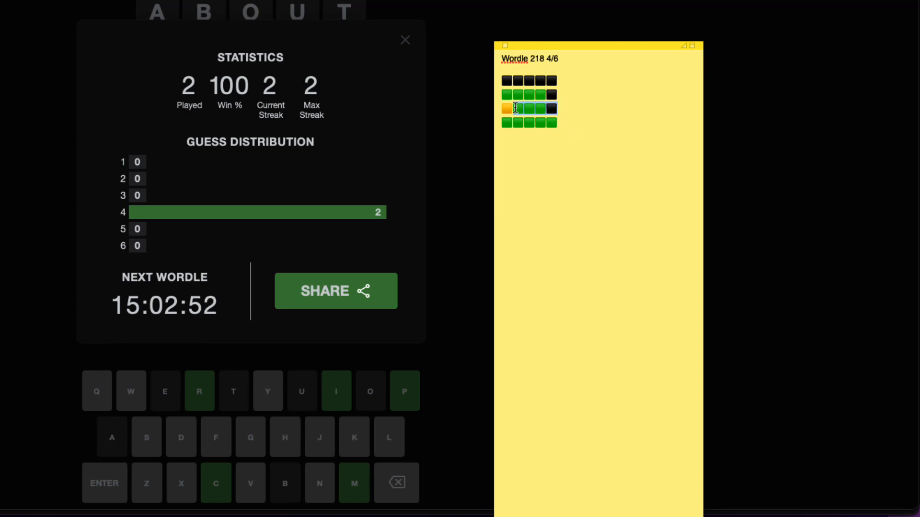
right_click(516, 108)
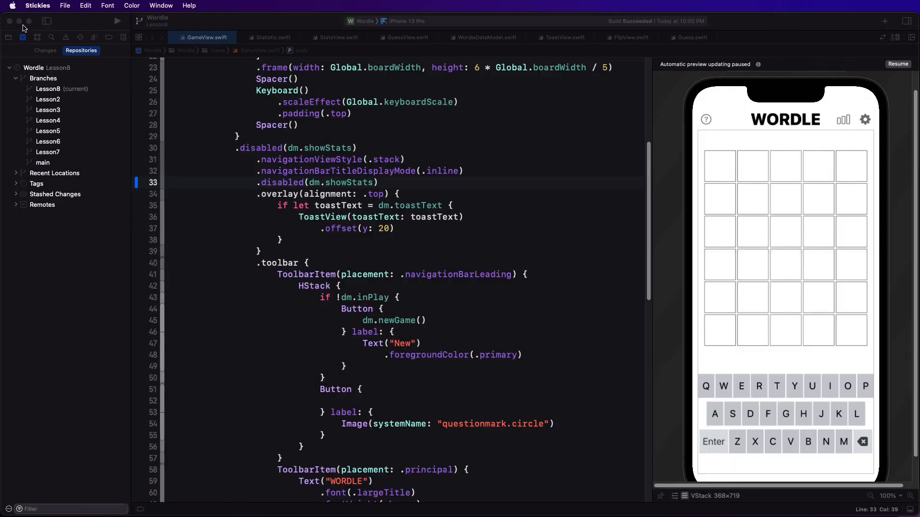
In Guess.swift, start a results String property with a tryColors dictionary mapping misplaced and correct to emojis.
left_click(9, 37)
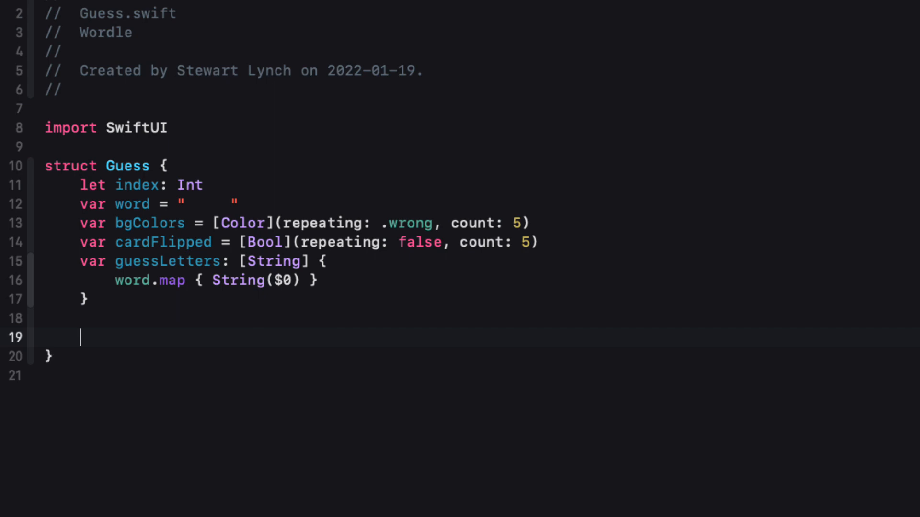
type("// 🟨🟩🟩🟩⬛")
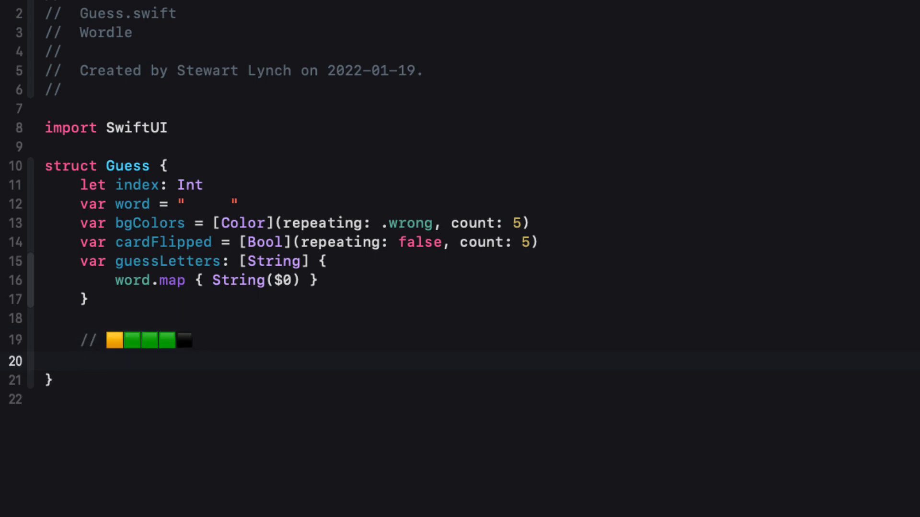
type("va")
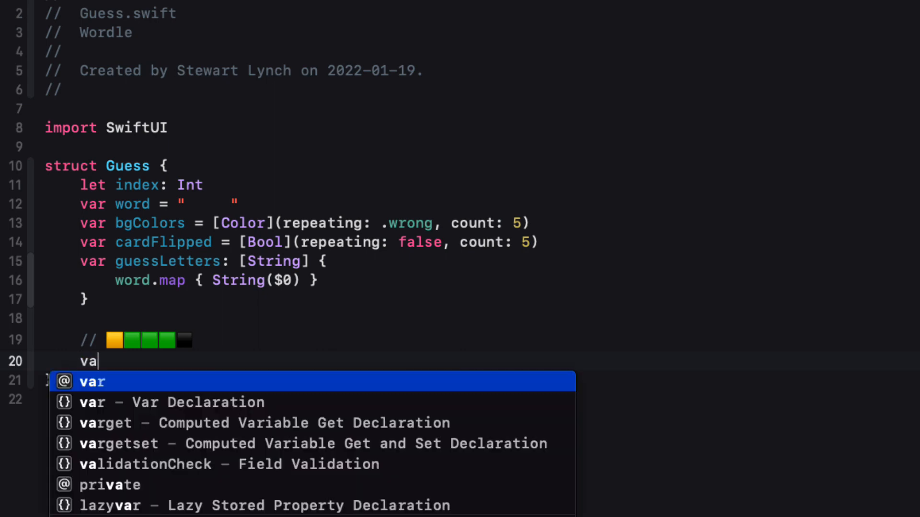
type("r results")
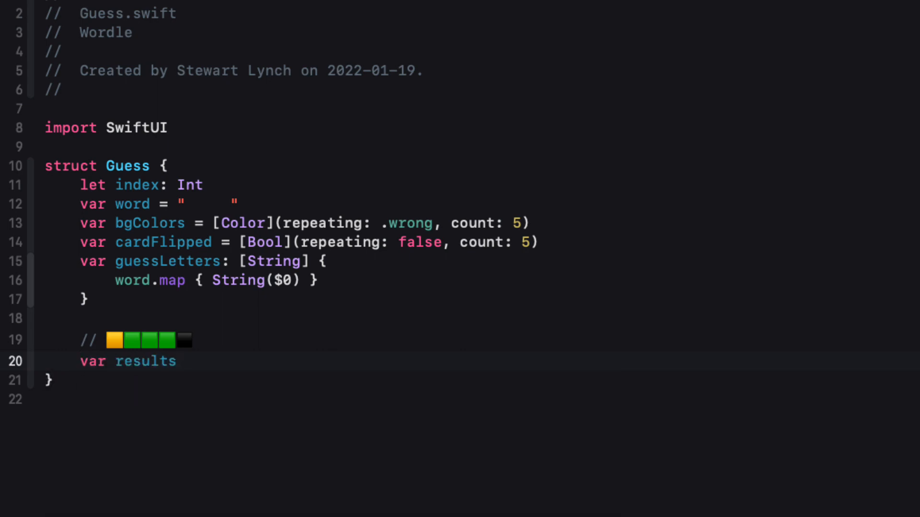
type(": String")
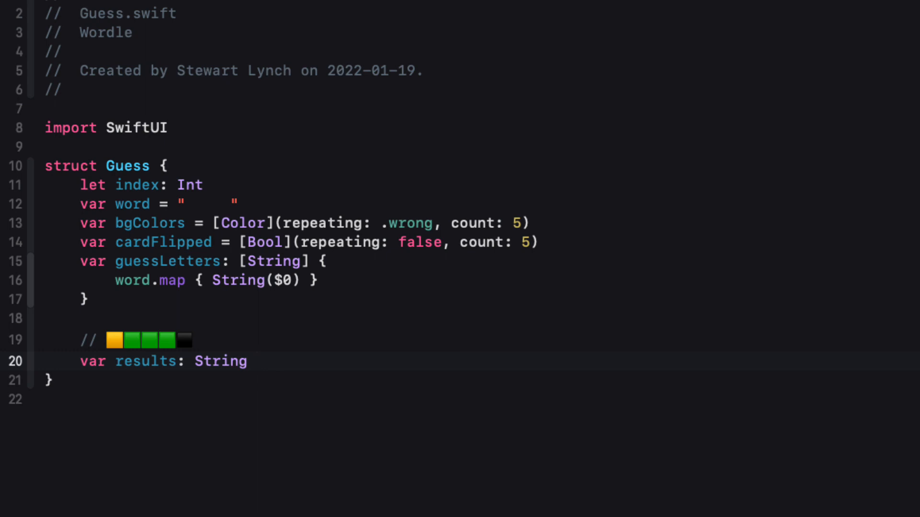
type("{ let")
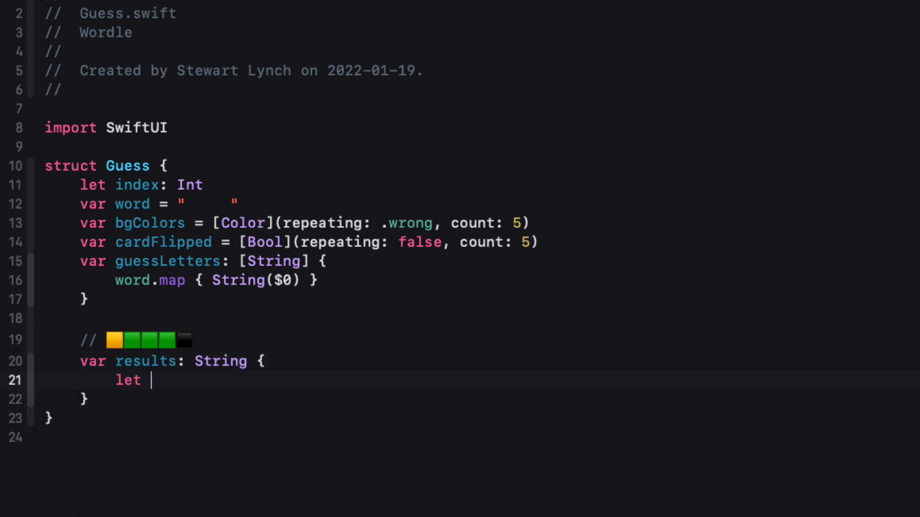
type("tryColors: [")
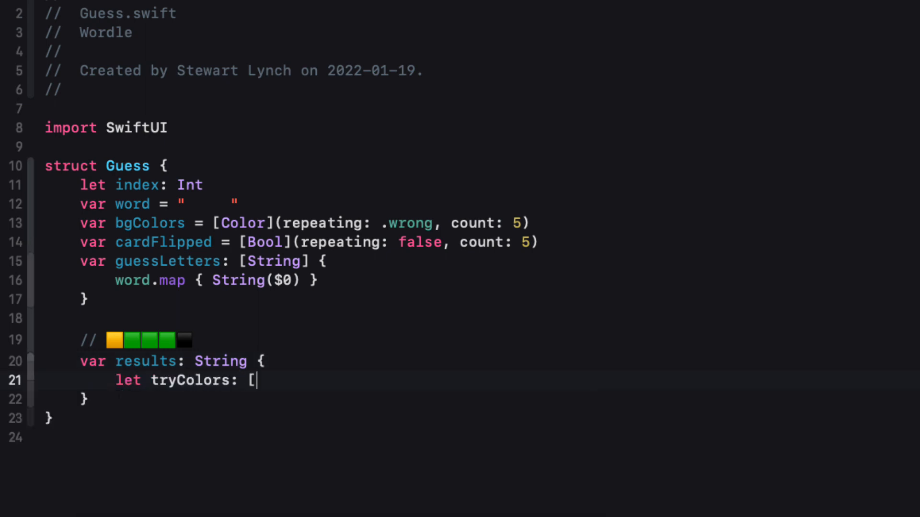
type("Color : String] =")
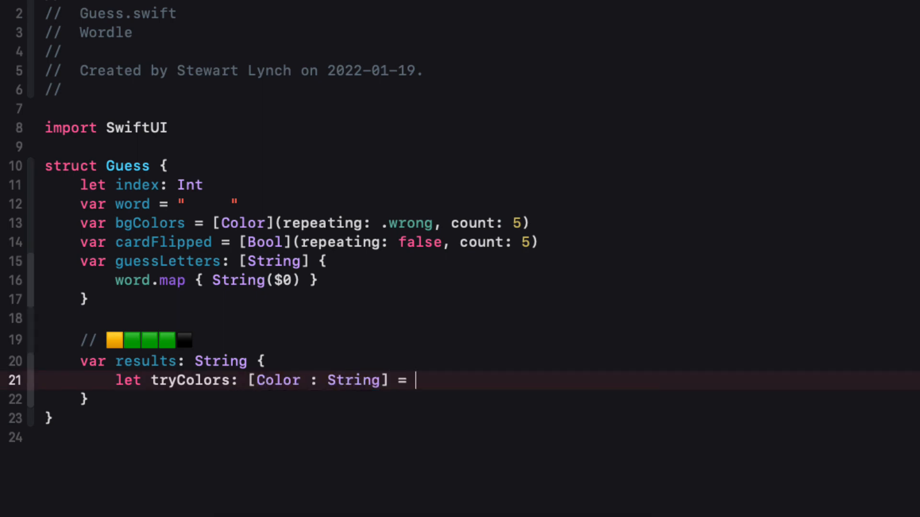
type("[.misplaced]")
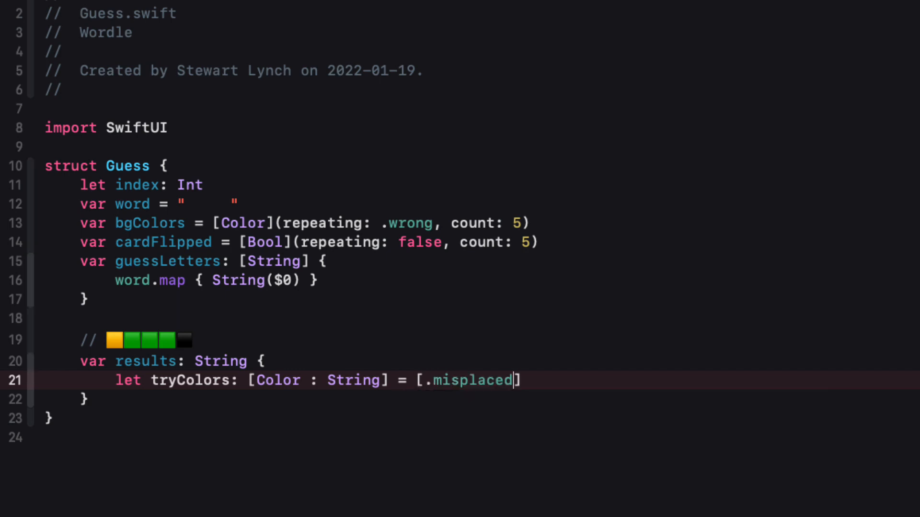
type(": \"\"")
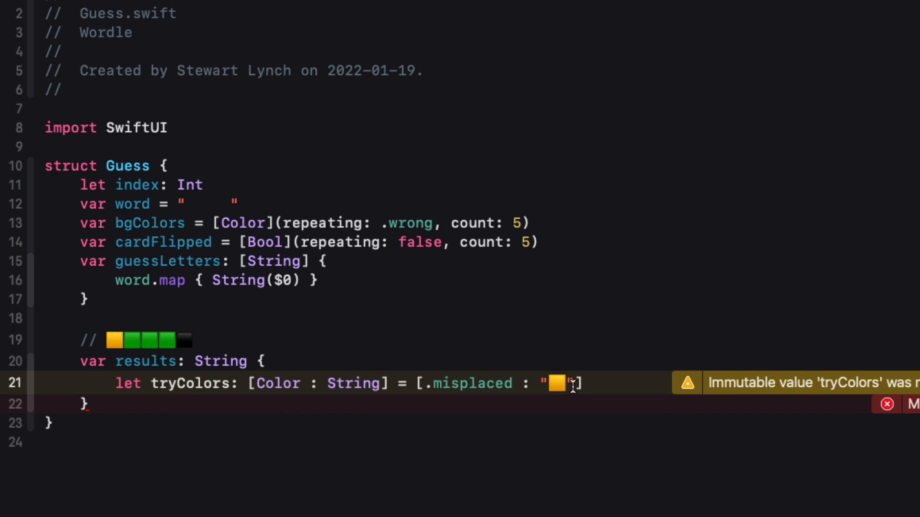
type(", .correct : \"🟩\", .wrong : \"")
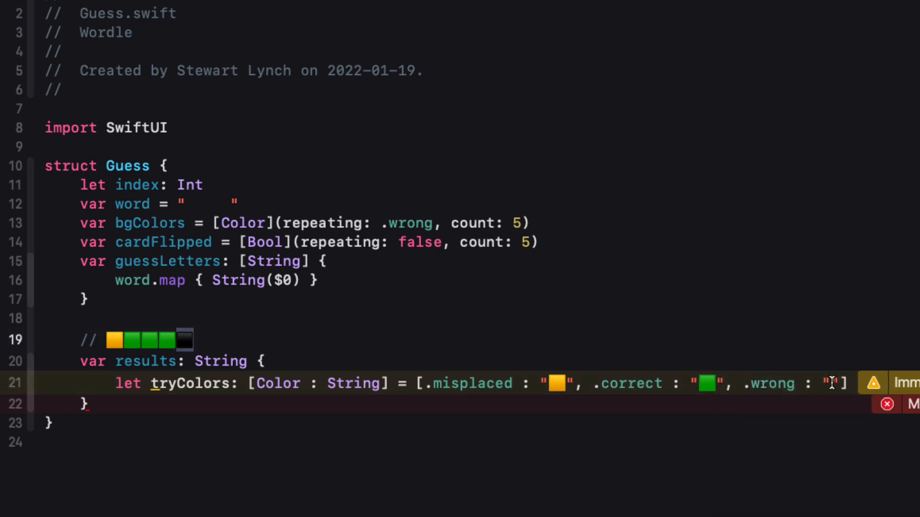
Return bgColors compactMapped through tryColors and joined with an empty separator.
key("Return")
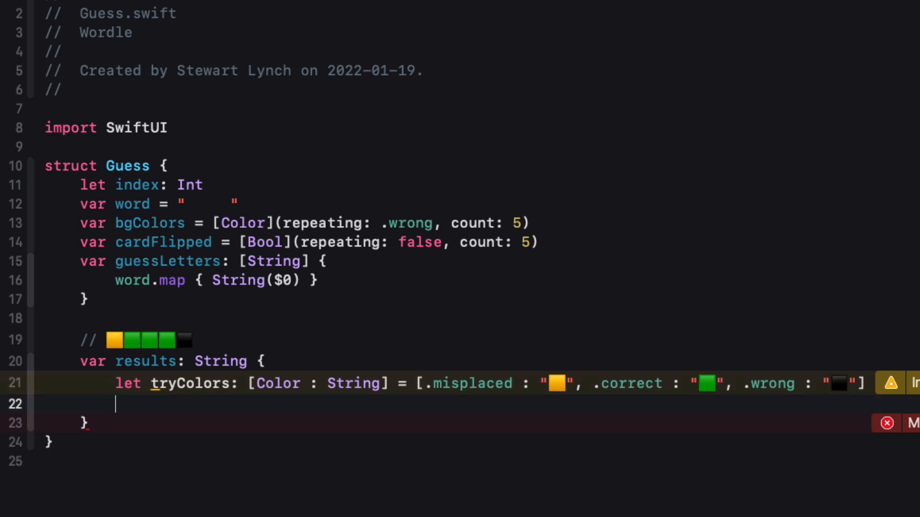
type("return bgColors")
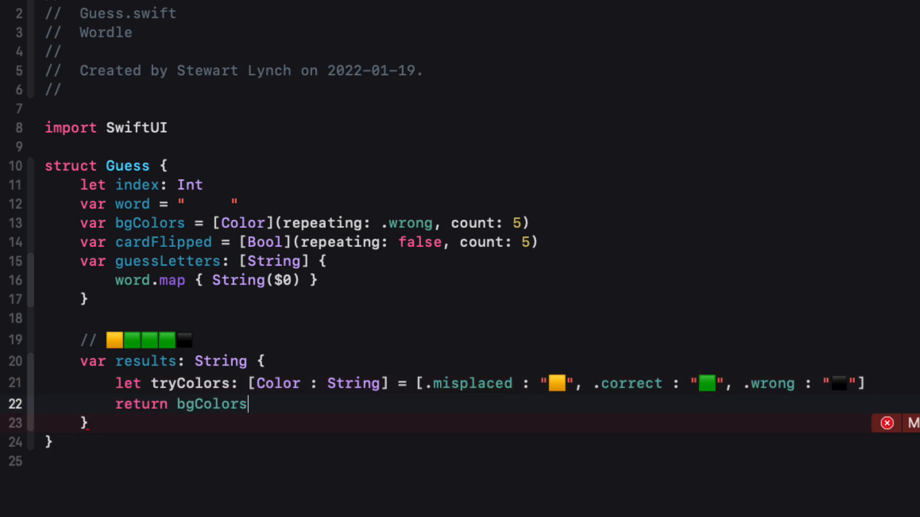
type(".compactMap")
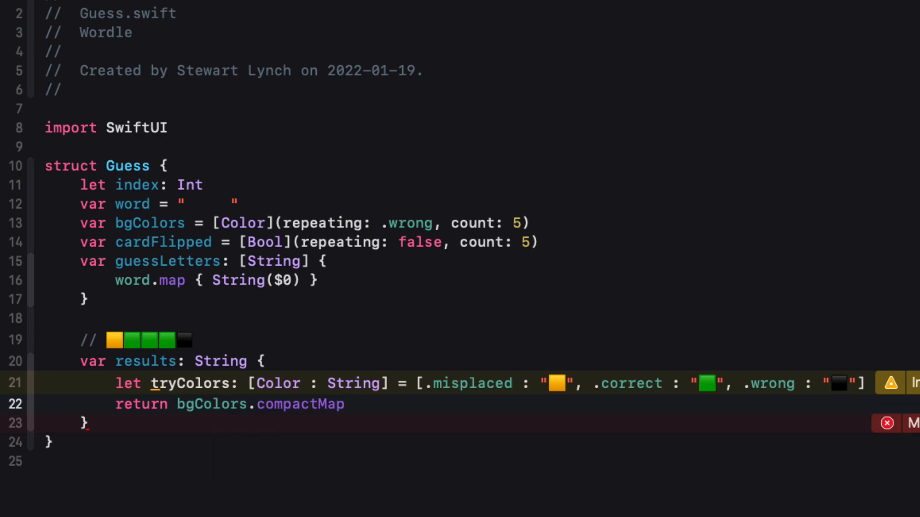
type("{tryColors[")
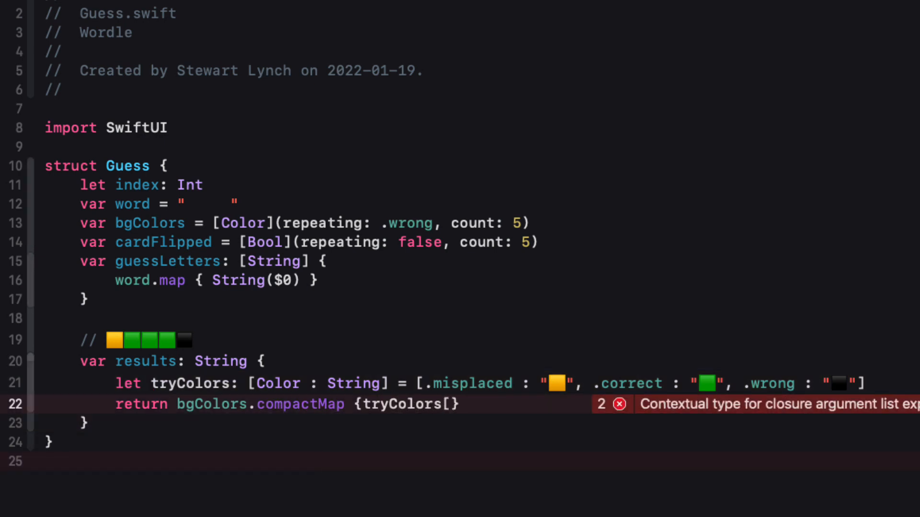
type("$0]")
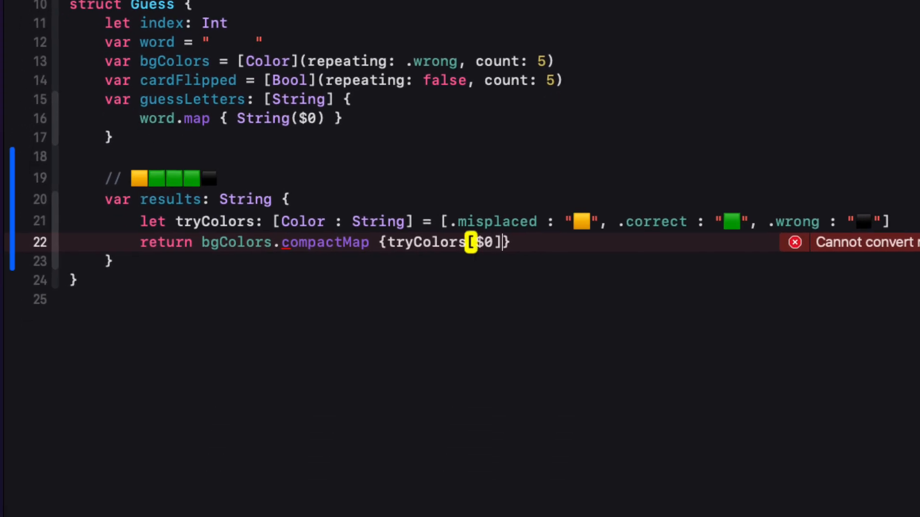
type(".joined(separator: String)")
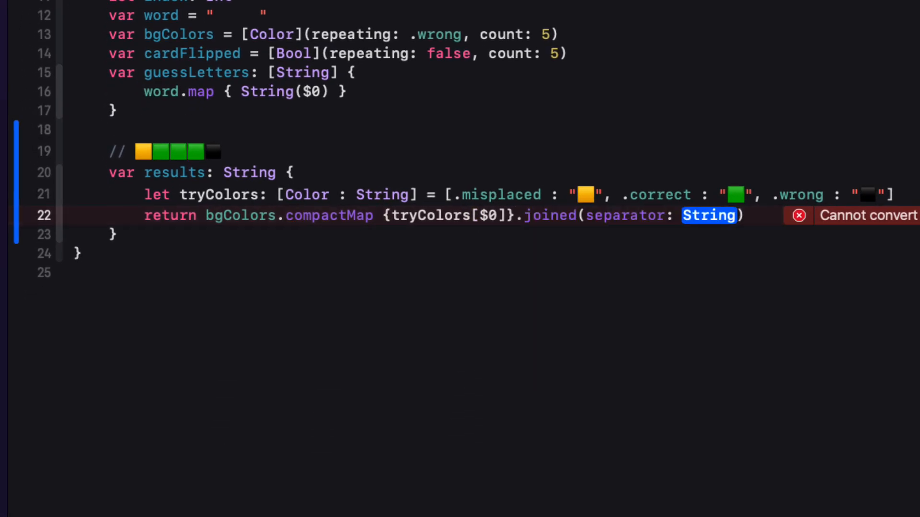
type("\"\"")
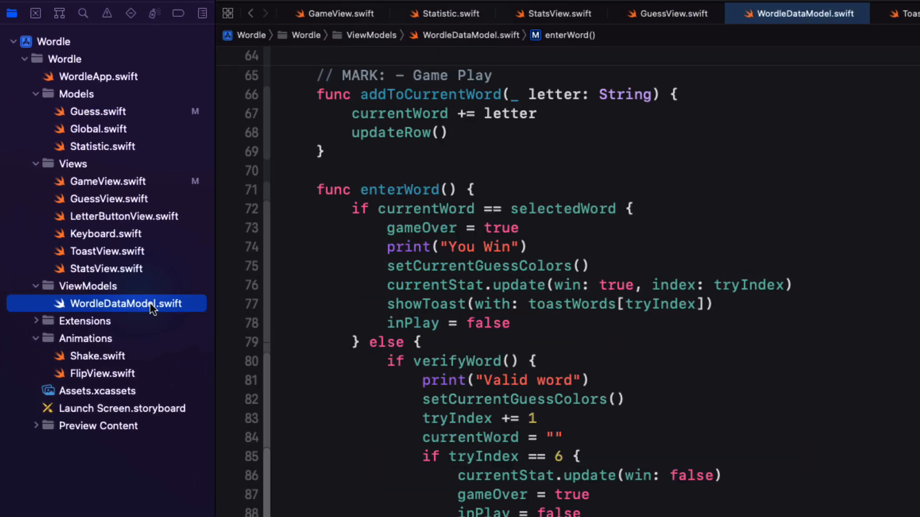
Add func shareResult() with a multi-line resultString starting 'Wordle', game number and tryIndex + 1 over 6.
scroll("down", 3)
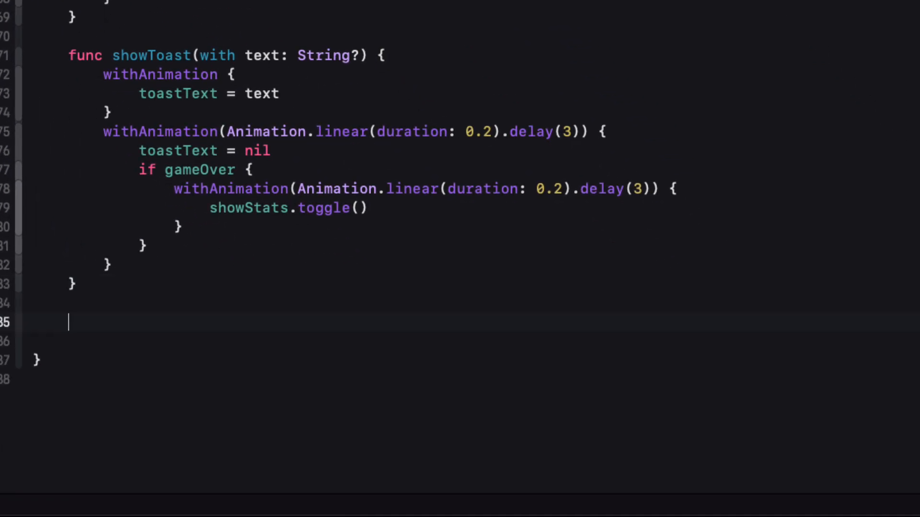
type("func shareRes")
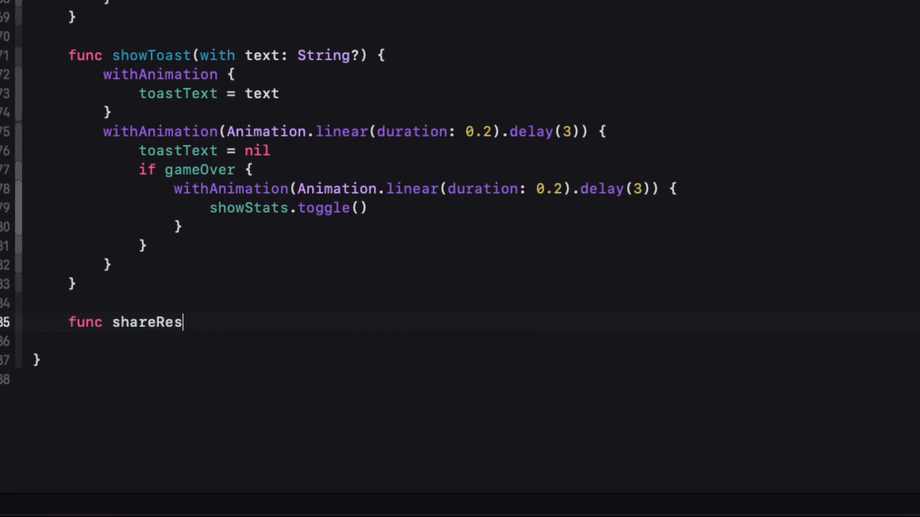
type("ult() {")
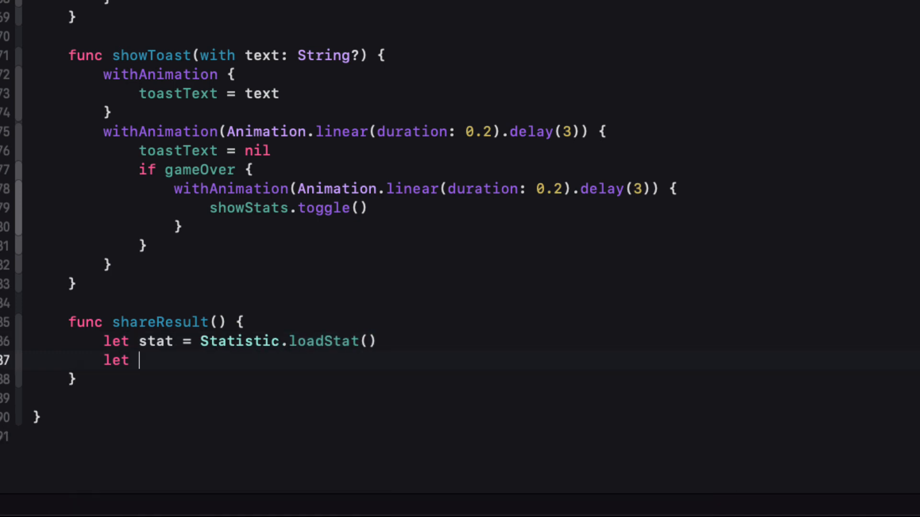
type("resultString")
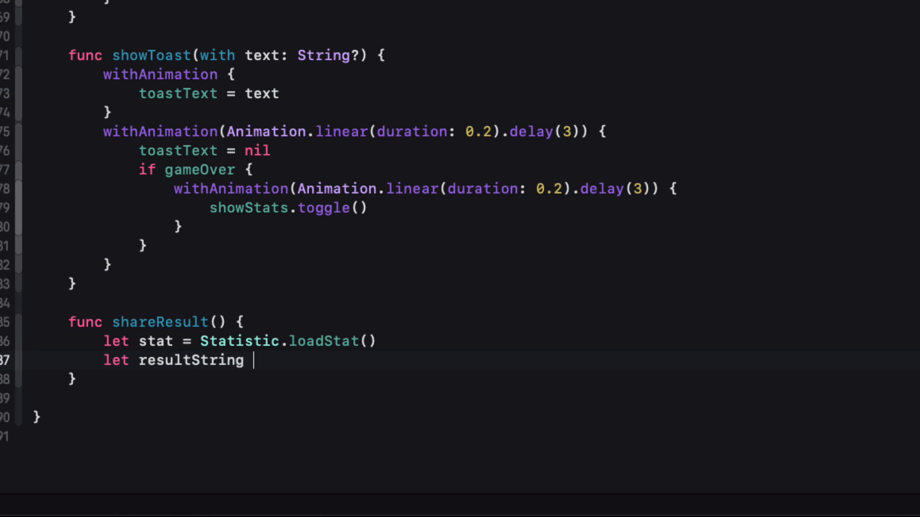
type("= \"\"\"")
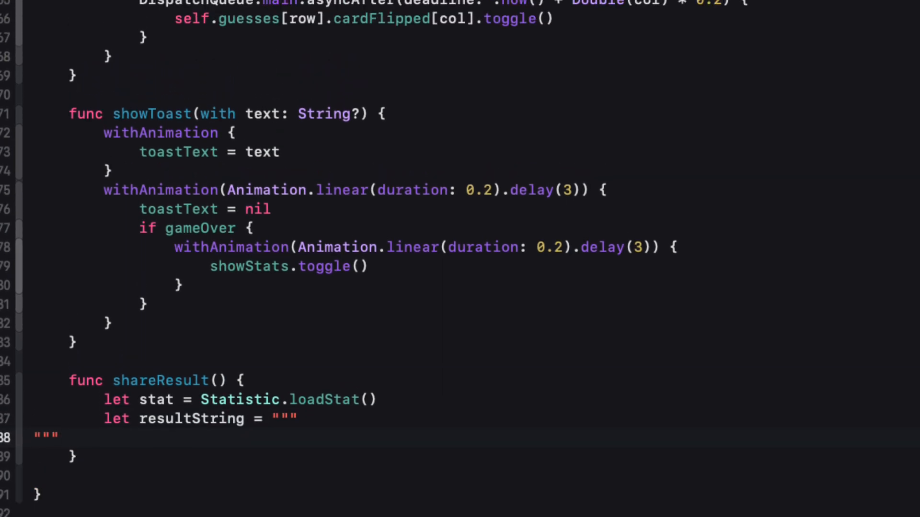
scroll("down", 3)
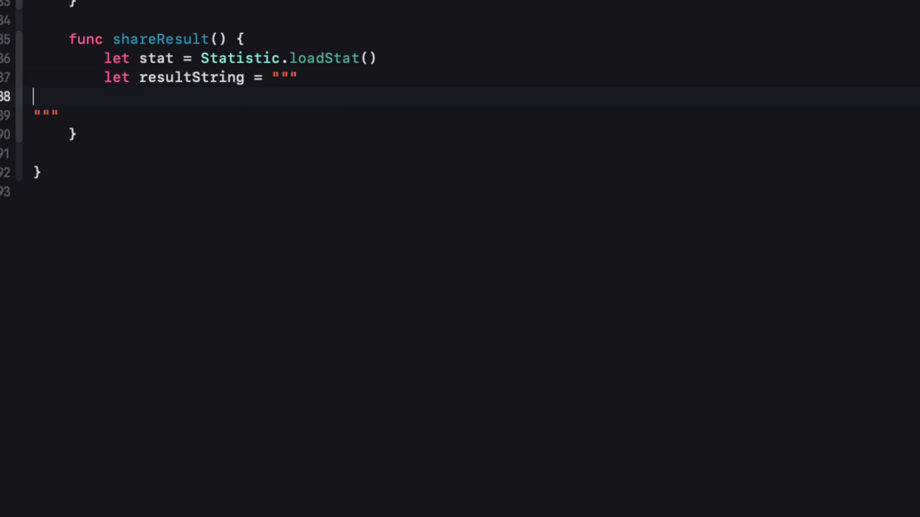
type("Wordle")
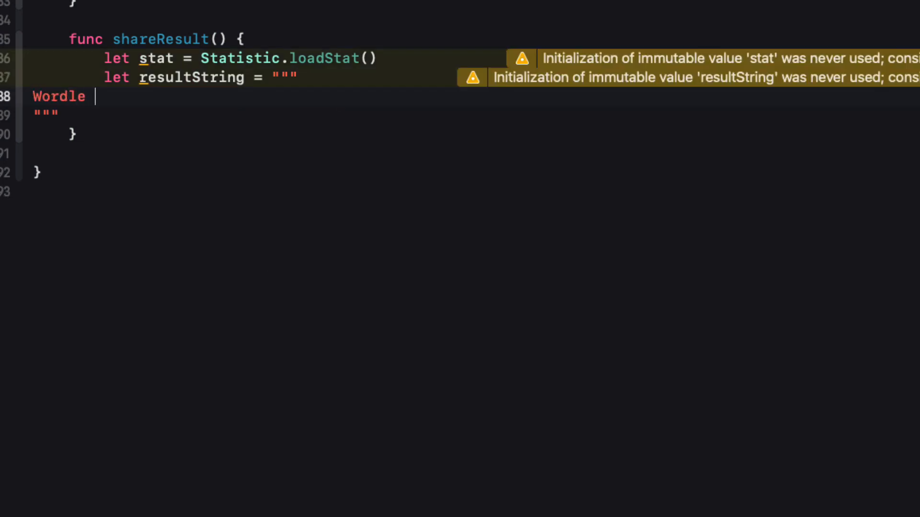
type("\\(stat)")
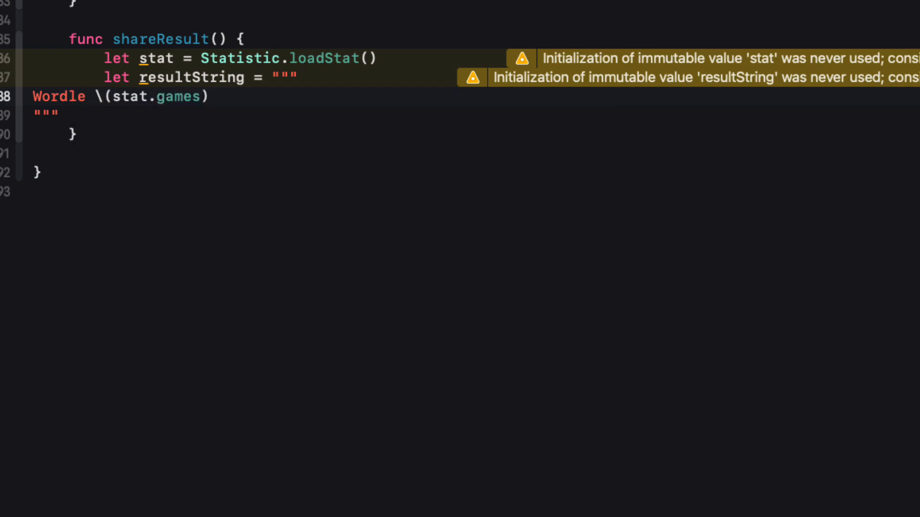
type("\\(try)")
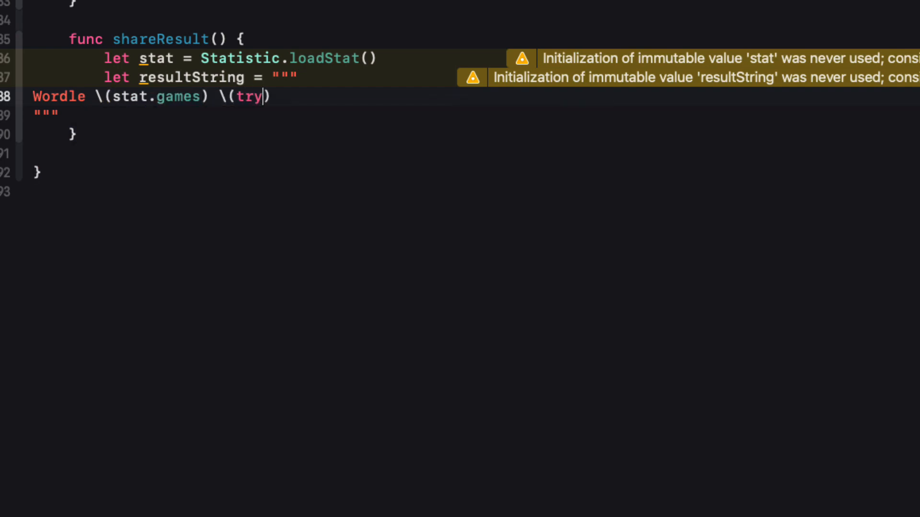
type("Index < 6 ?")
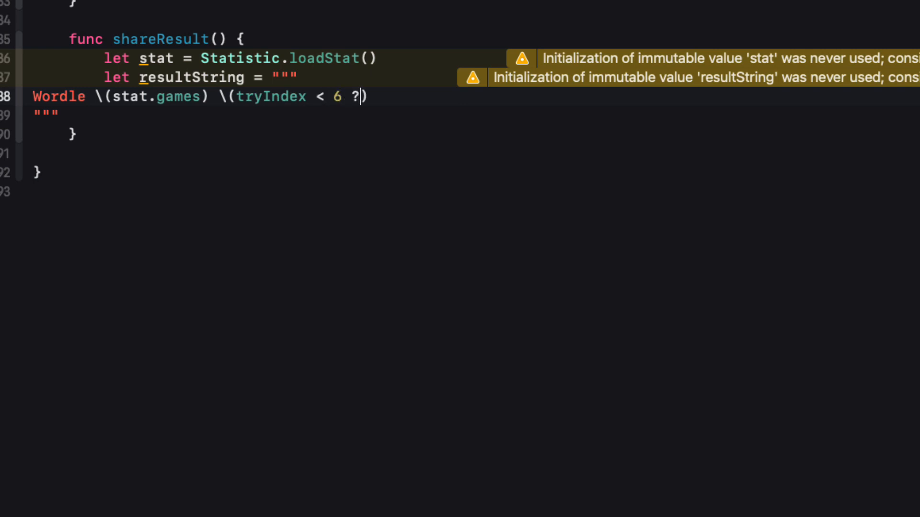
type("\"")
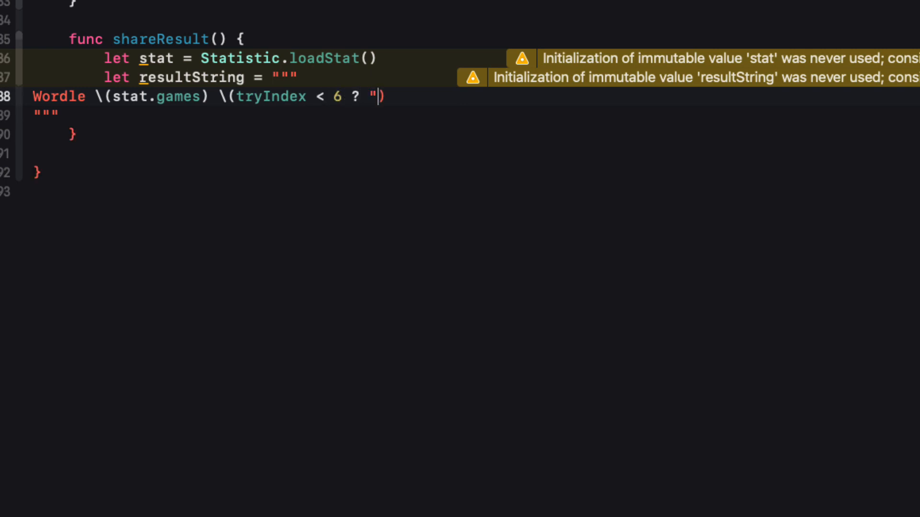
type("\\(tryIndex")
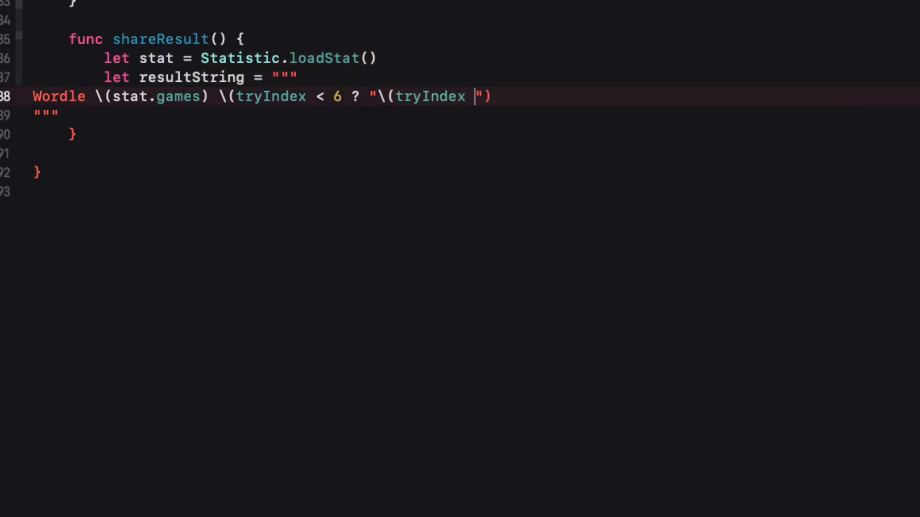
type("+ 1)/")
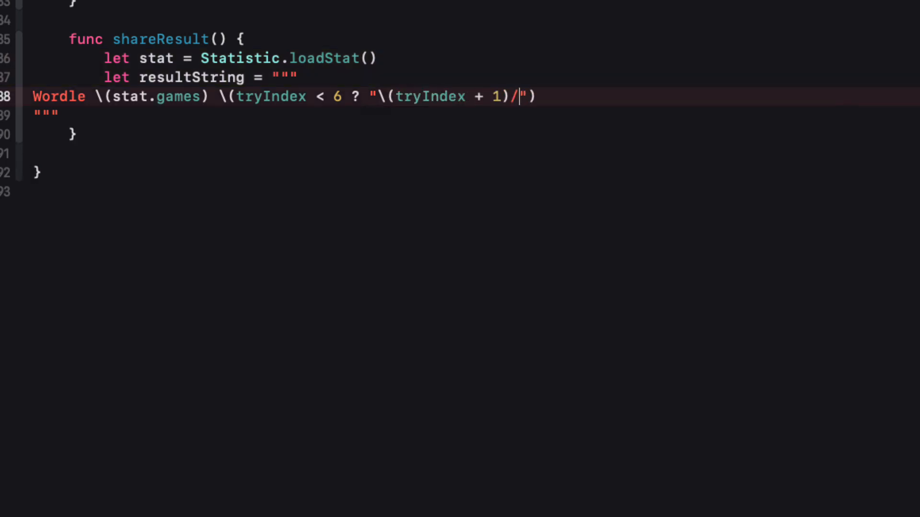
type("6\"")
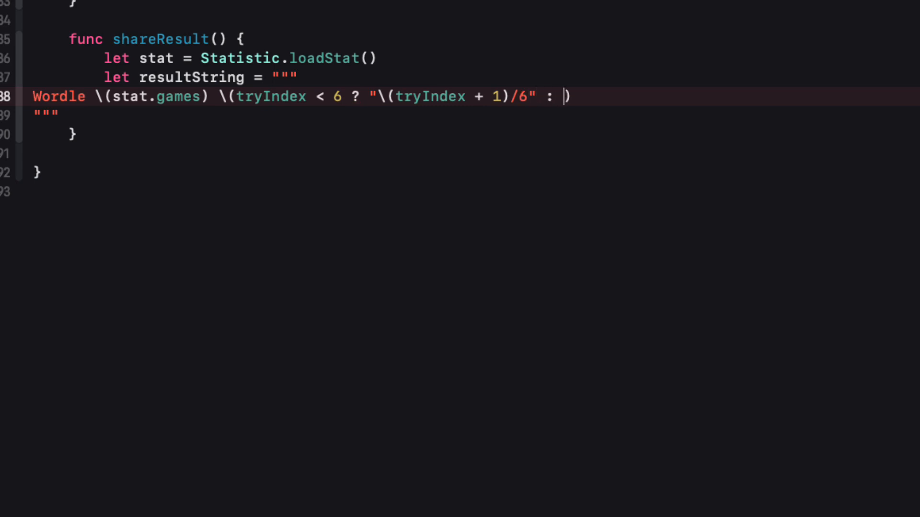
Append the guesses' results compactMapped and joined with a newline separator to resultString.
type("\"\"")
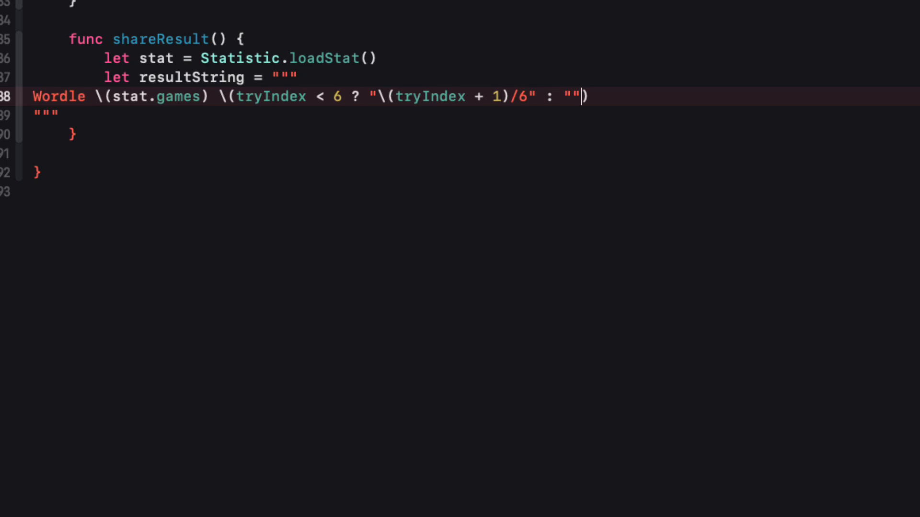
type("\\(g")
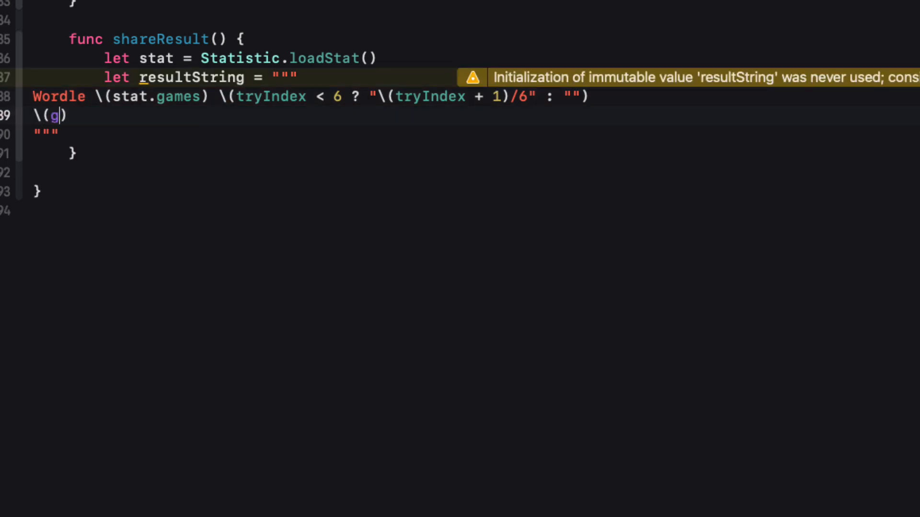
type("uesses.compactMa")
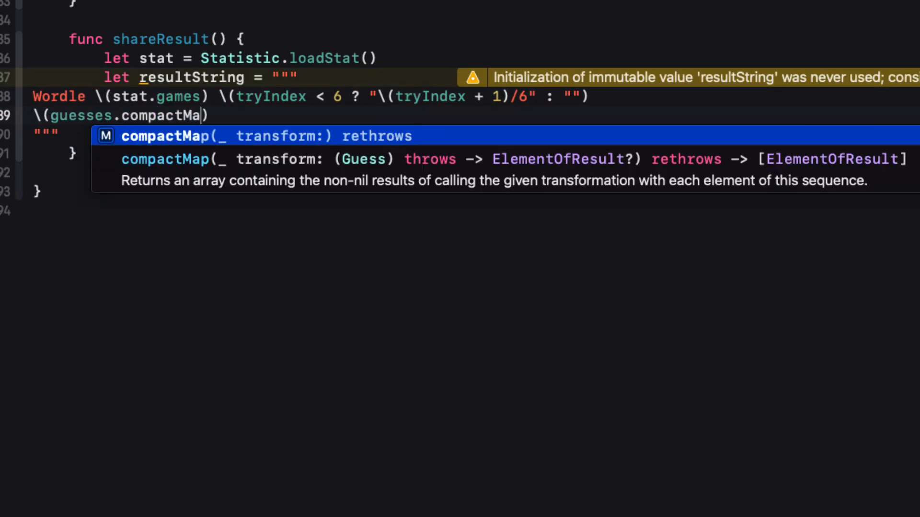
type("p{")
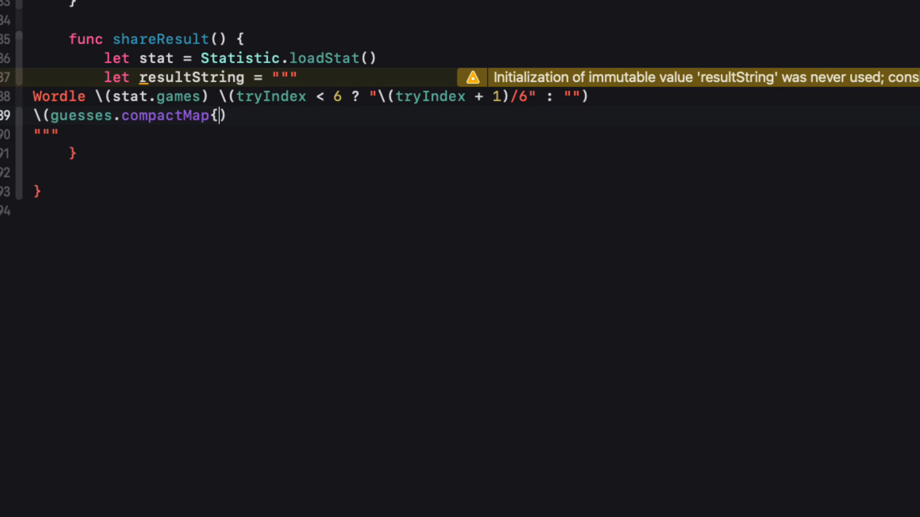
type("$0.results")
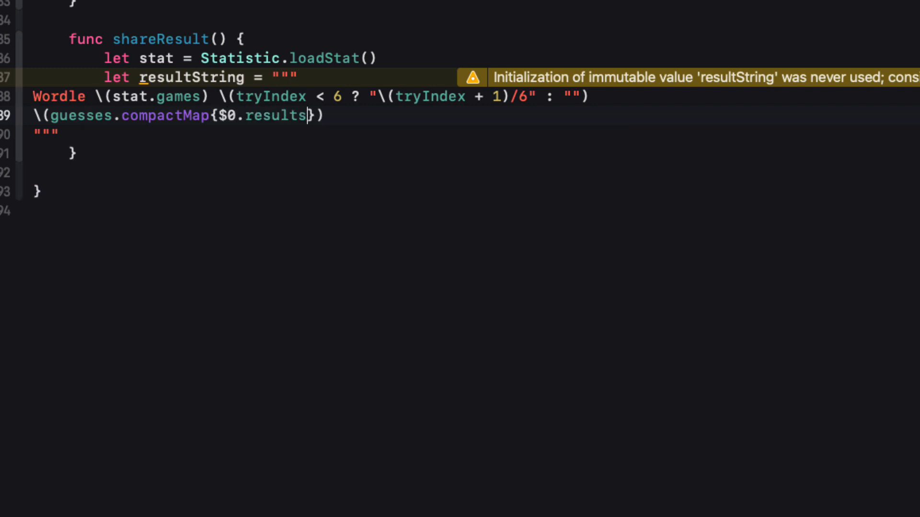
type(".joined(separator: String)")
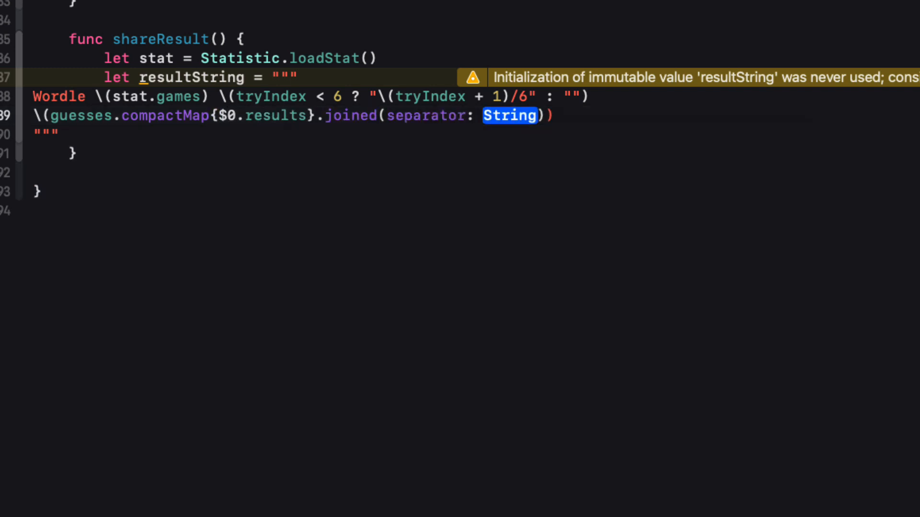
type("\"\\n\"")
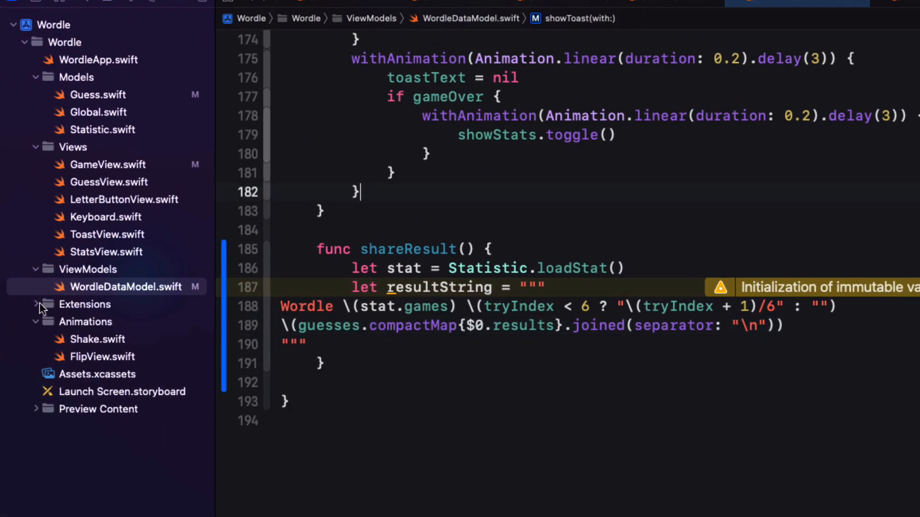
Create a new Swift file UIWindow+Extension in the Extensions group.
right_click(85, 304)
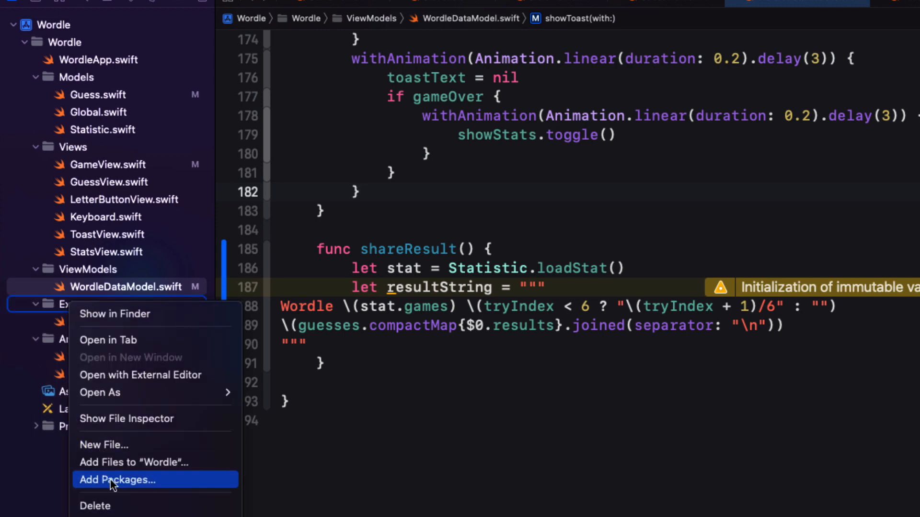
left_click(103, 445)
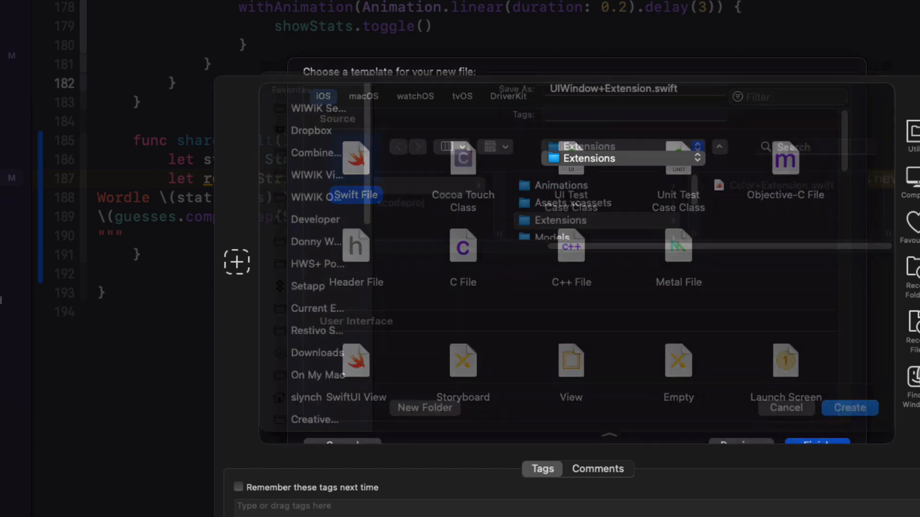
left_click(850, 408)
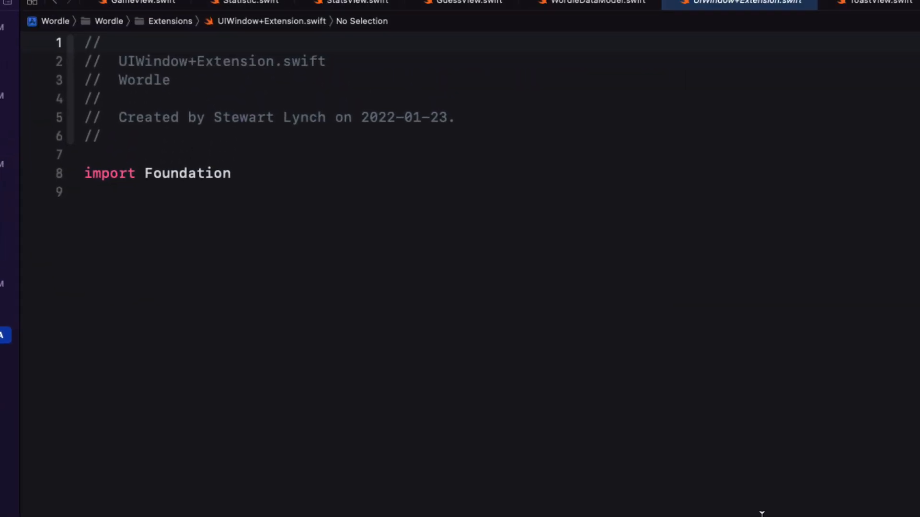
Import UIKit and declare 'static var key: UIWindow? {' inside a UIWindow extension.
type("UI")
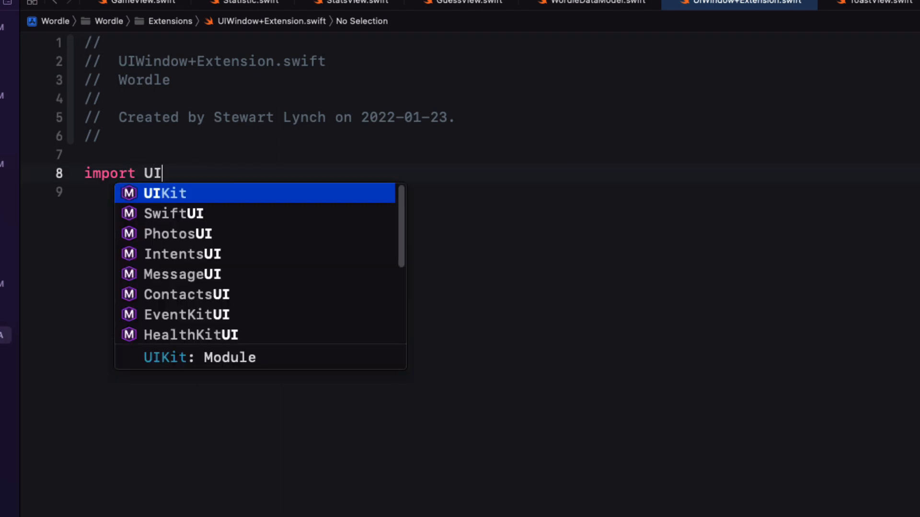
key("Return")
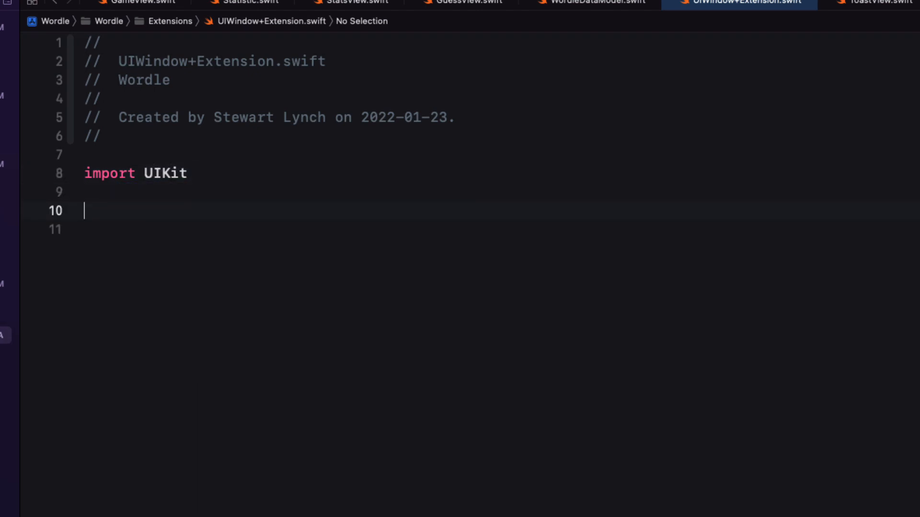
type("extension UIWindow {")
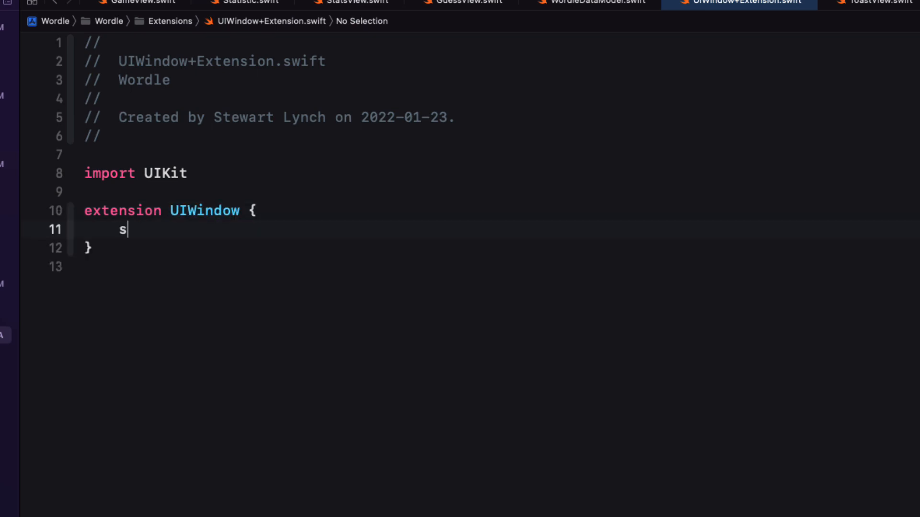
type("tatic var key")
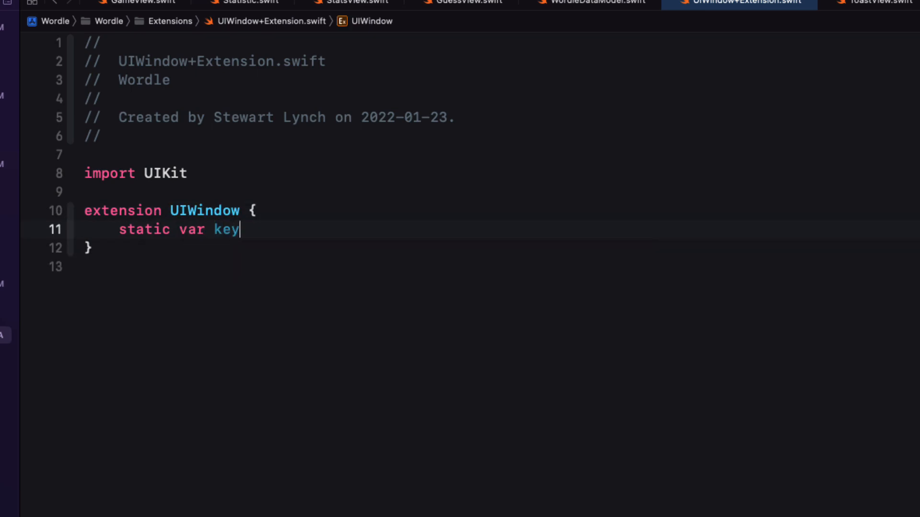
type(": UIWindow")
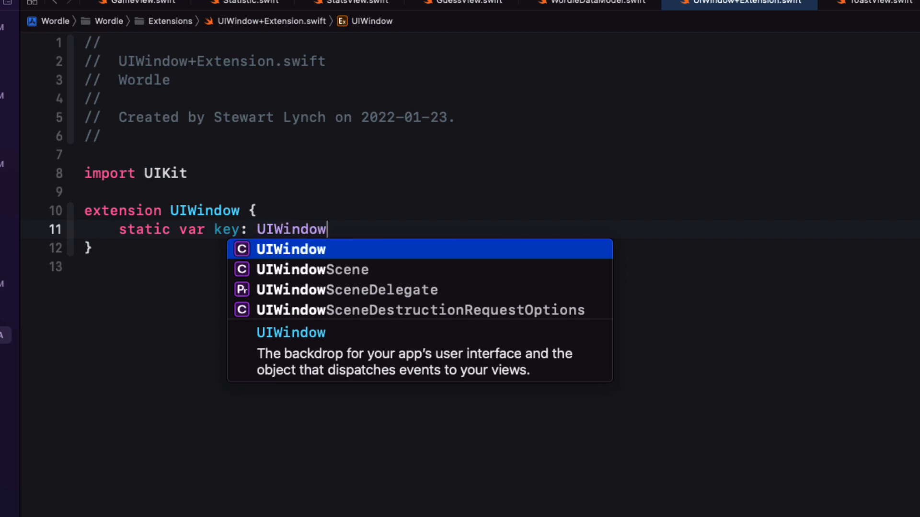
type("? {")
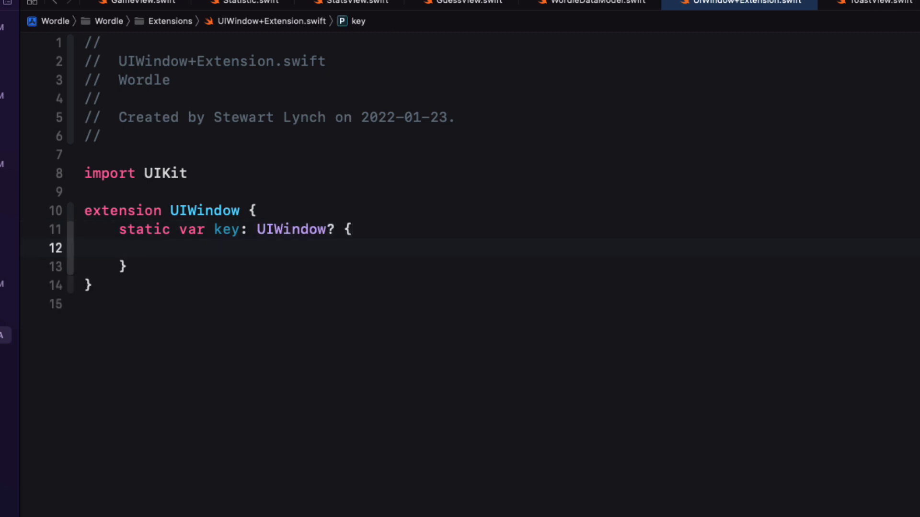
Guard-unwrap UIApplication.shared.connectedScenes.first and its delegate cast to UIWindowSceneDelegate.
type("guard let scene")
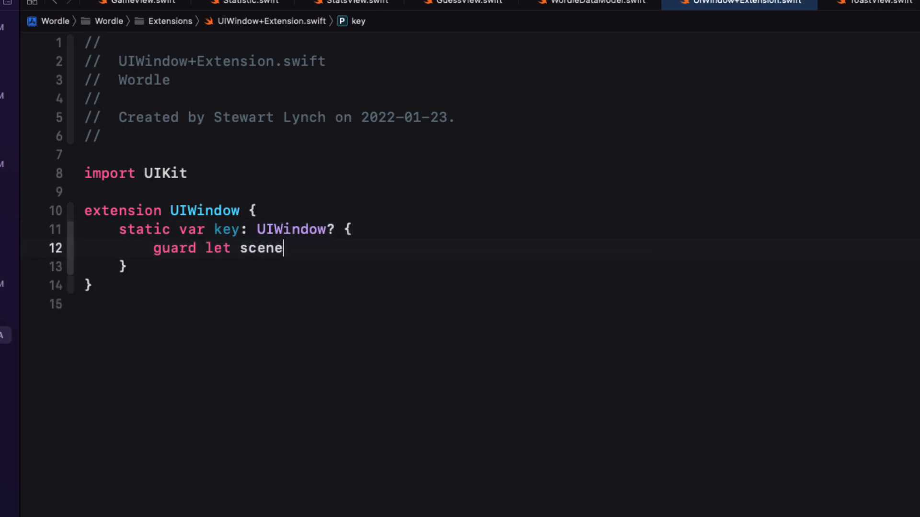
type("= UIApp")
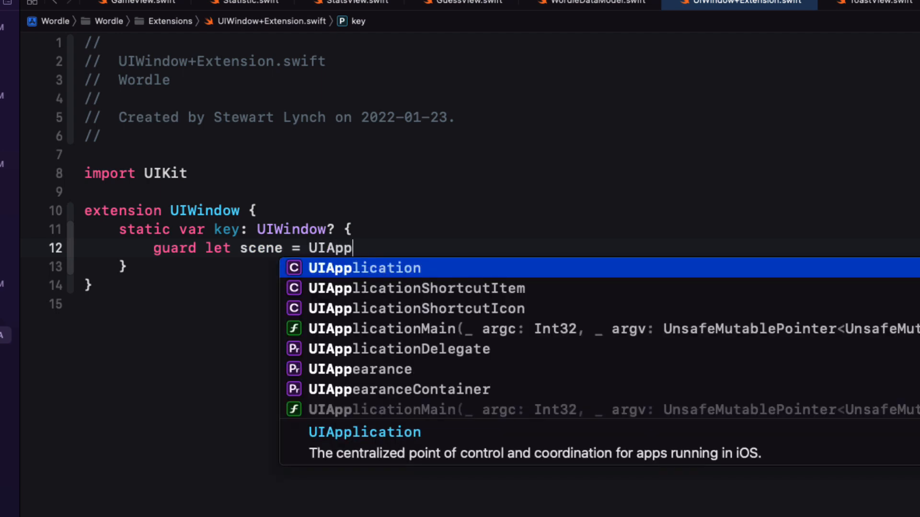
type(".shared")
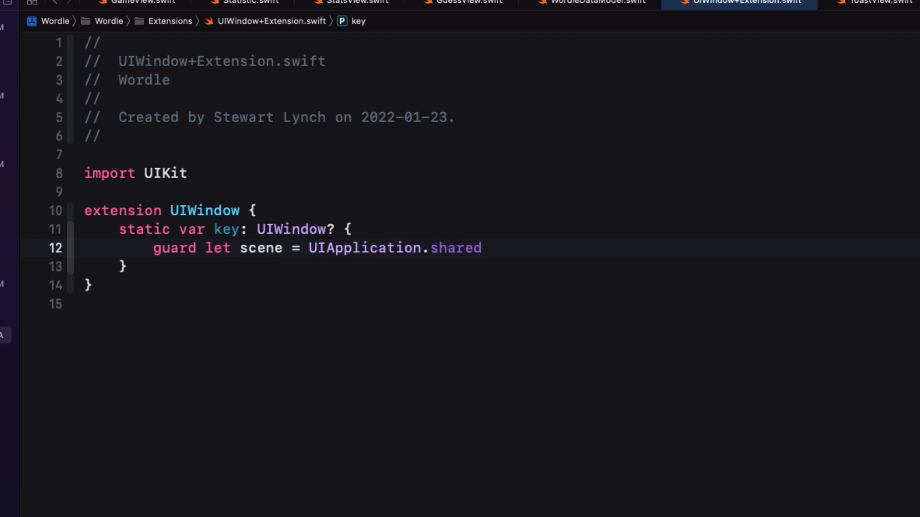
type(".connectedScenes")
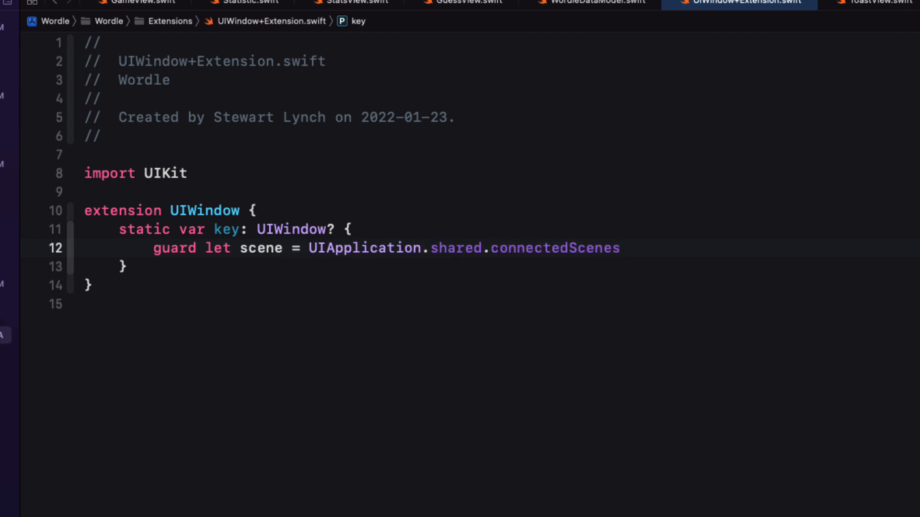
type(".first,")
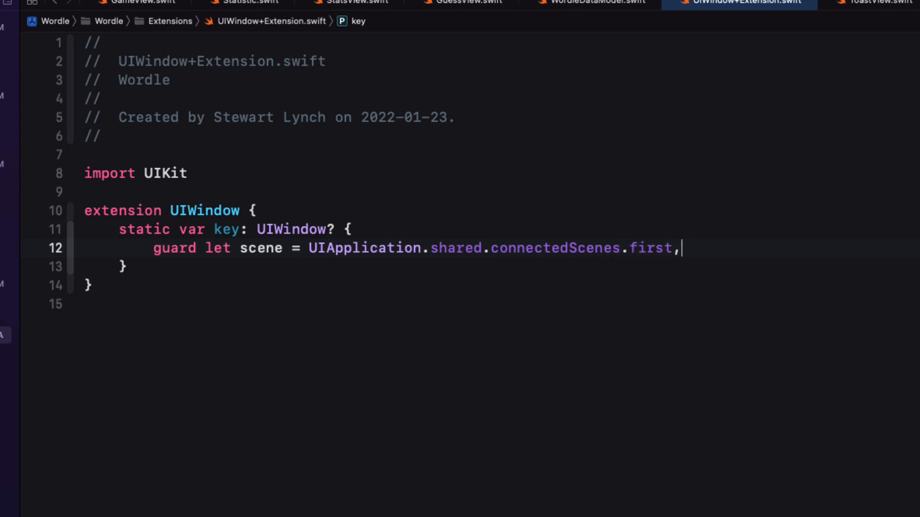
type("let w")
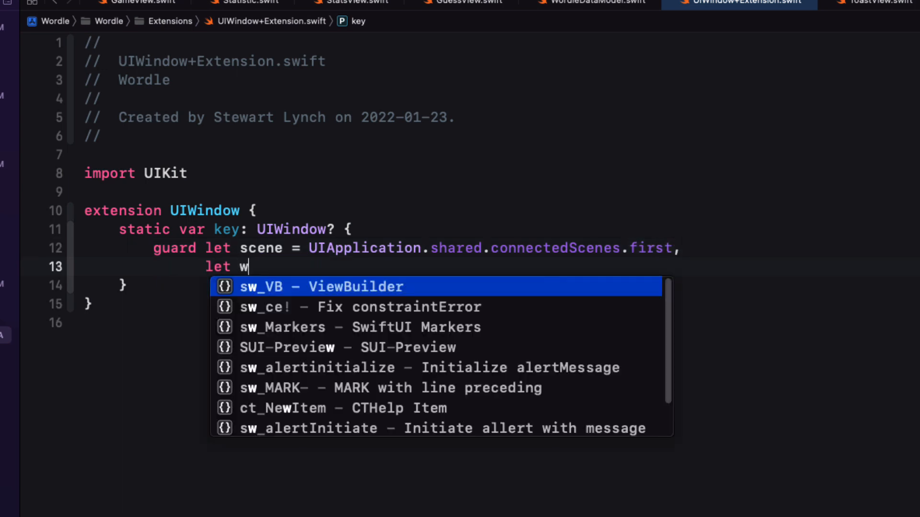
type("indowSche")
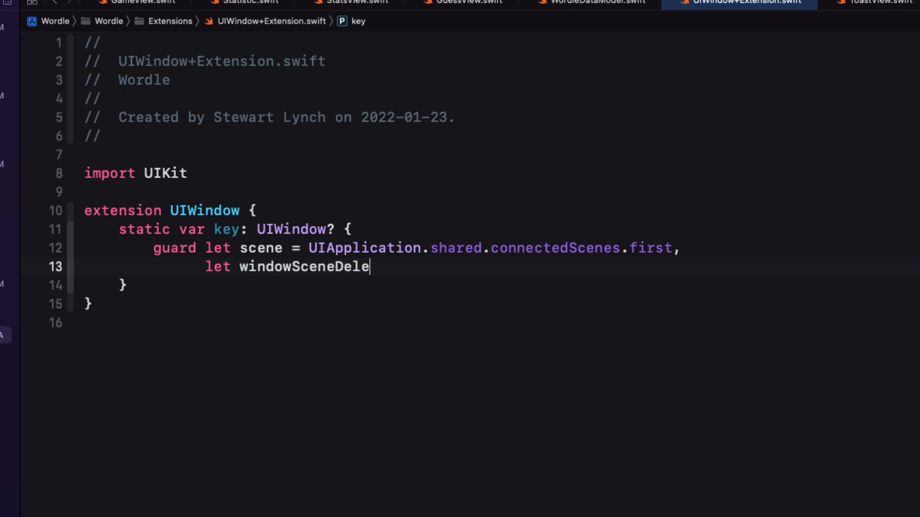
type("gate = s")
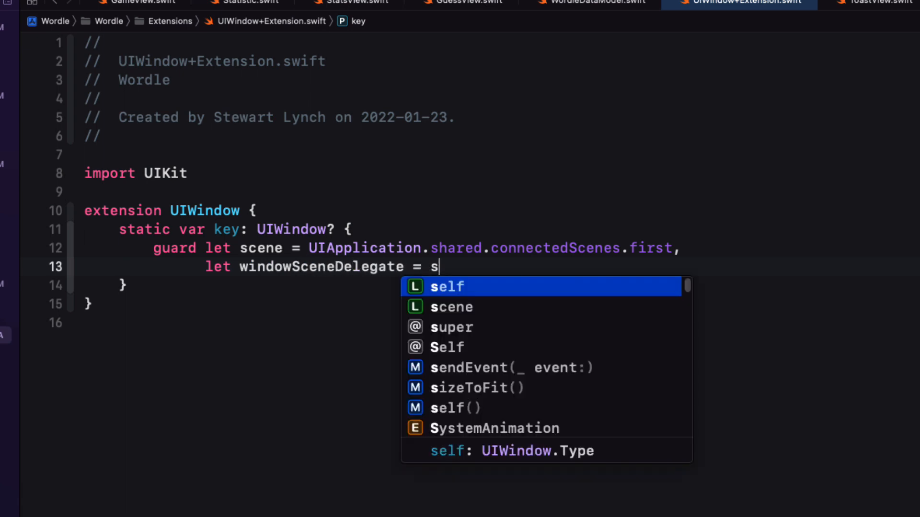
type("cene.")
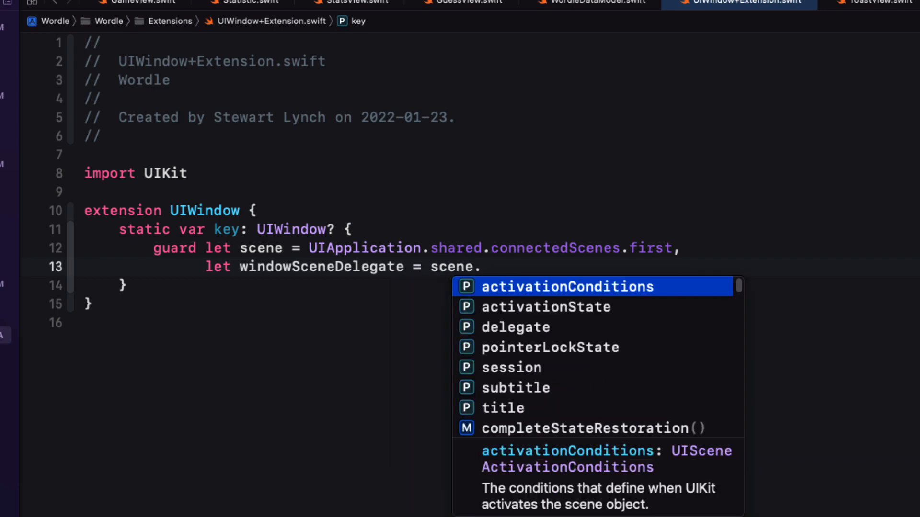
type("delegate as")
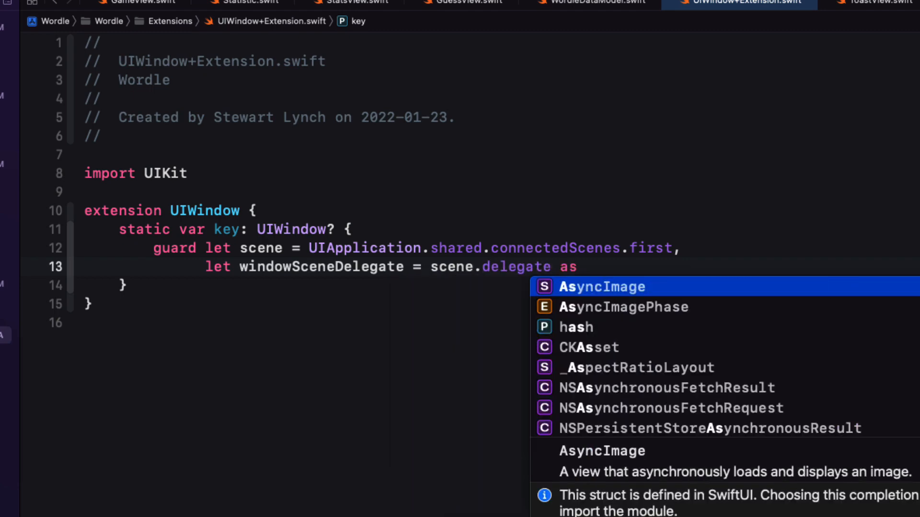
type("? UIWindow")
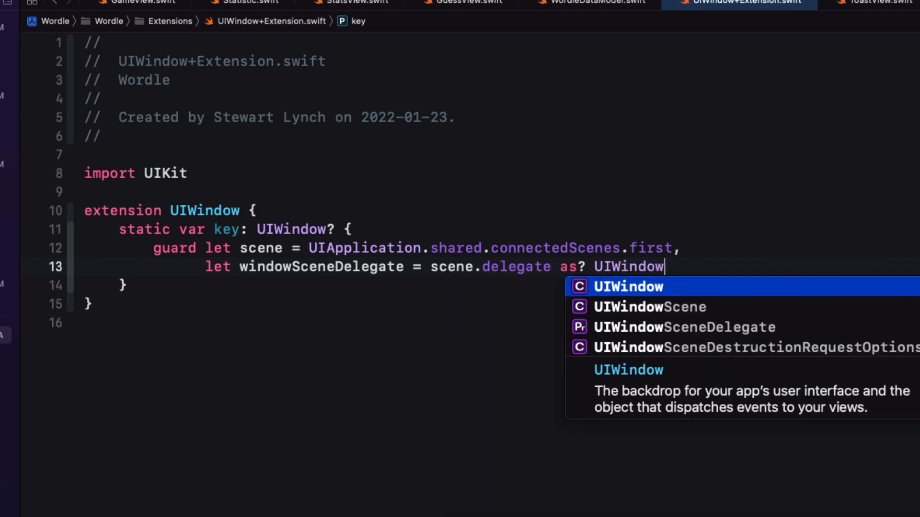
left_click(683, 327)
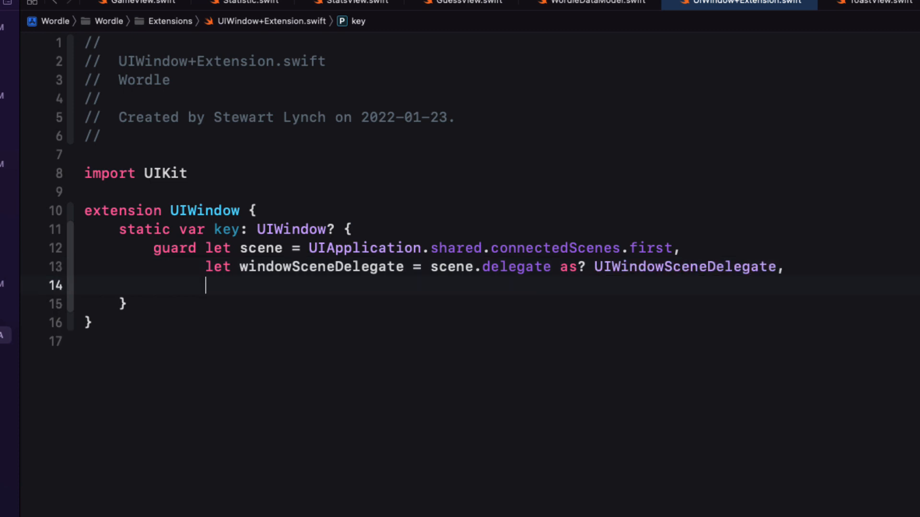
Unwrap the delegate's window, return nil on failure, then return window.
type("let window")
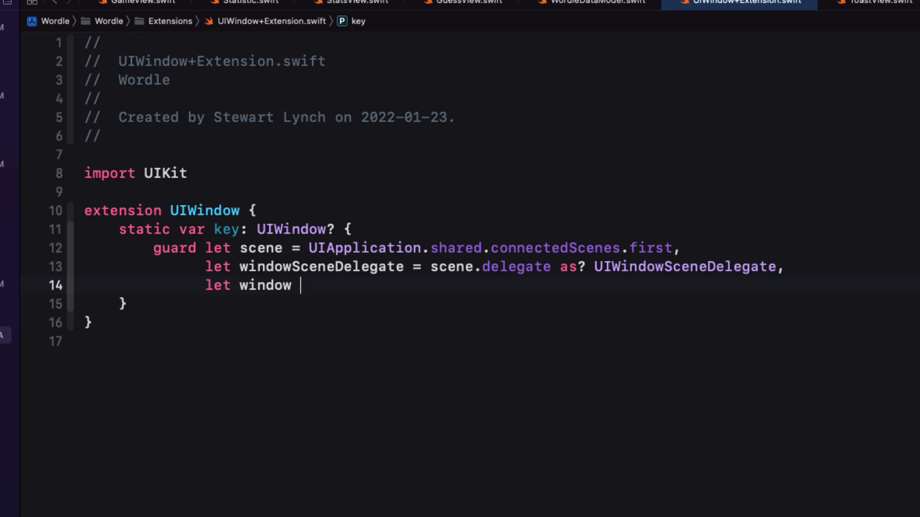
type("= windowSceneDelegate")
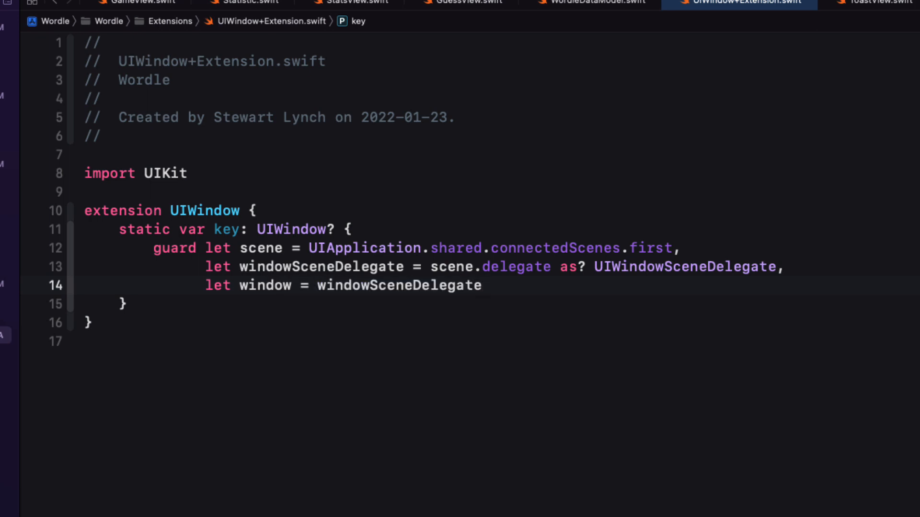
type(".window else {")
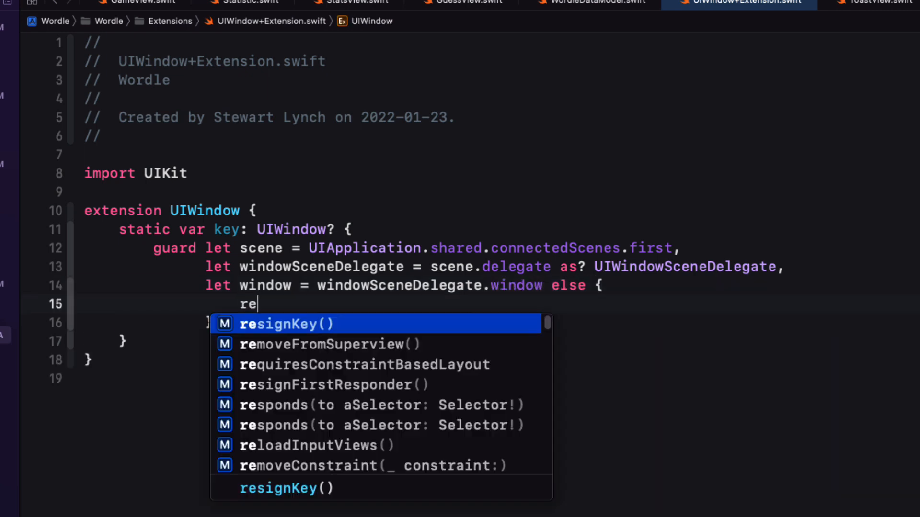
type("turn nil")
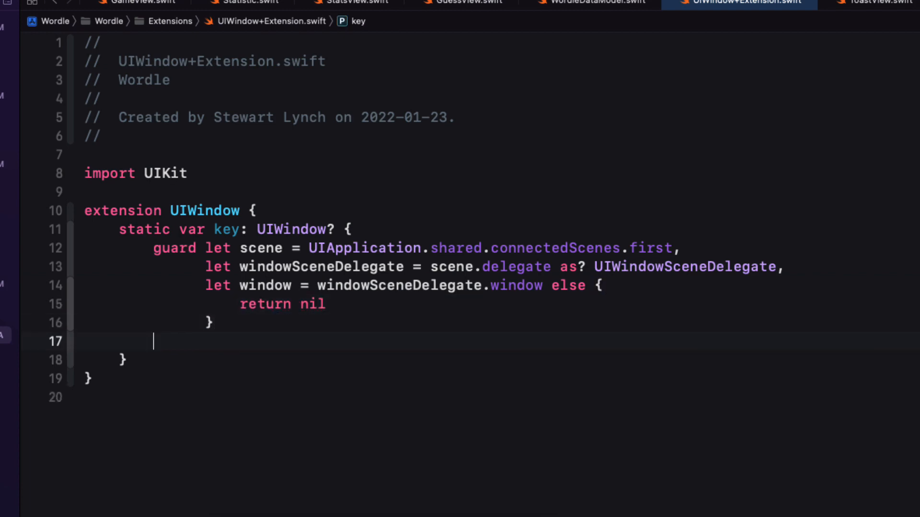
type("return window")
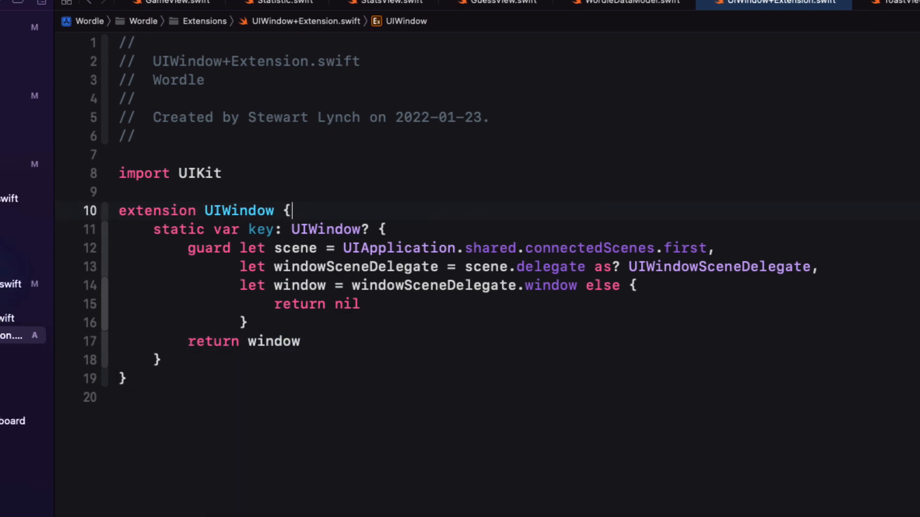
In shareResult, create activityController as UIActivityViewController with [resultString] and nil applicationActivities.
left_click(122, 284)
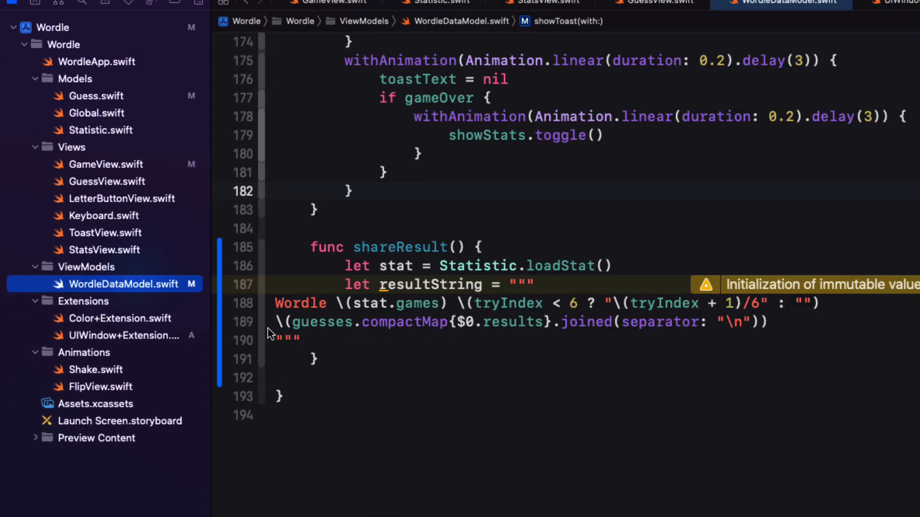
type("le")
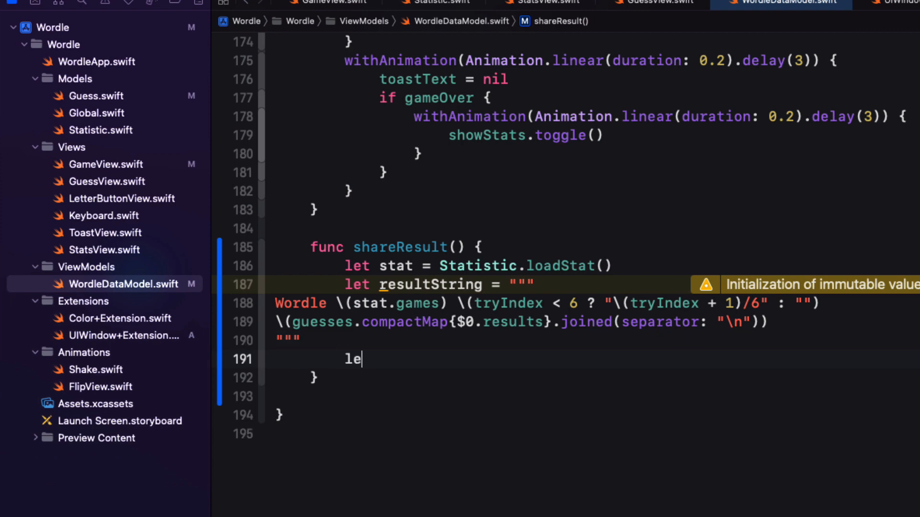
type("t activityCon")
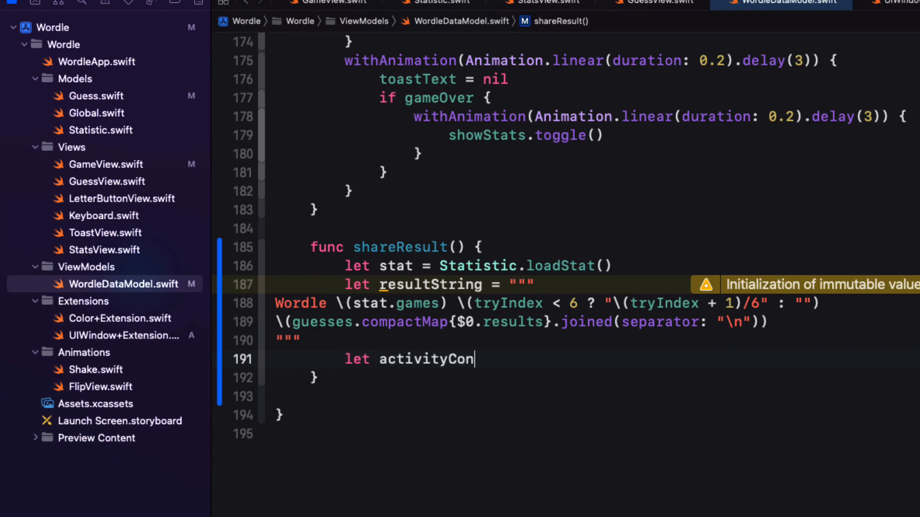
type("troller = UI")
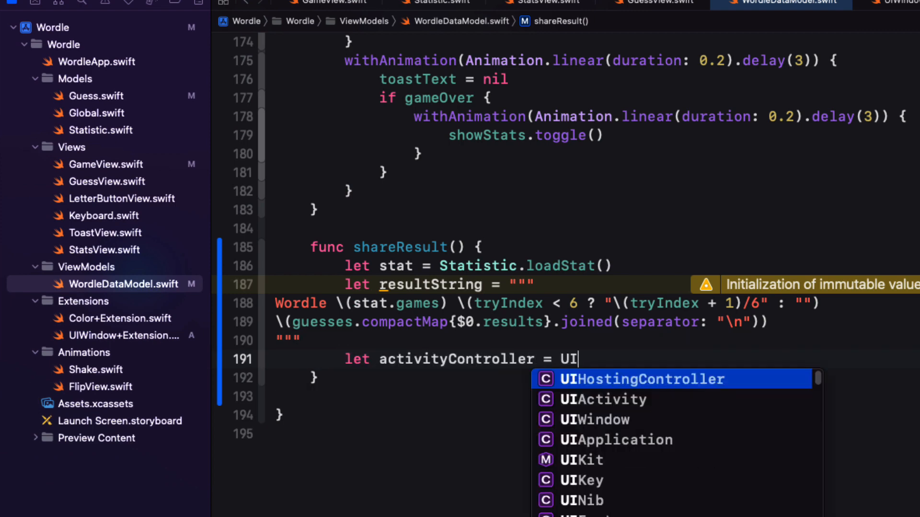
type("ActivityViewController(ac")
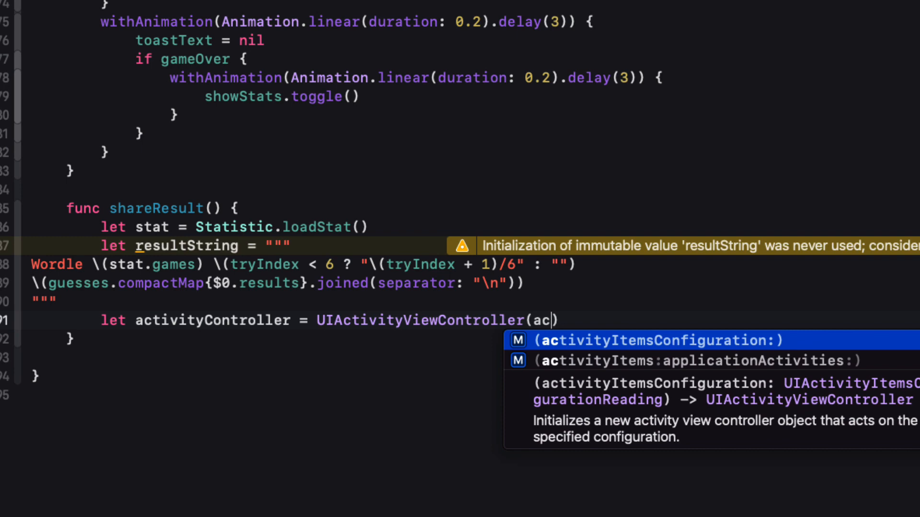
left_click(689, 360)
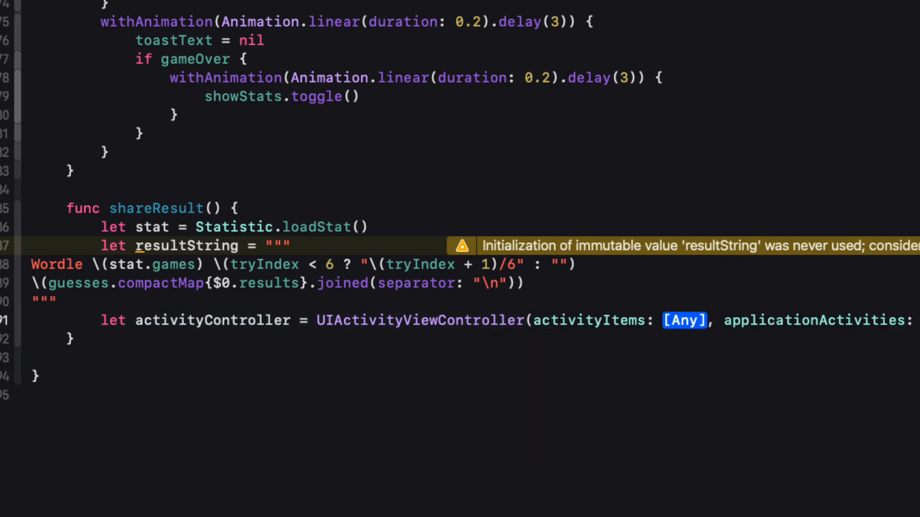
type("resultString")
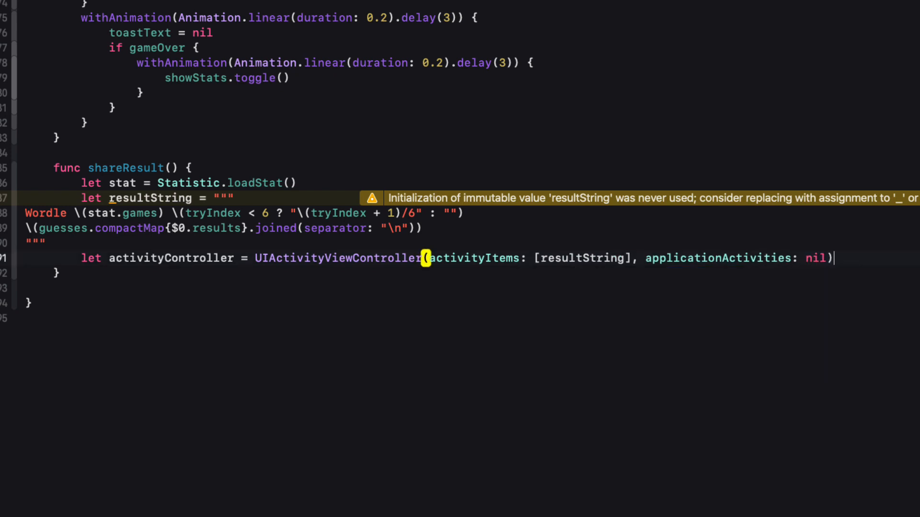
Switch on device idiom; in .pad set popover sourceView and a 200x200 sourceRect at screen centre.
type("switch")
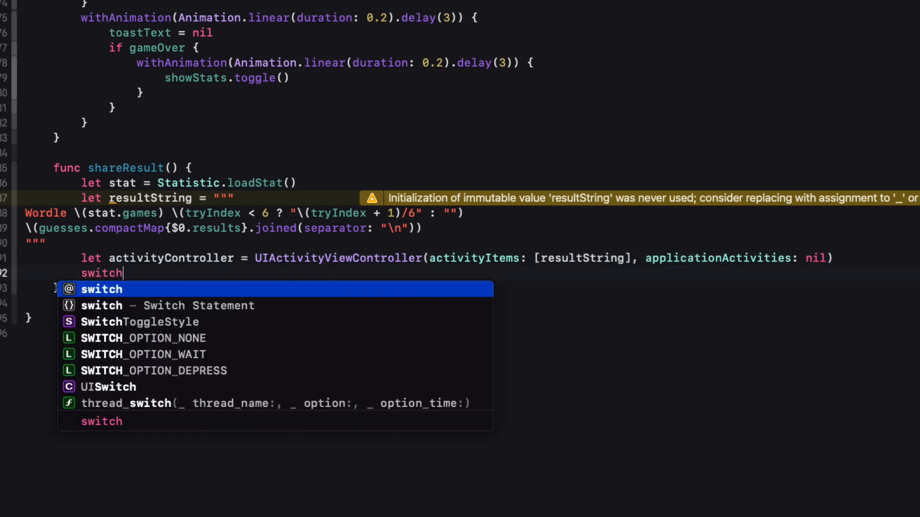
type("UID")
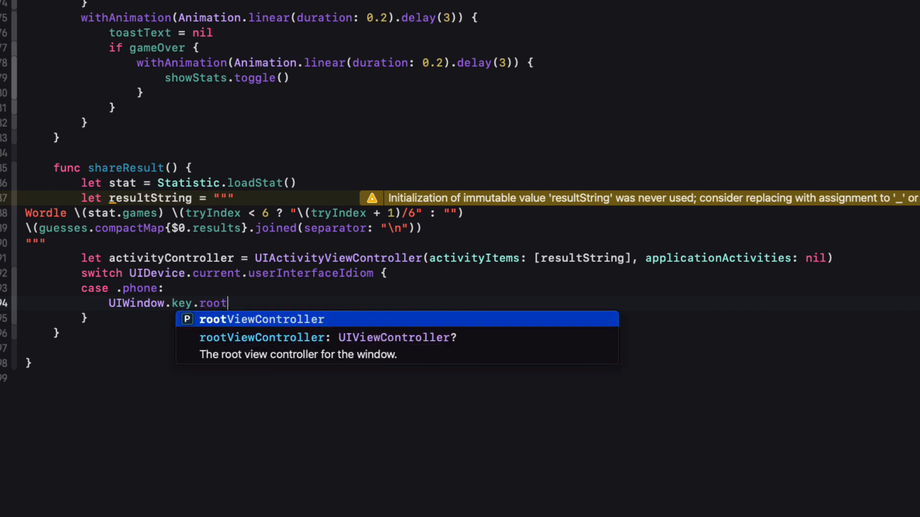
key("Tab")
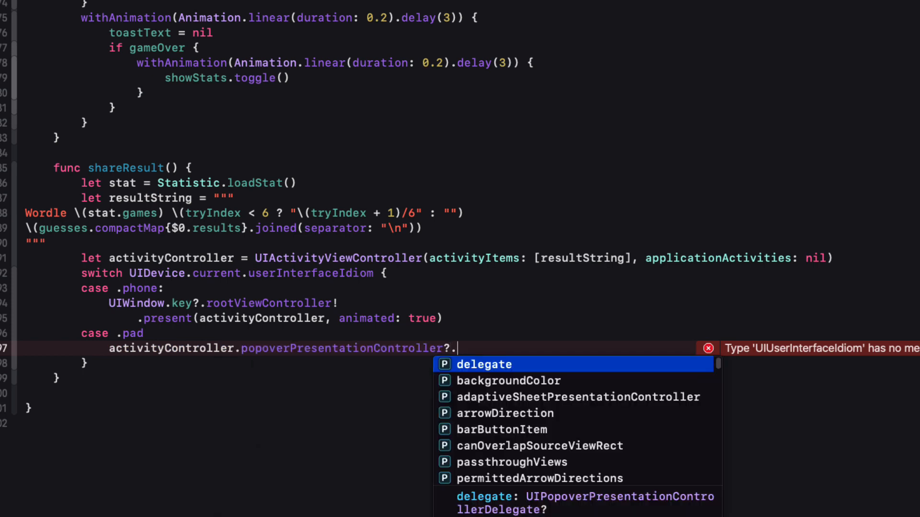
type("sourceView = UIWindow.key")
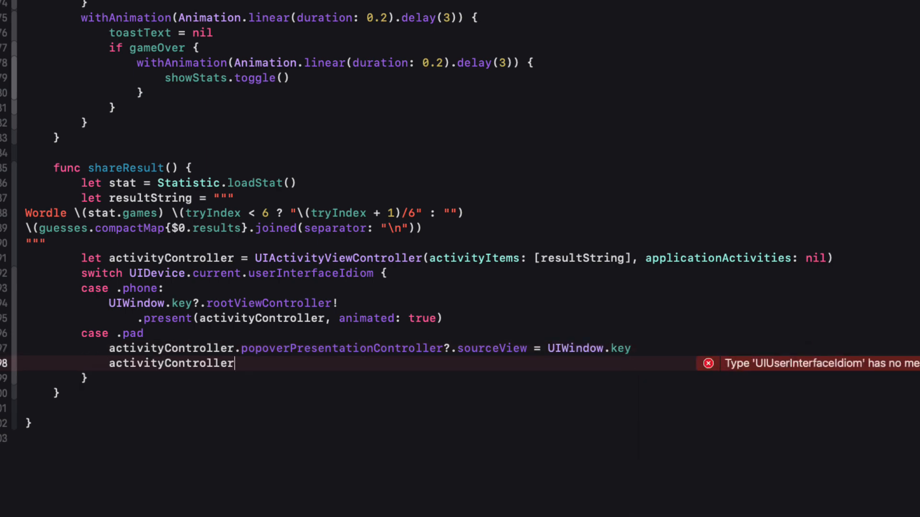
type(".popoverPresentationController")
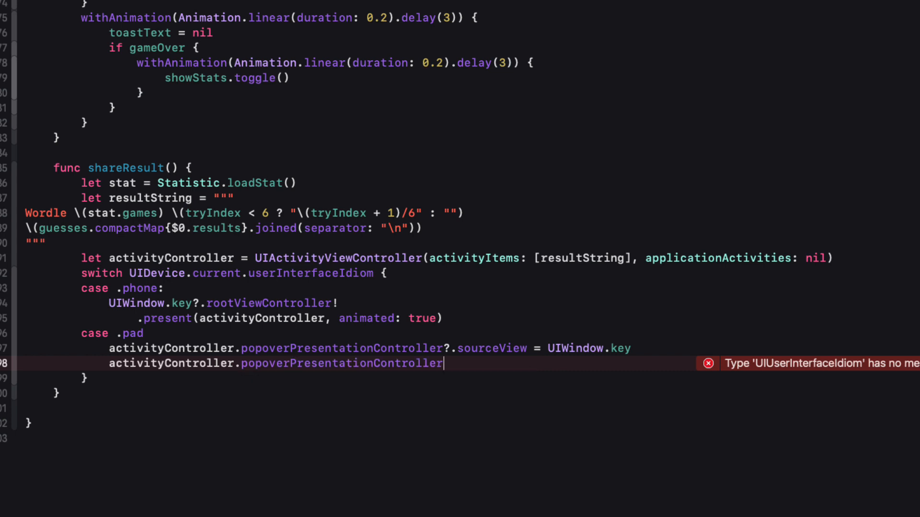
type("?.sourceRect = CGRect(x: CGFloat, y: CGFloat, width: CGFloat, height:")
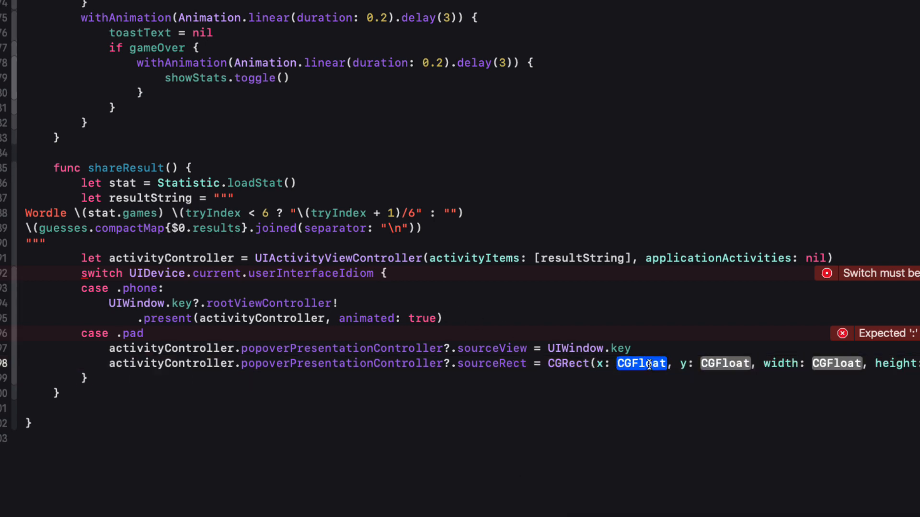
type("GF")
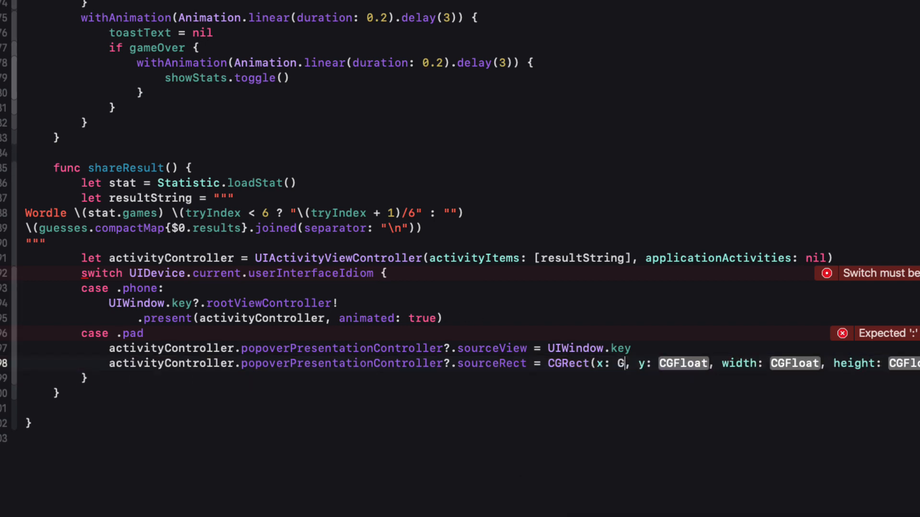
type("lobal.screenWidth / 2")
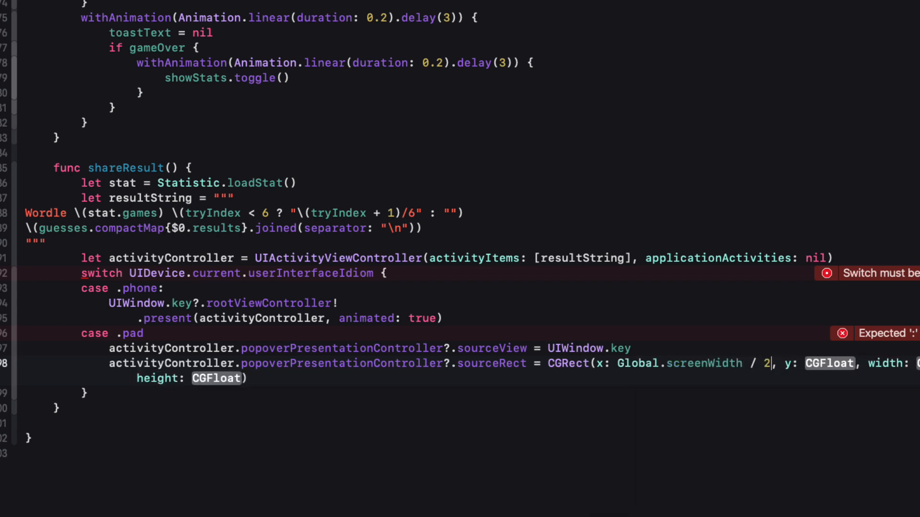
type("G")
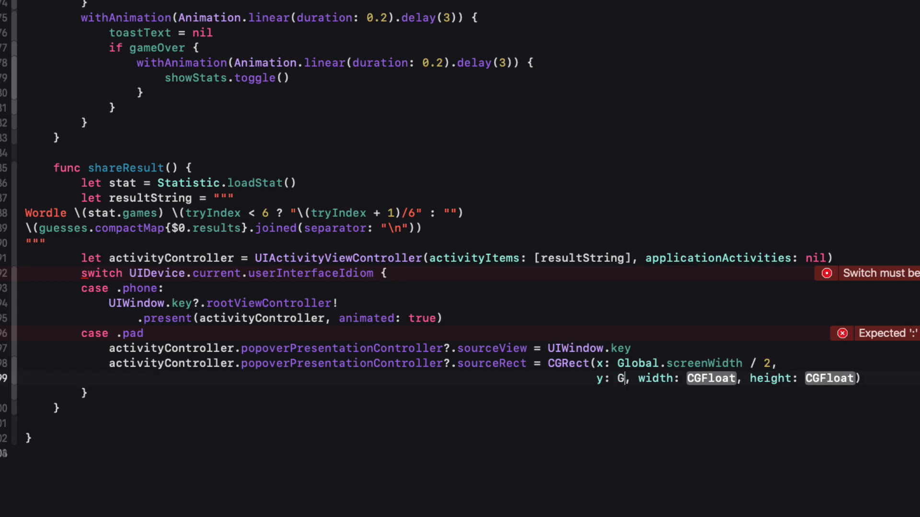
type("lobal.screenHeight /")
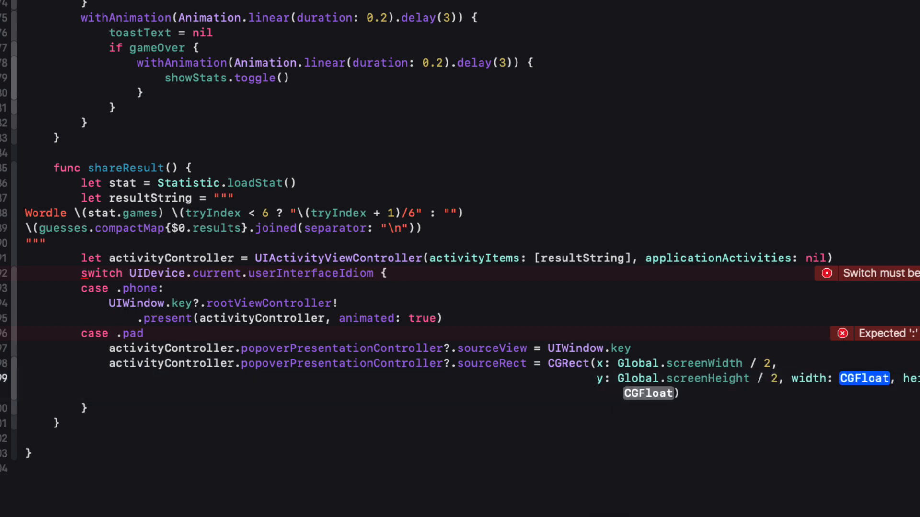
type("200")
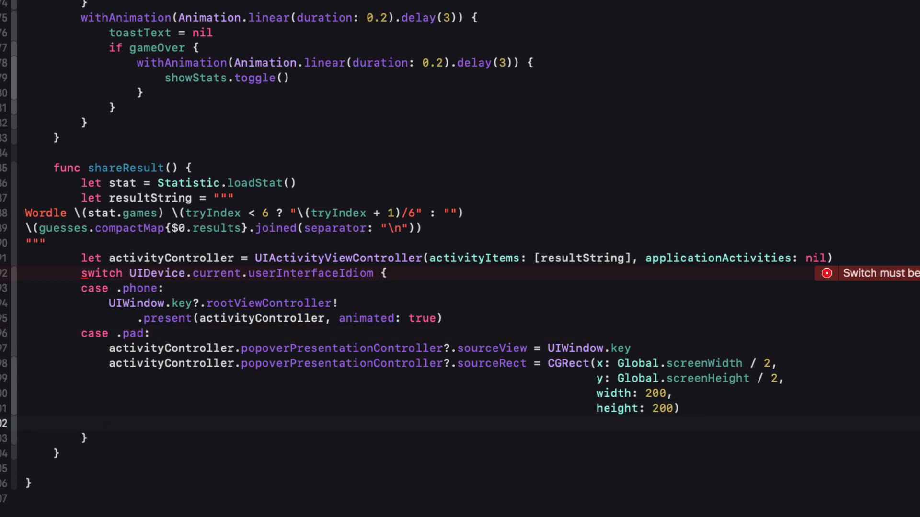
Present activityController from UIWindow.key's rootViewController animated, and add default: break.
type("UIWindow.key?.rootViewController")
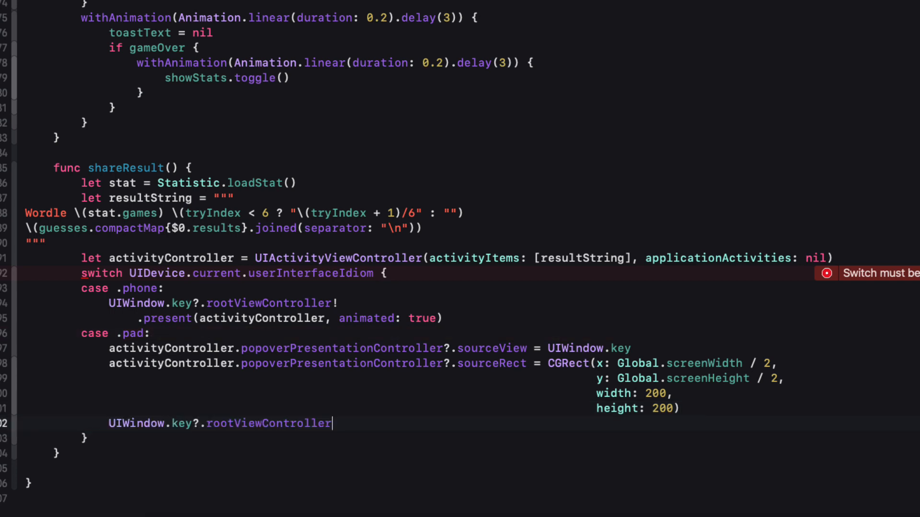
type("!.present(")
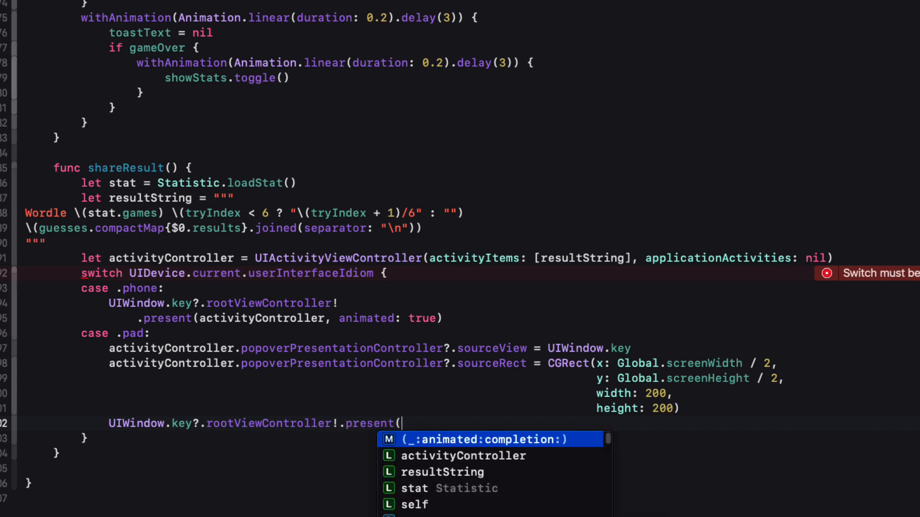
type("activityController, a")
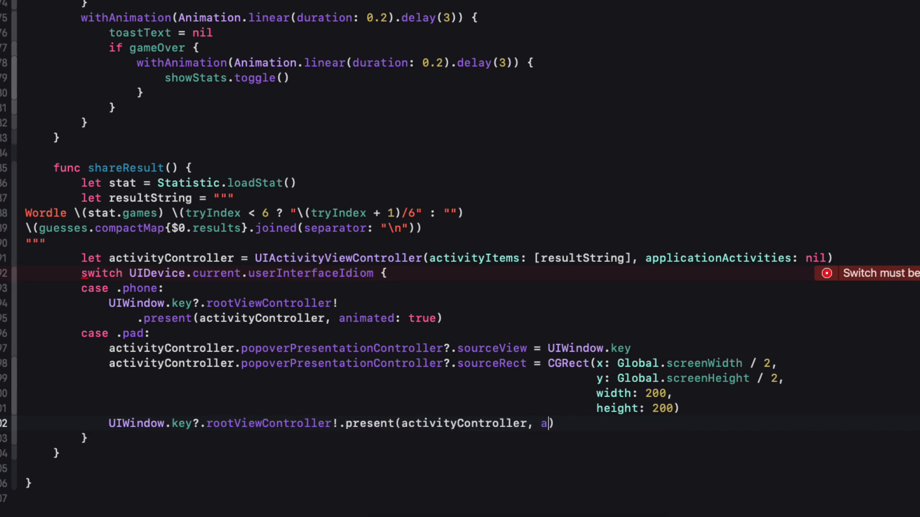
type("nimated: true")
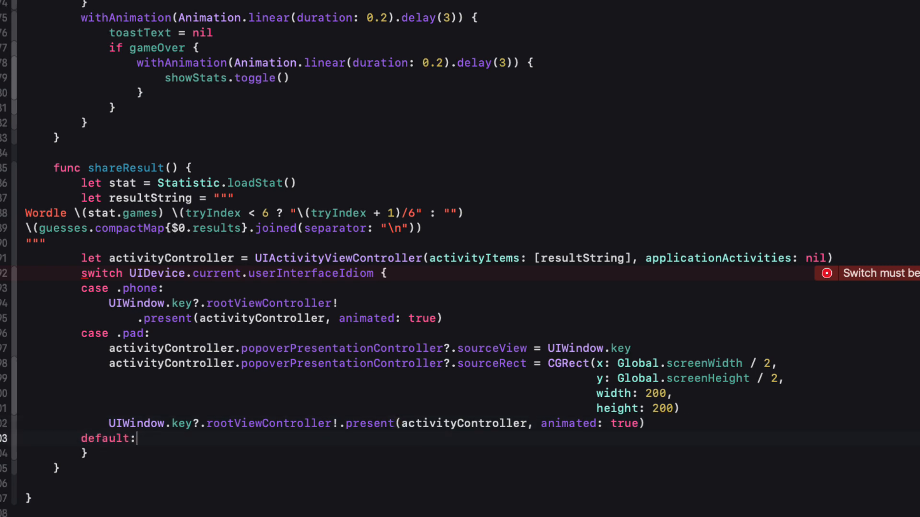
type("break")
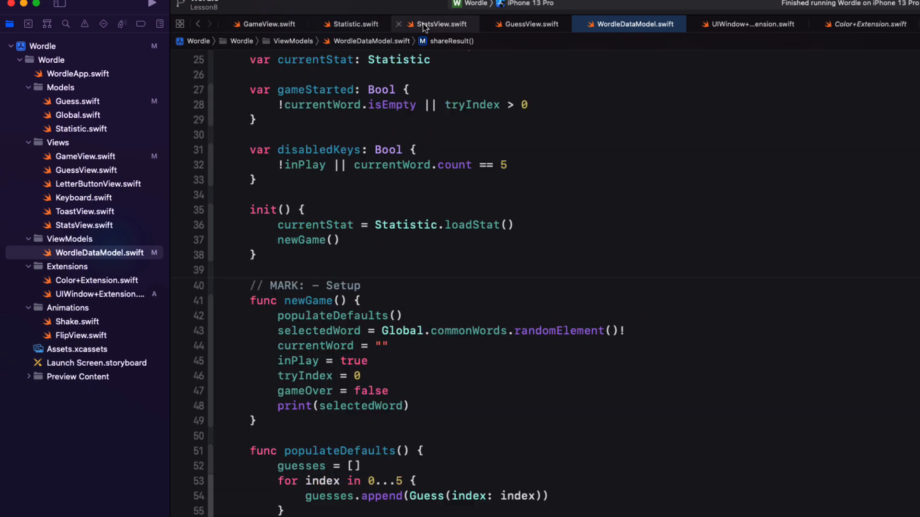
In StatsView.swift add an if dm.gameOver block with an HStack holding a Spacer and placeholder Button.
left_click(434, 23)
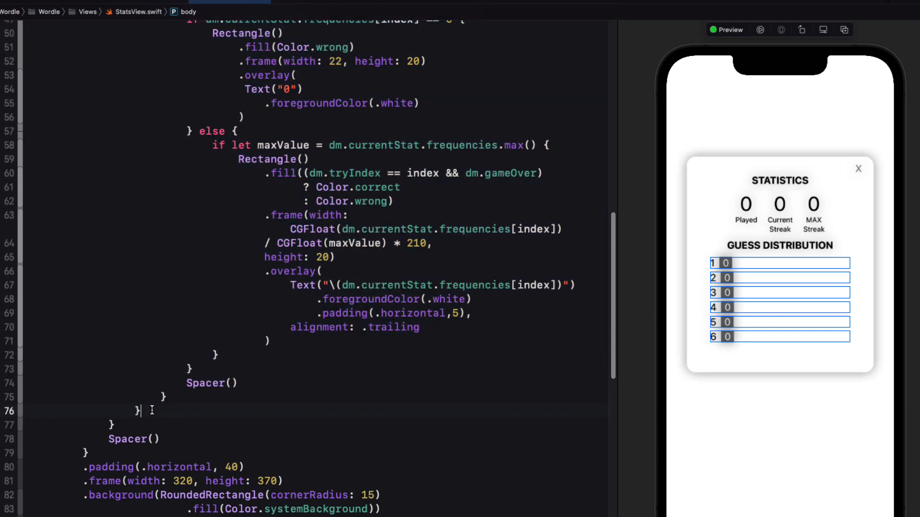
type("if d")
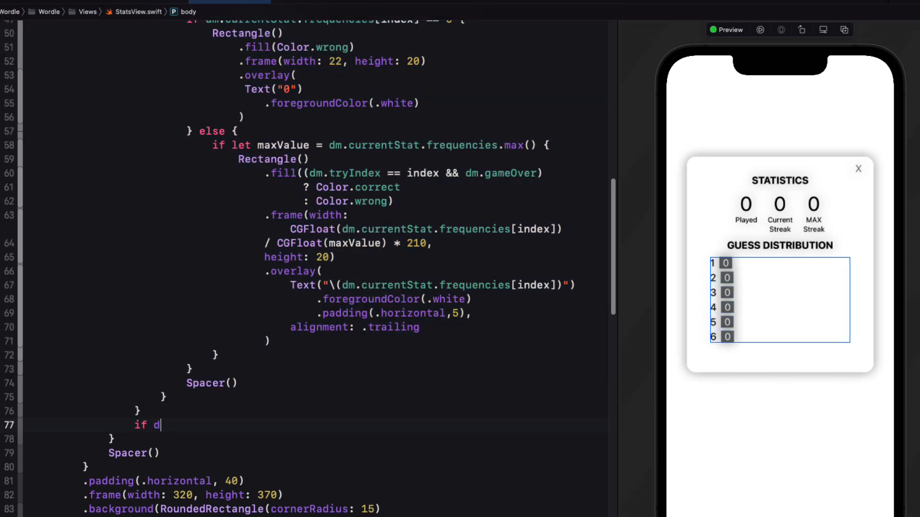
type("m.gameOver {")
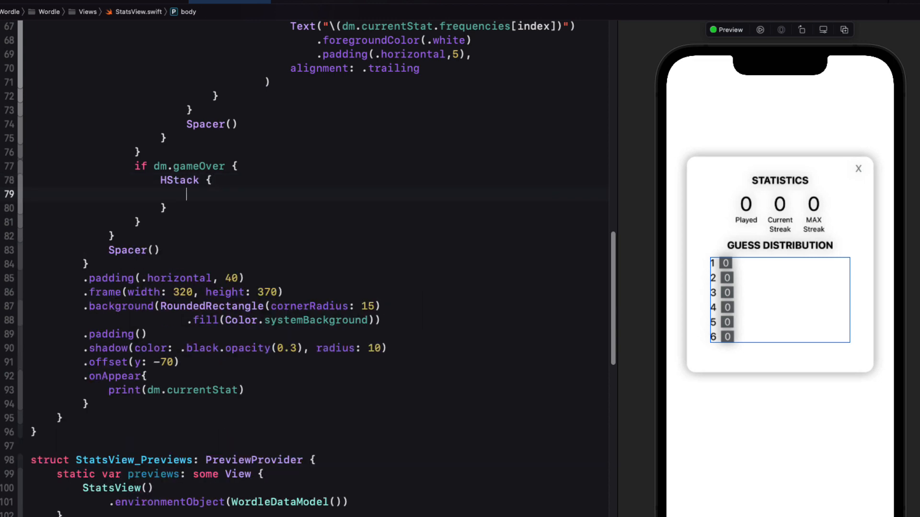
type("Spacer")
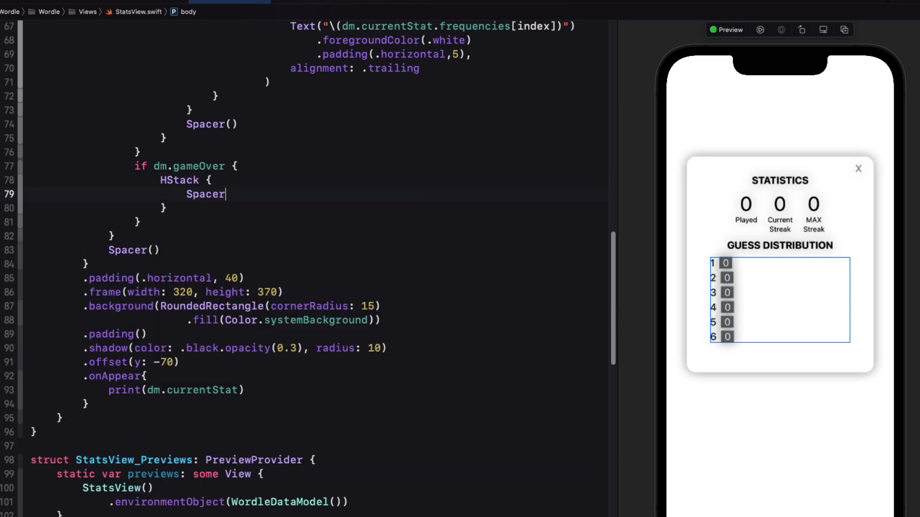
type("()")
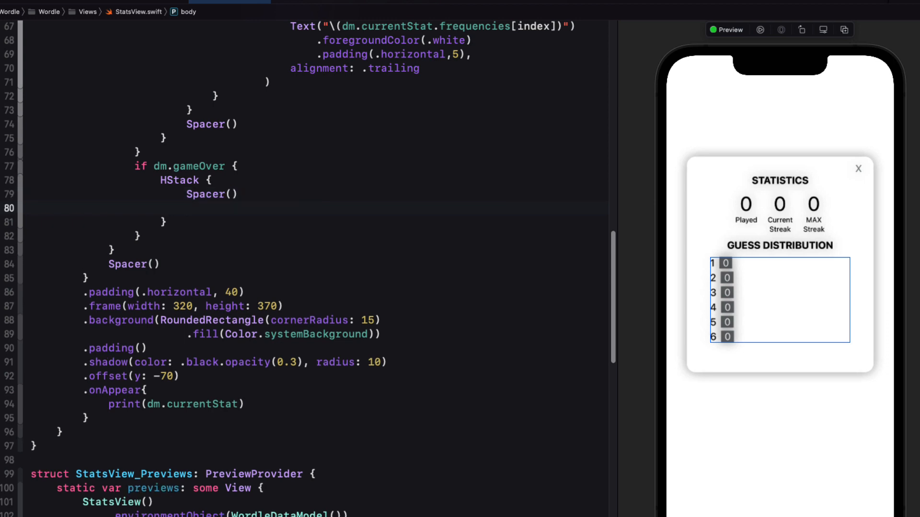
type("btn")
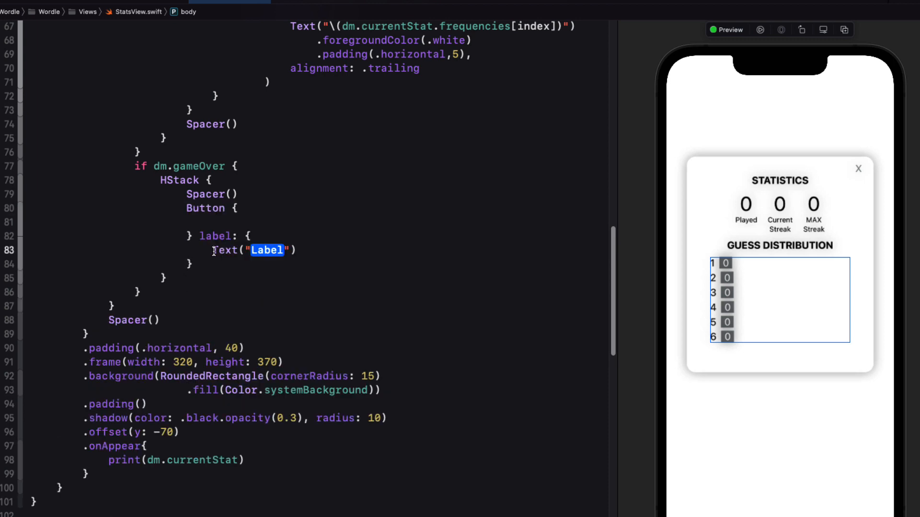
Make the button label an HStack with a square.and.arrow.up image and Text "Share".
type("HStack")
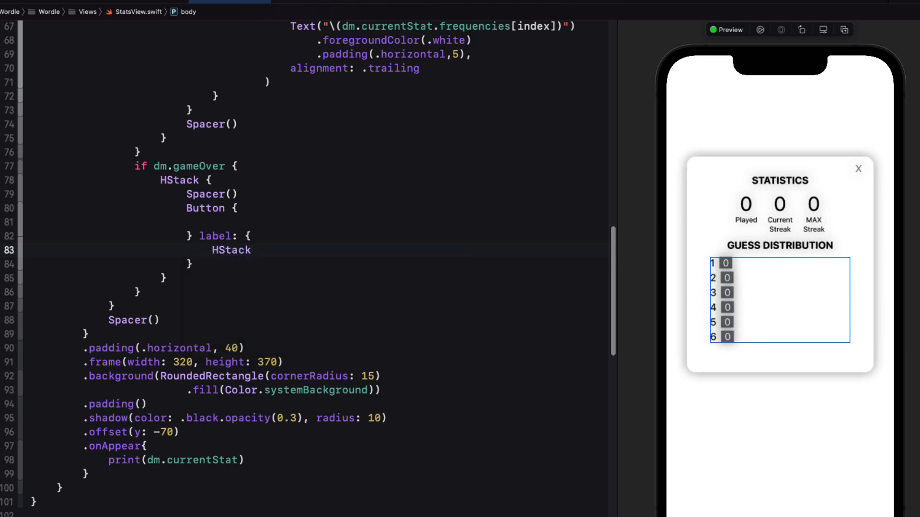
type("Image(systemName: \"")
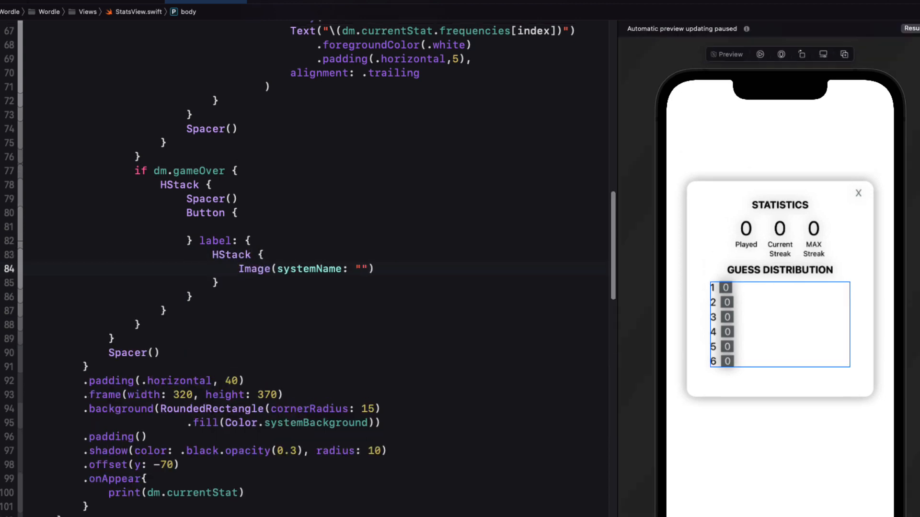
type("square.and.")
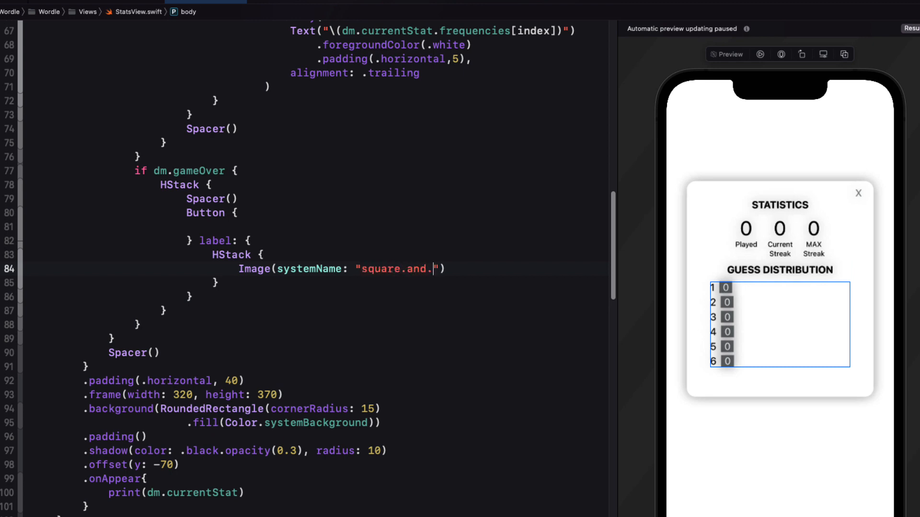
type("arrow.up")
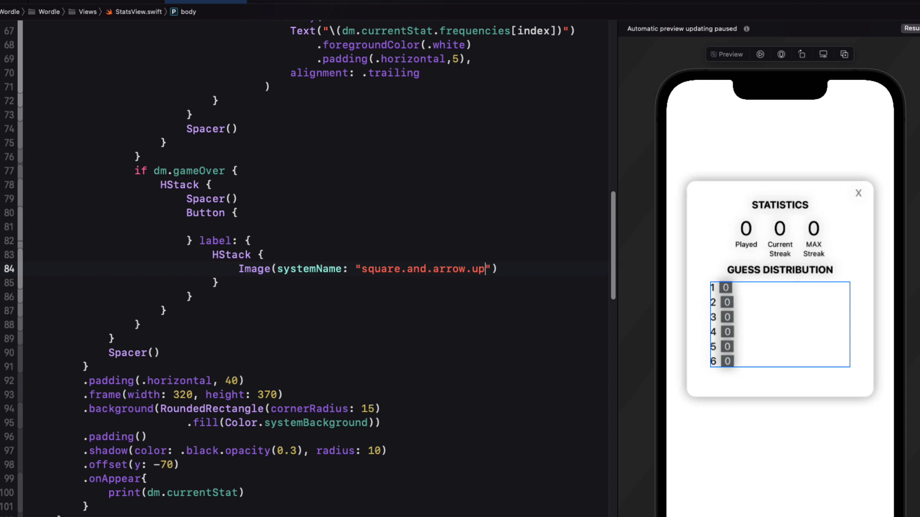
type("Text")
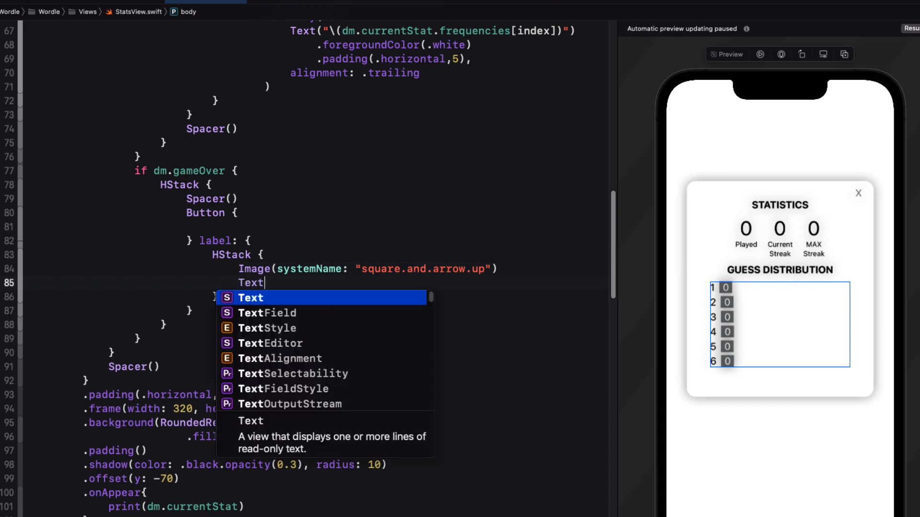
type("Sh\"")
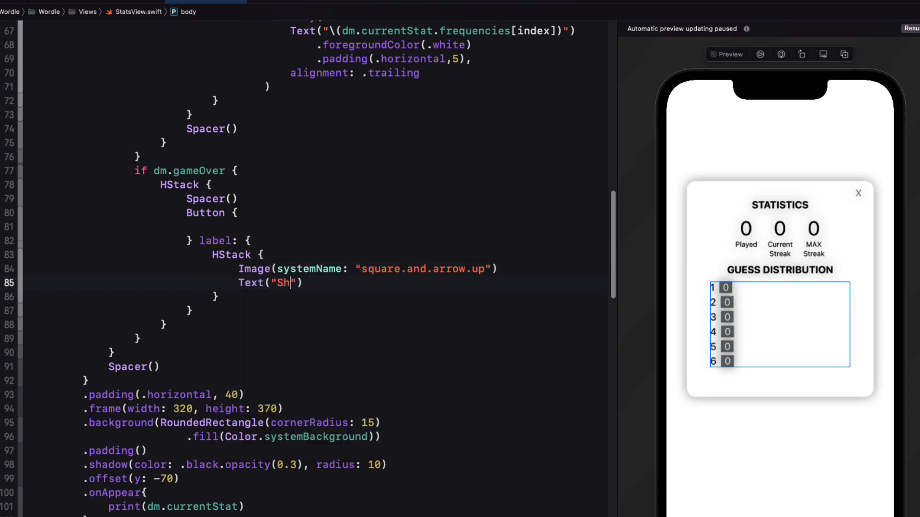
type("are")
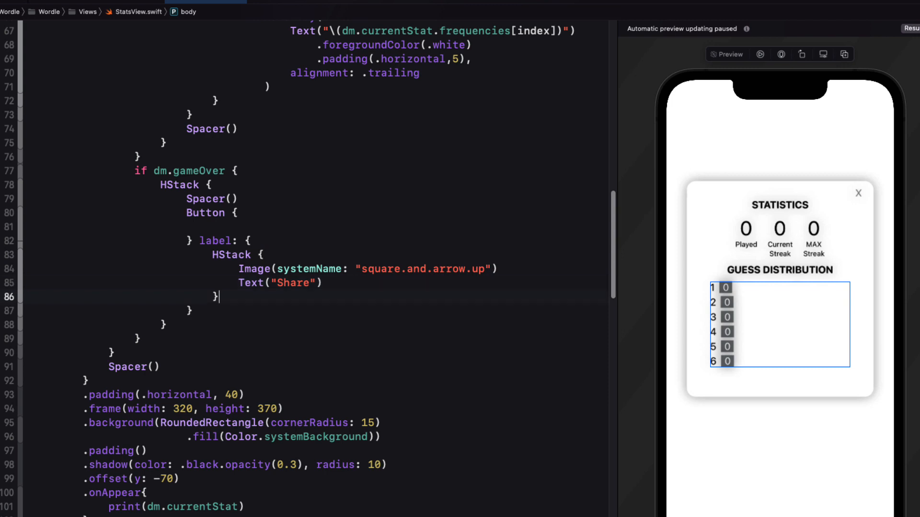
Style the Share label with white foreground colour, padding and the correct-colour background.
type(".f")
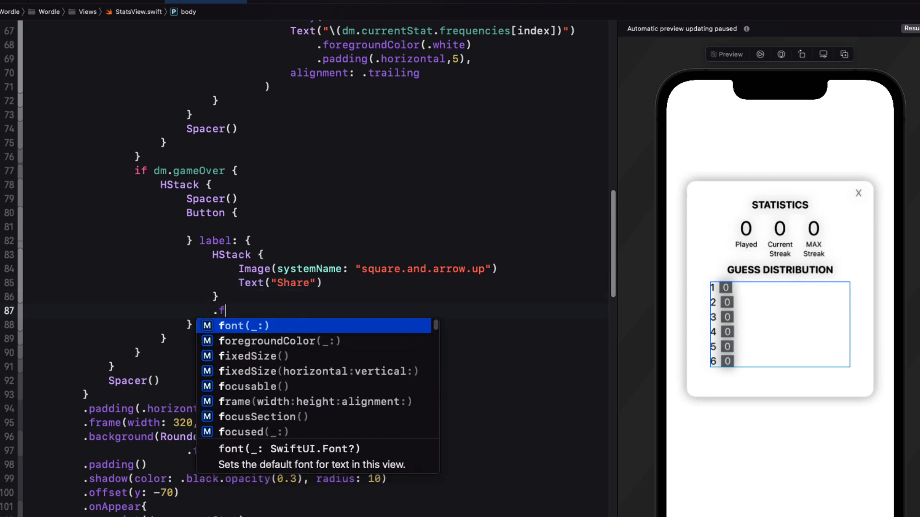
left_click(281, 341)
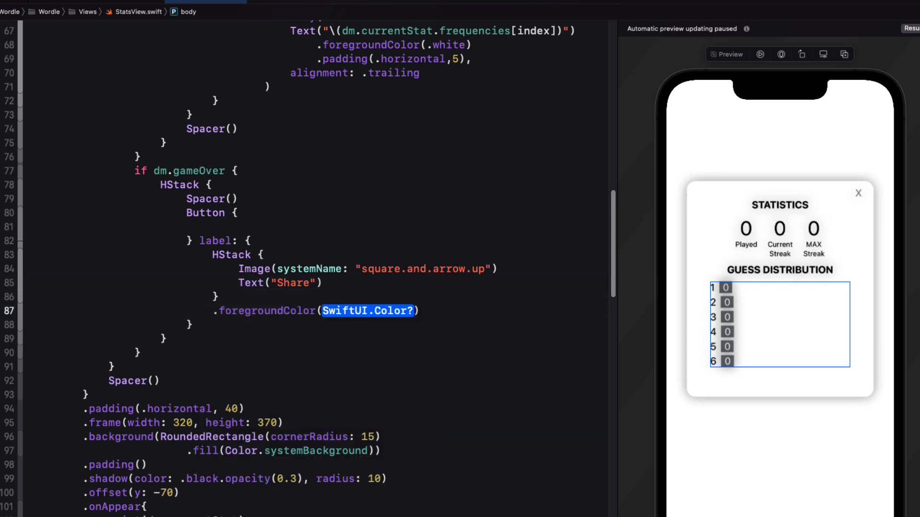
type("white")
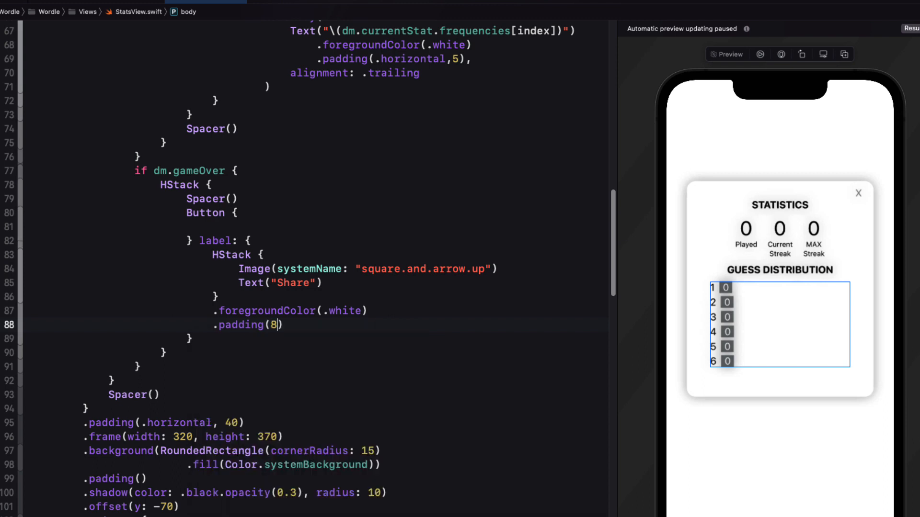
key("Return")
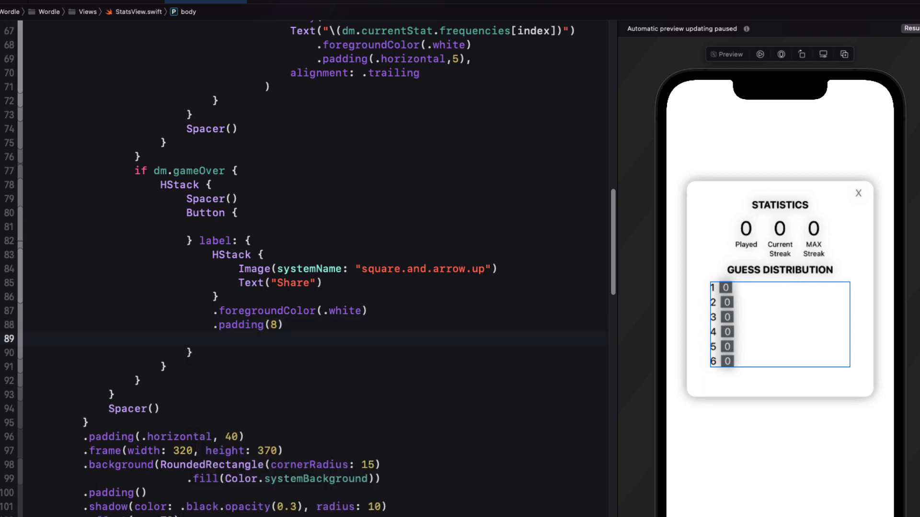
type(".background(Color.correct")
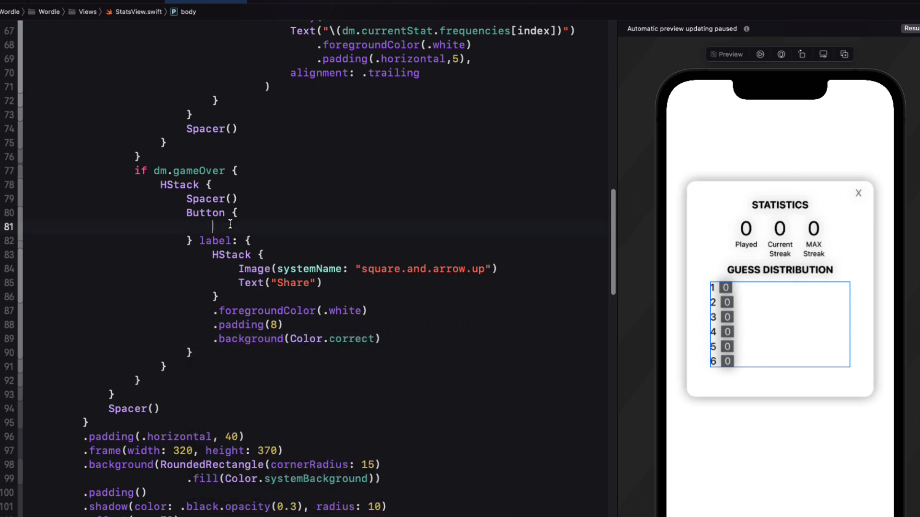
type("dm.")
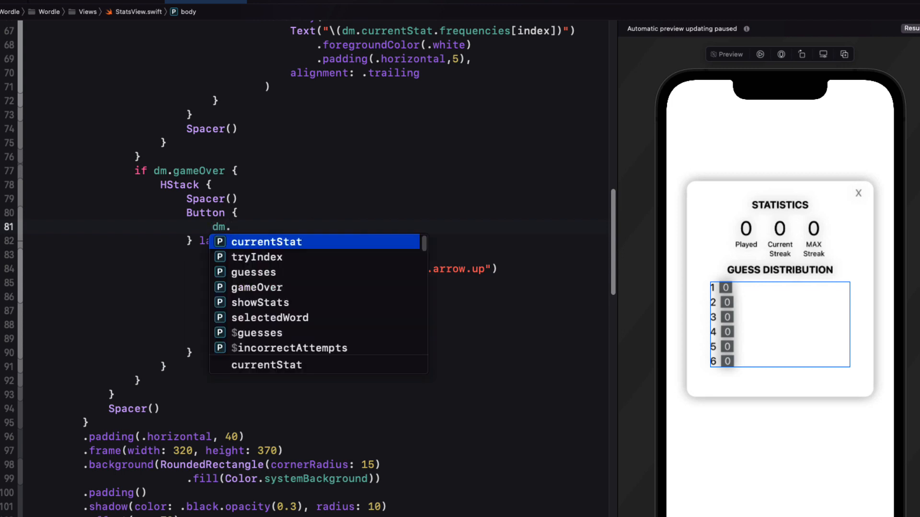
type("s")
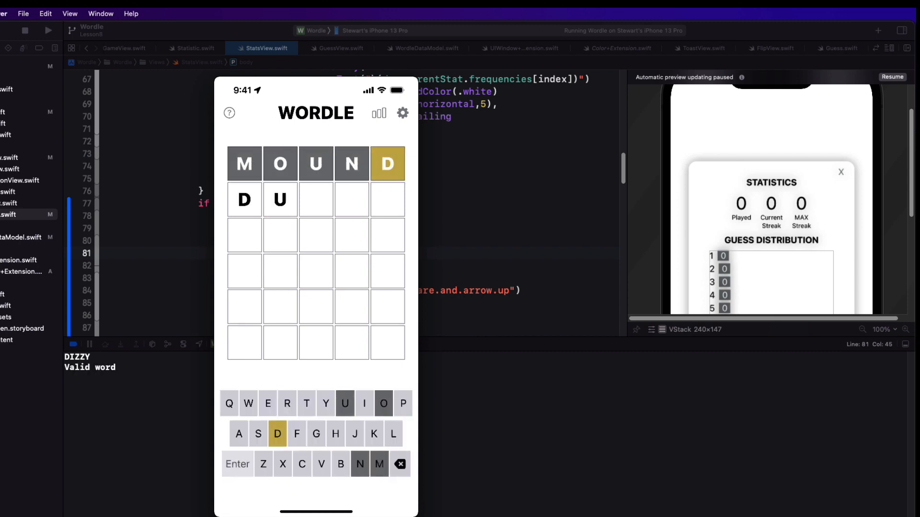
Submit DUNCE then the winning DIZZY in the simulator so the statistics popup appears.
left_click(359, 464)
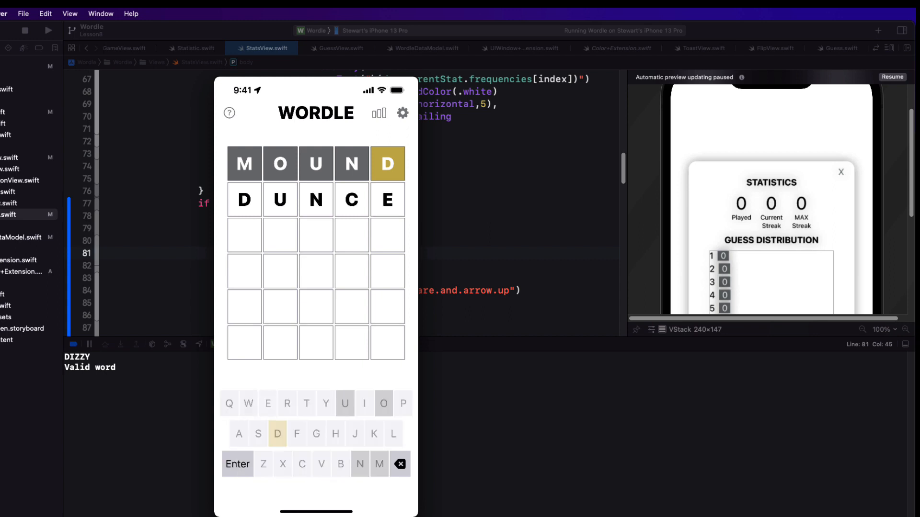
left_click(236, 464)
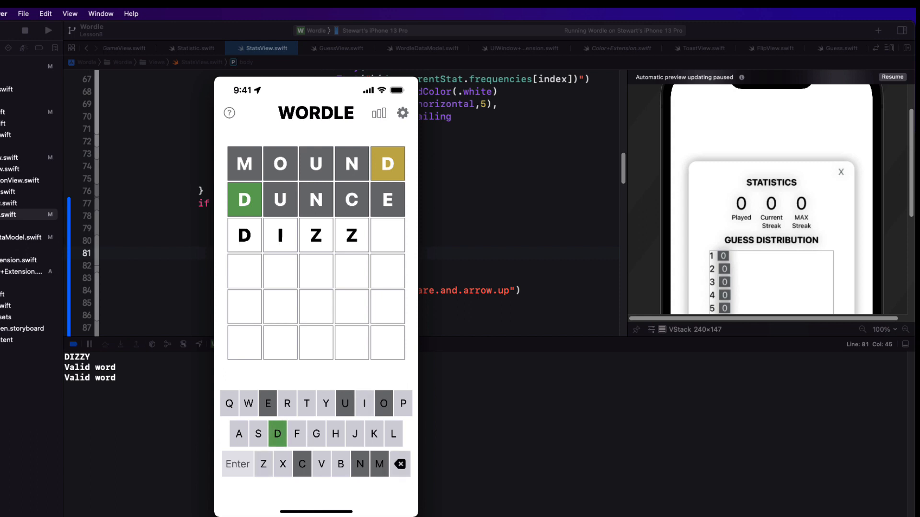
left_click(237, 464)
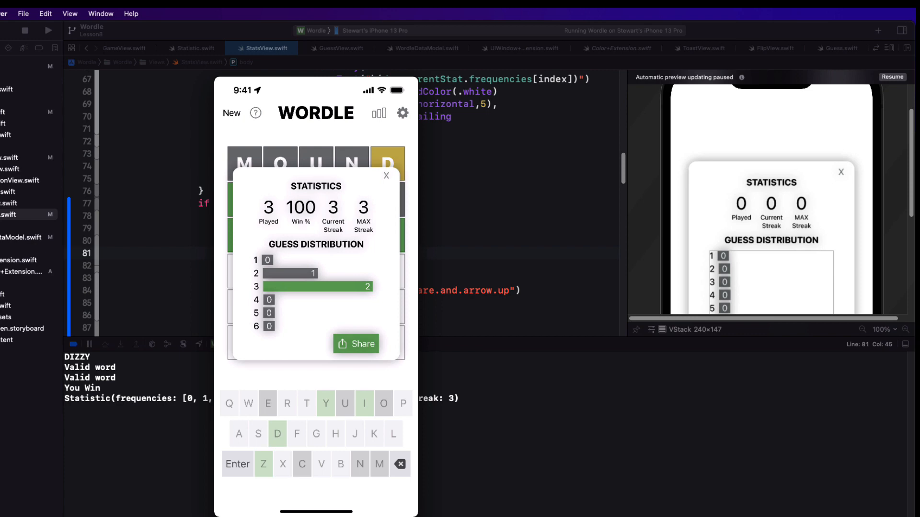
Share the won game's result grid to Messages, then stop the running app.
left_click(355, 343)
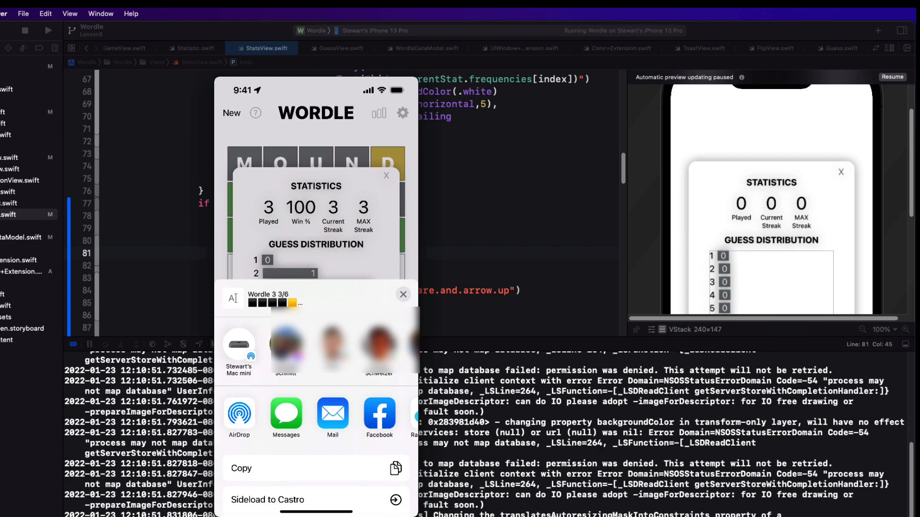
left_click(285, 419)
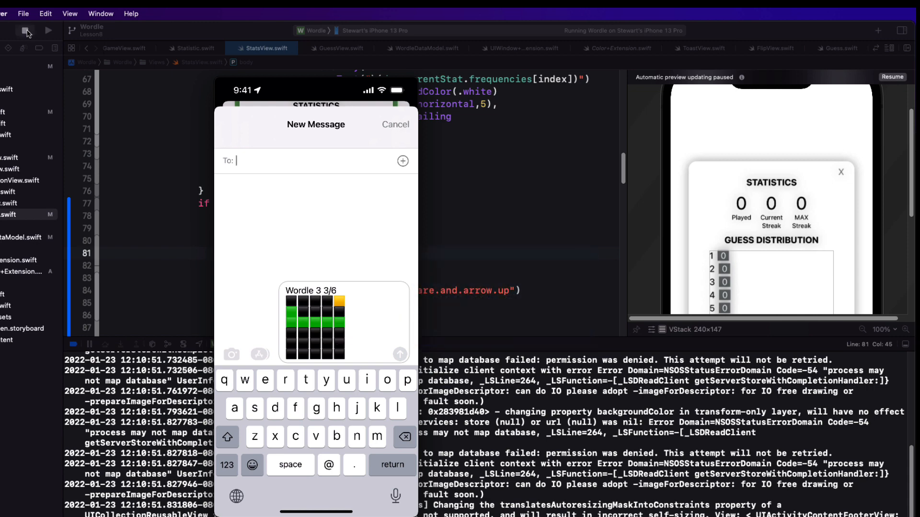
left_click(394, 123)
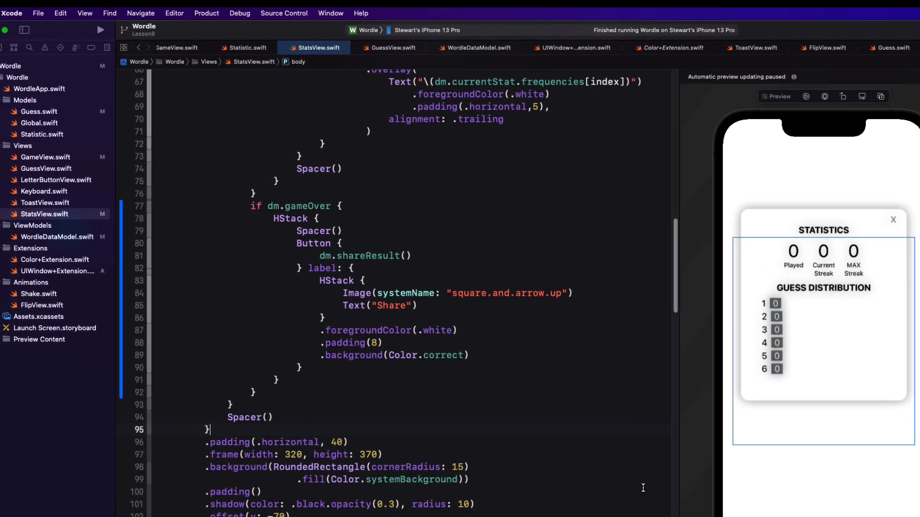
Run Wordle on the iPad Air (4th generation) simulator, win a game and share its result.
left_click(427, 30)
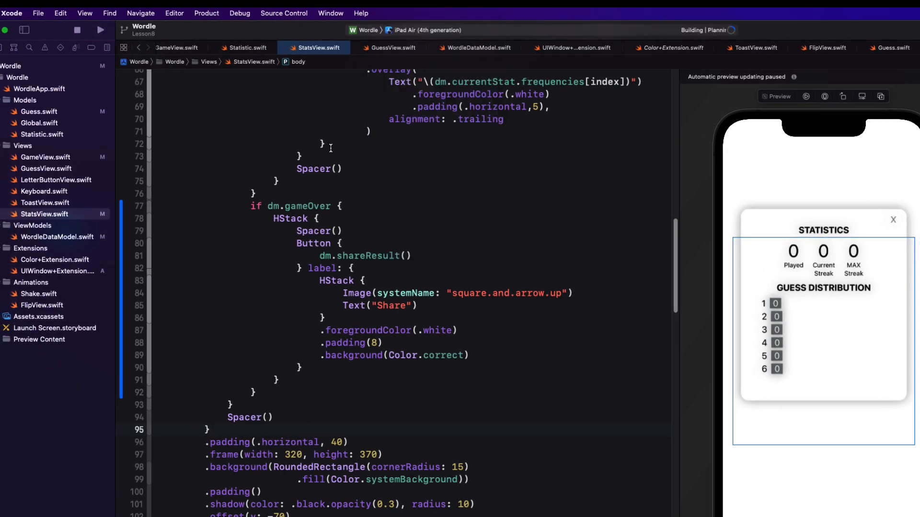
left_click(99, 30)
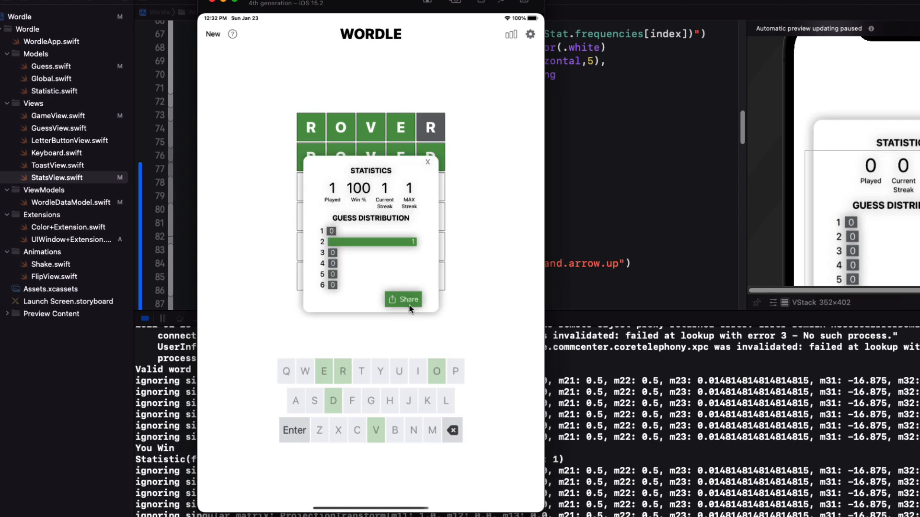
left_click(404, 299)
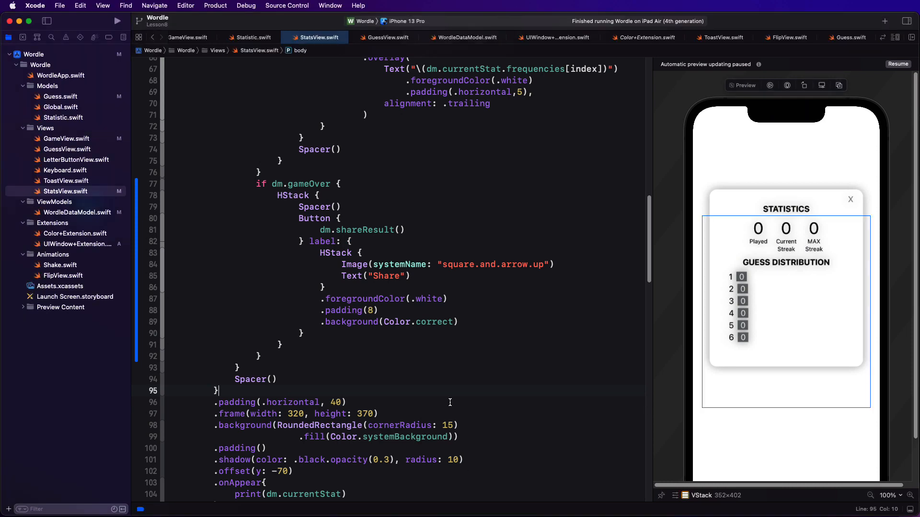
Create ColorSchemeManager.swift as a new Swift file in the ViewModels group.
right_click(54, 260)
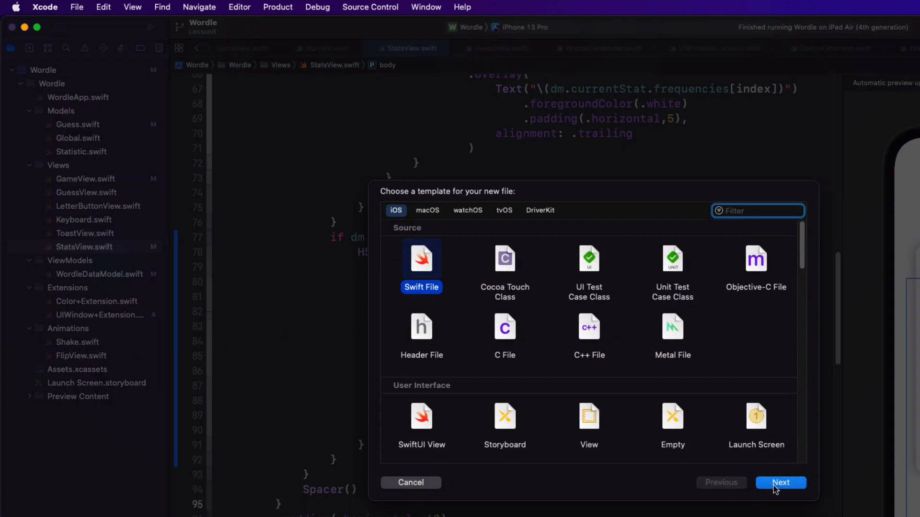
left_click(780, 482)
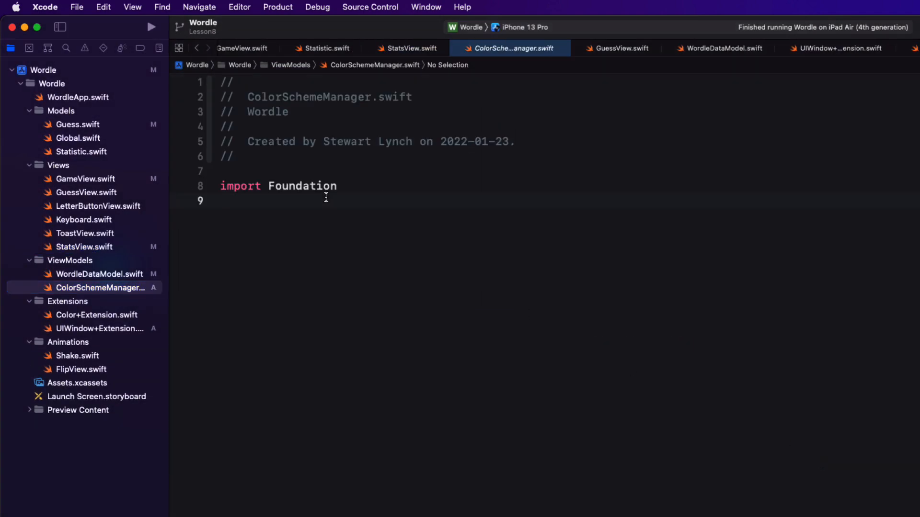
Import SwiftUI and declare enum ColorScheme: Int with cases unspecified, light, dark.
type("Swift")
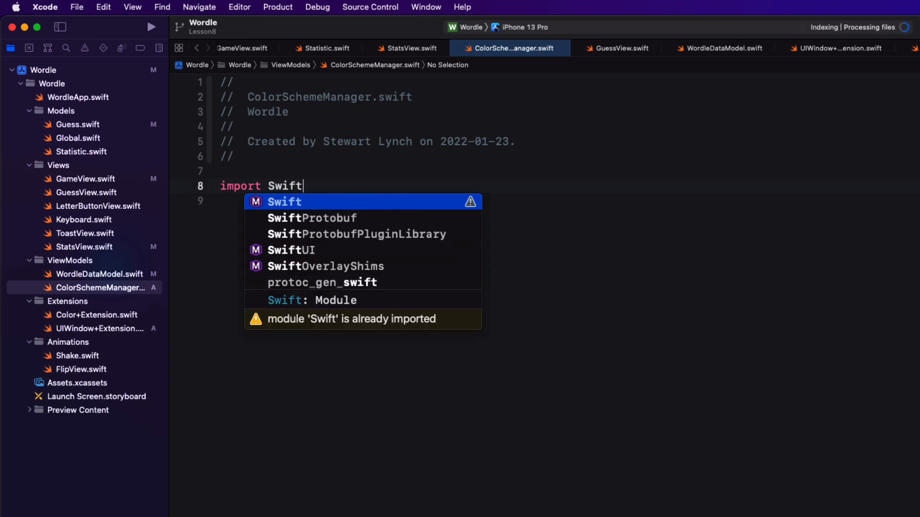
type("UI")
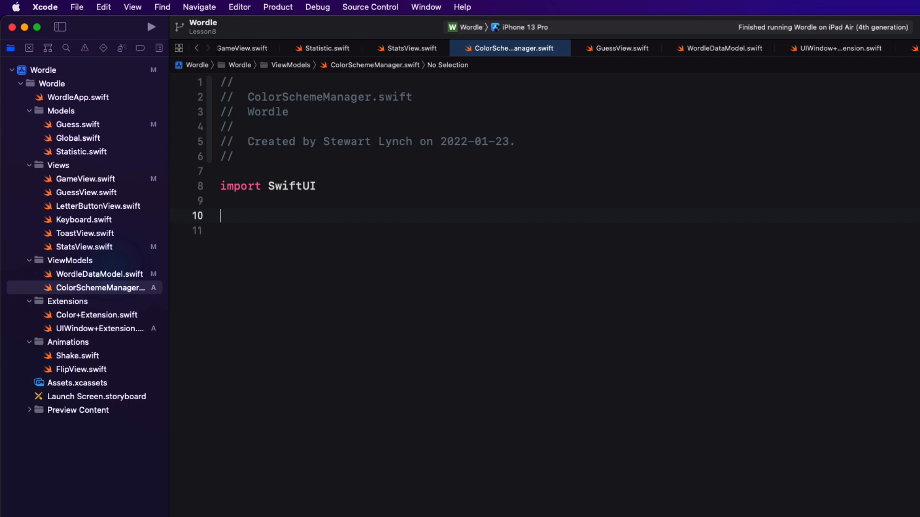
type("enum Color")
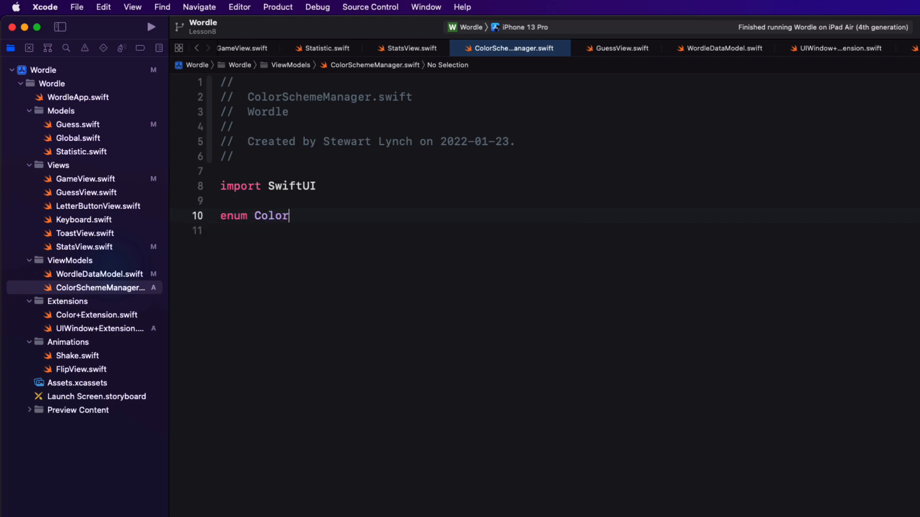
type("Scheme")
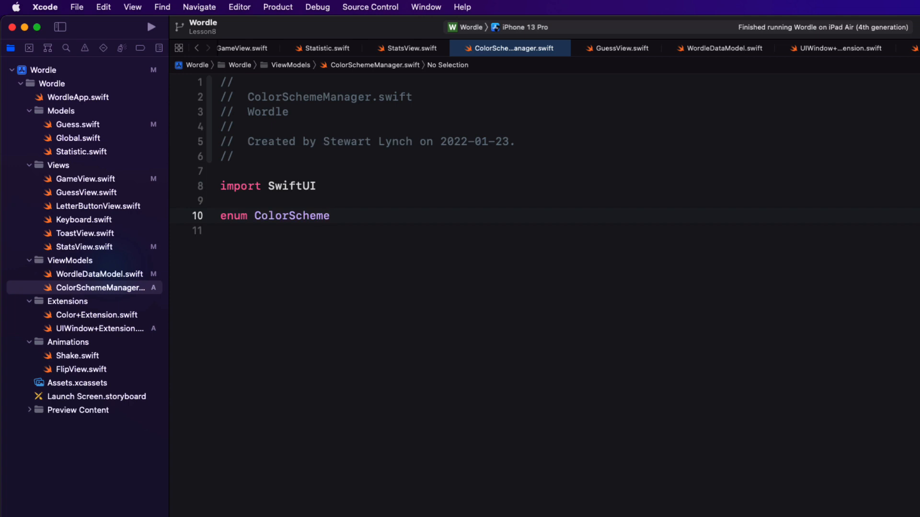
type(": Int {")
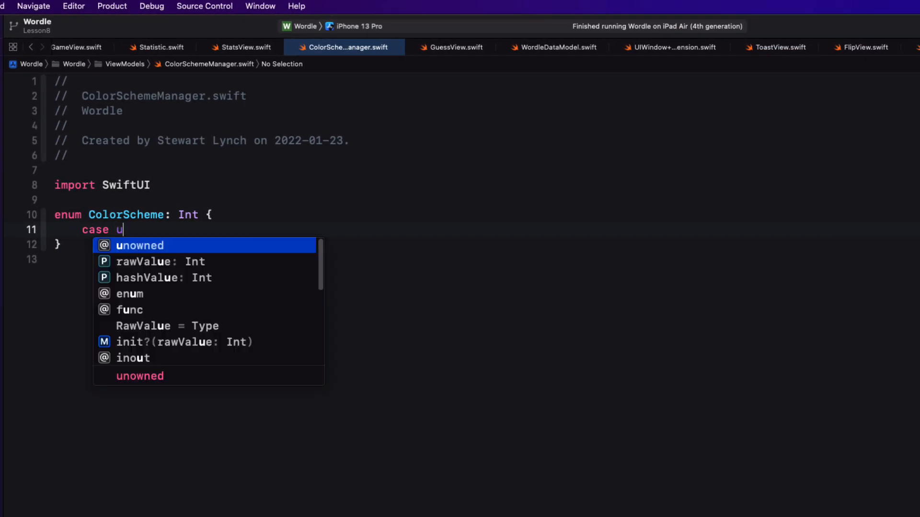
type("nspecified, light, dark")
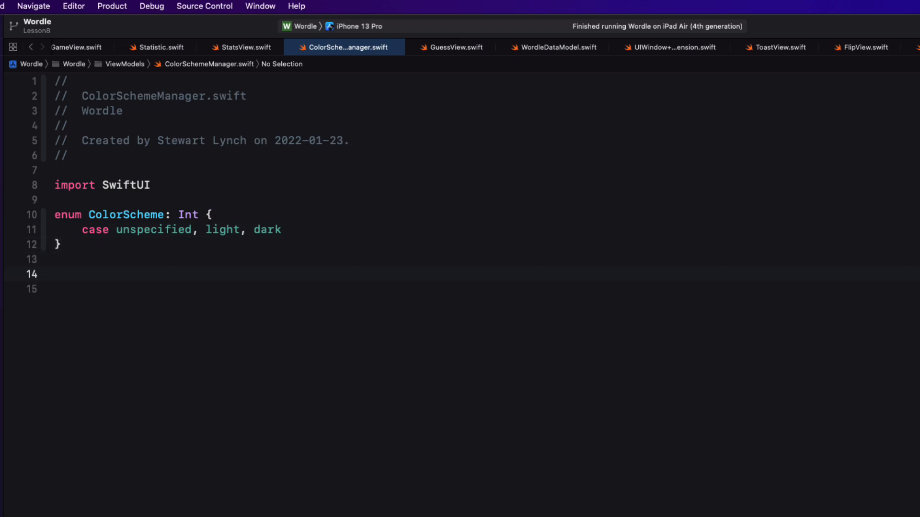
type("class ColorSchemeM")
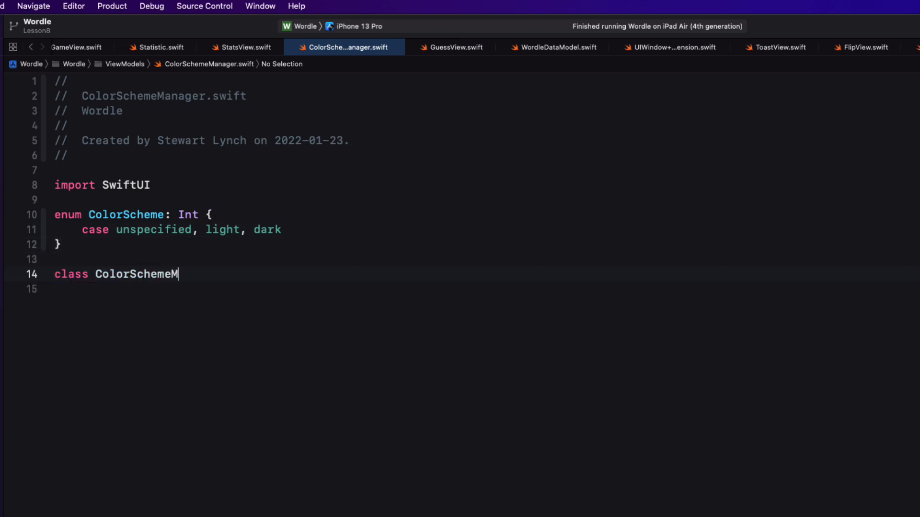
type("anager: O")
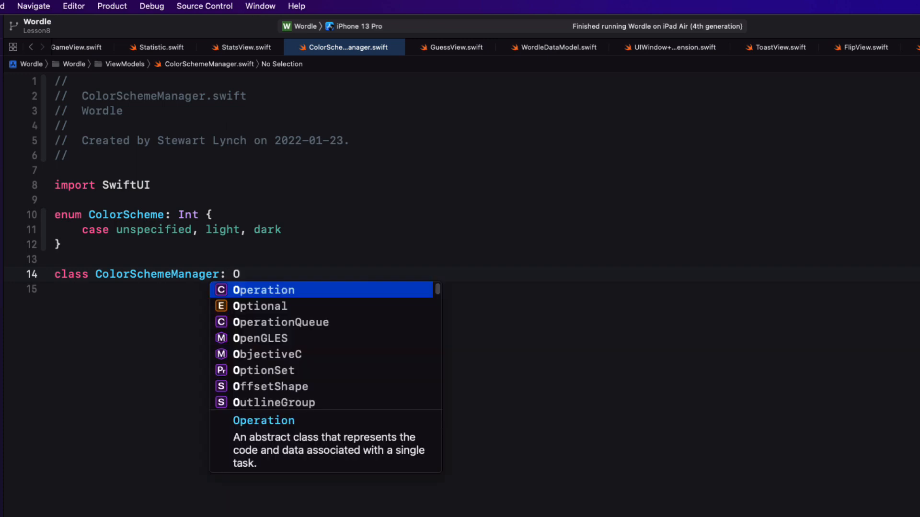
type("ObservableObject")
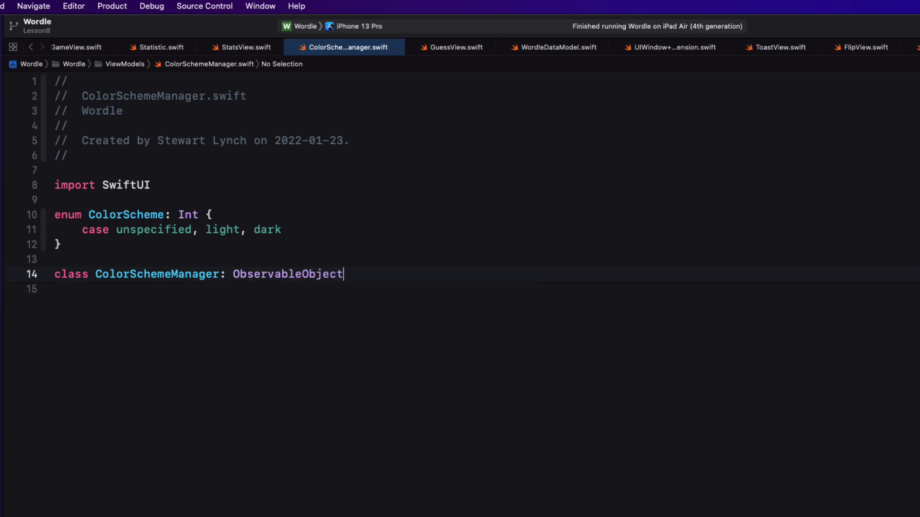
type("{")
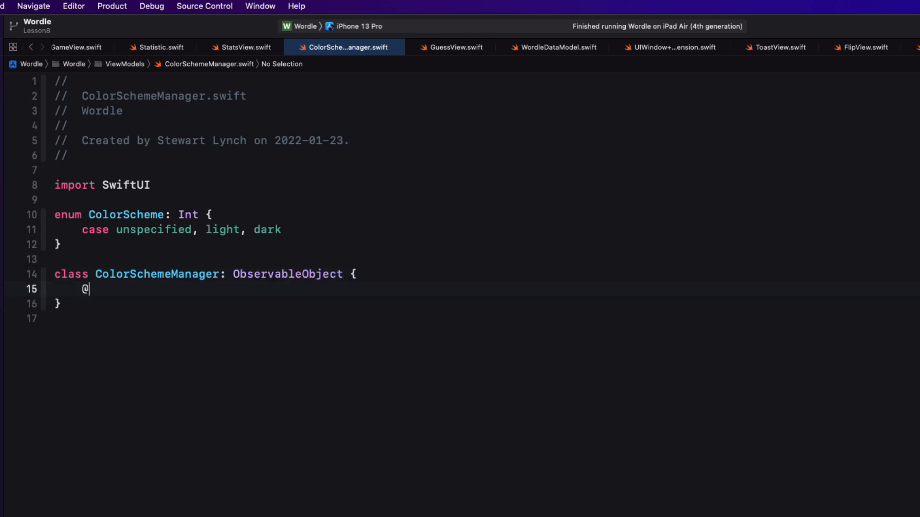
type("App")
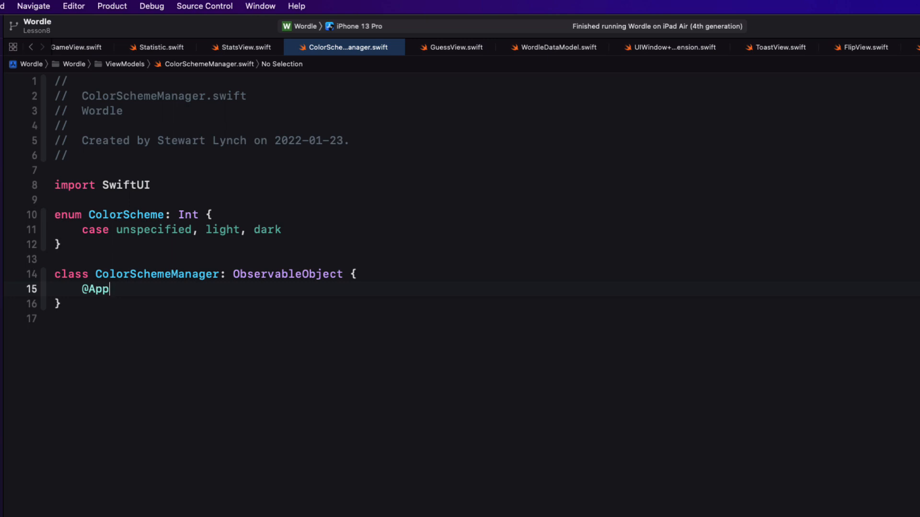
type("Storage(\"\")")
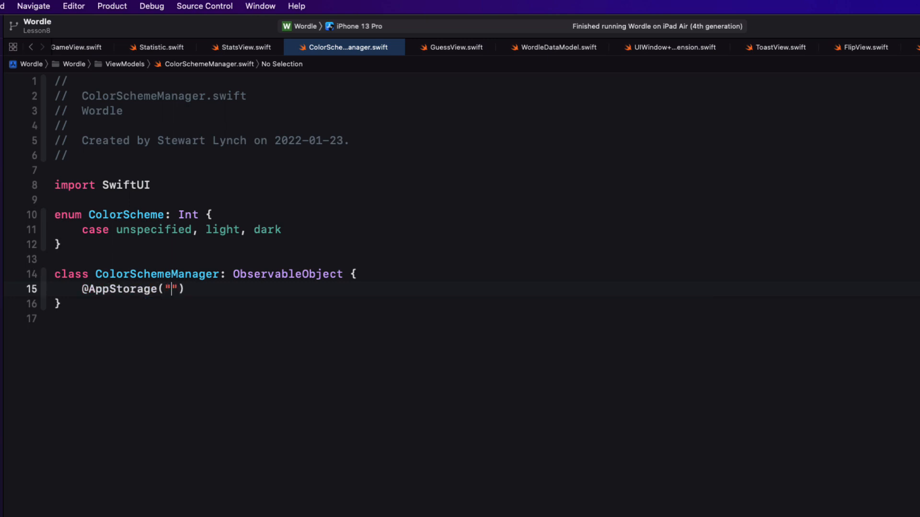
type("colorScheme")
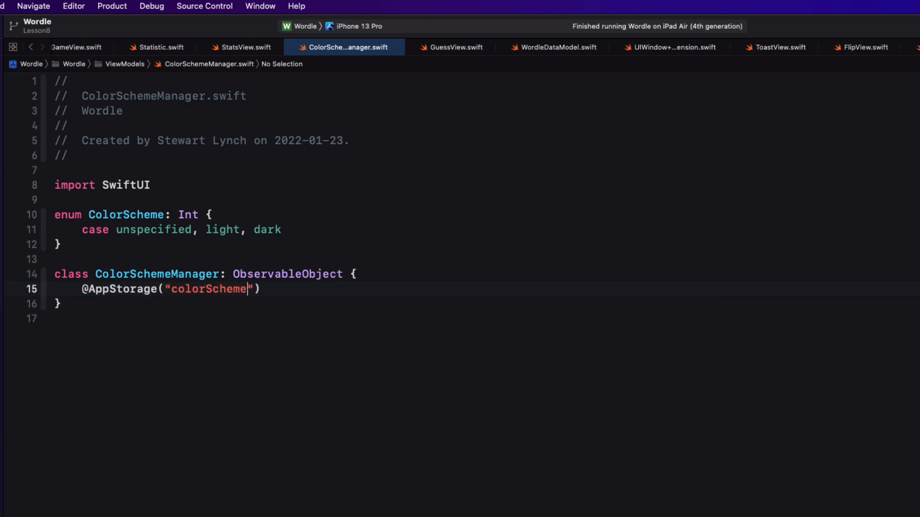
type("var")
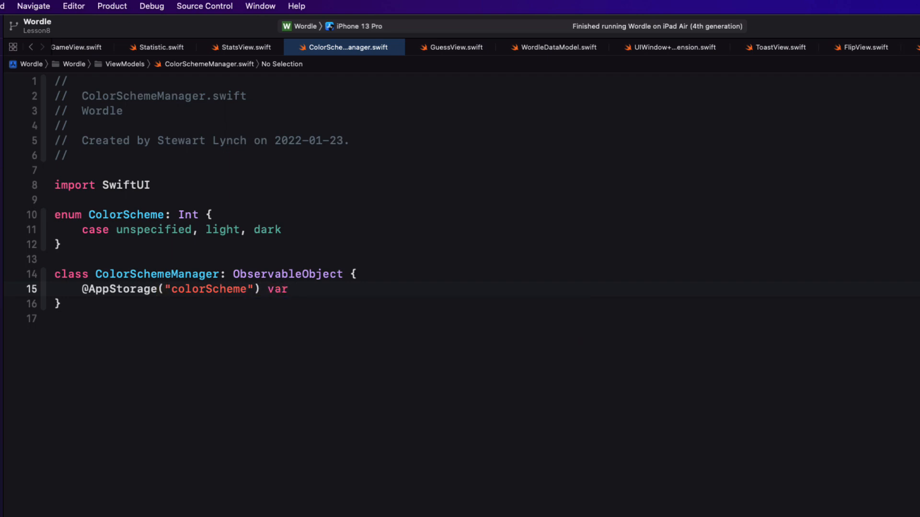
type("colorScheme")
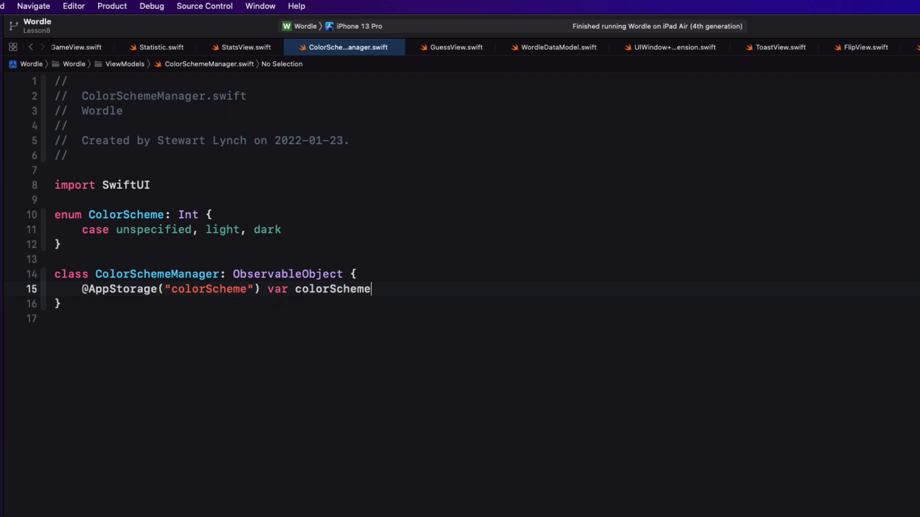
type(": ColorScheme =")
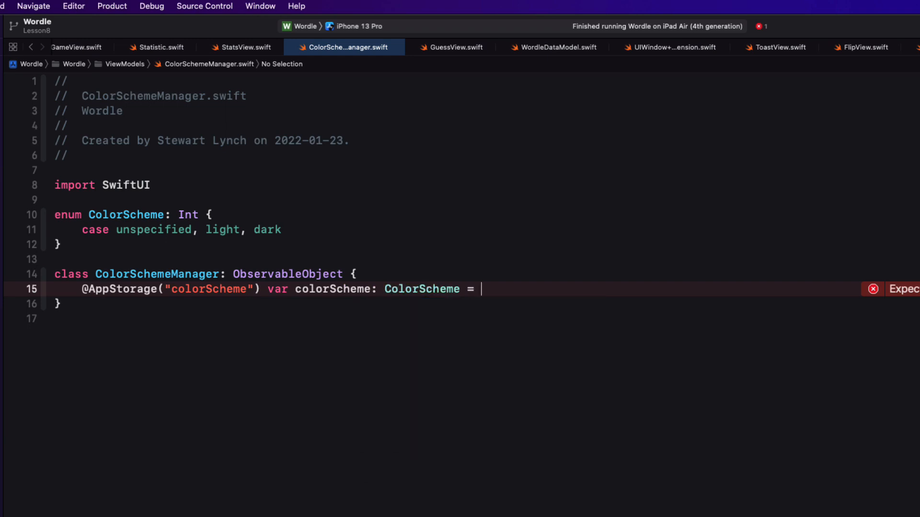
type(".unspecified")
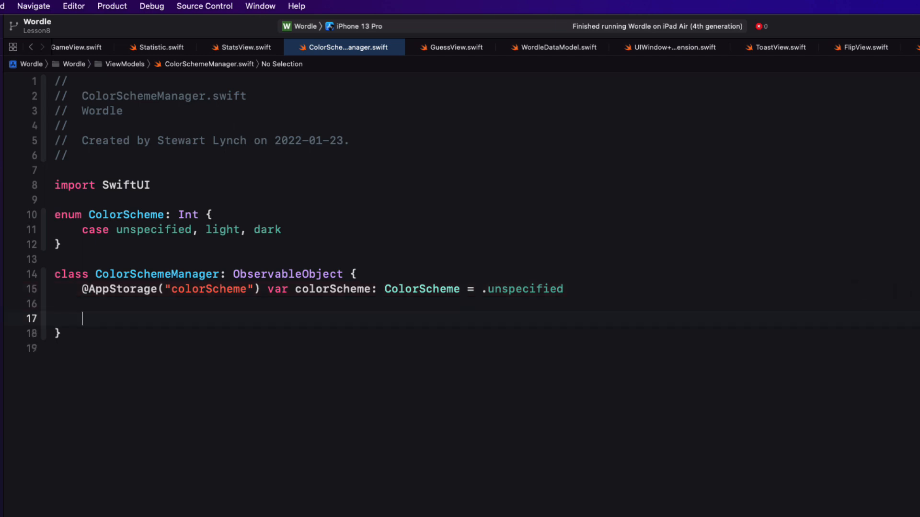
Write applyColorScheme() setting UIWindow.key?.overrideUserInterfaceStyle from colorScheme.rawValue, force-unwrapped.
type("func apply")
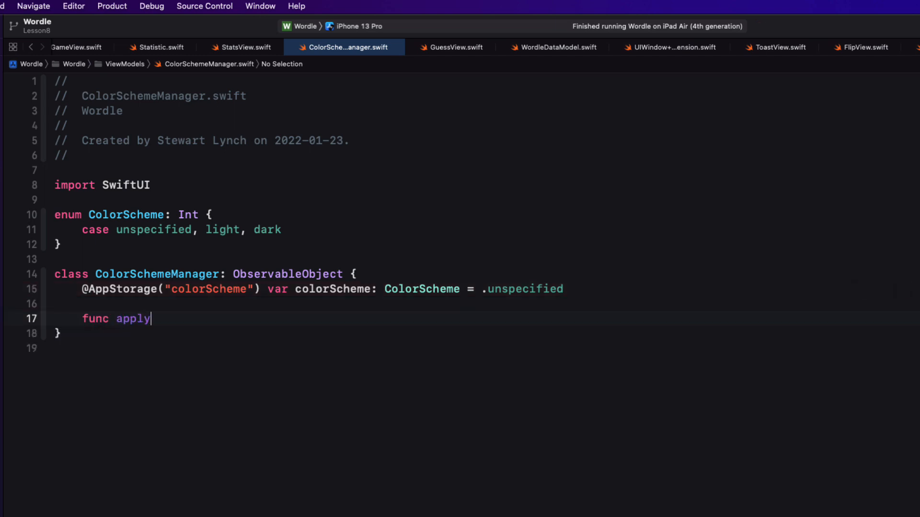
type("ColorScheme")
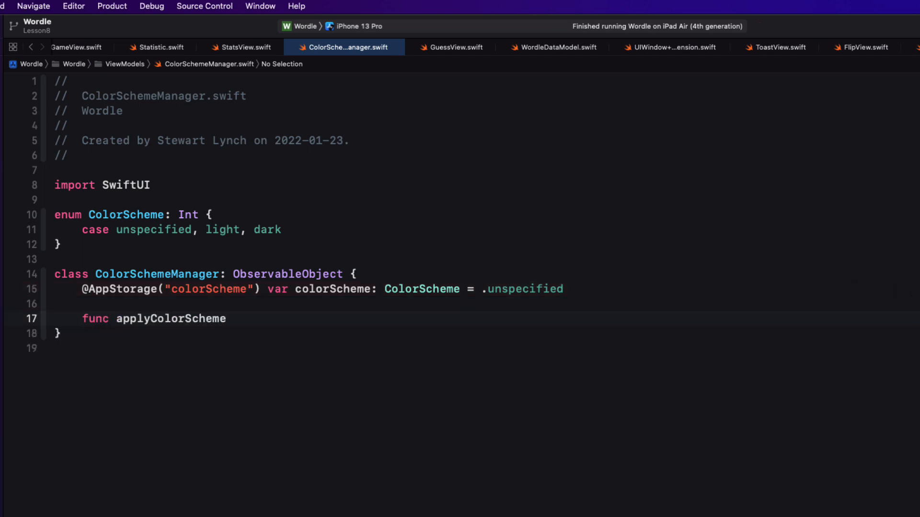
type("() {")
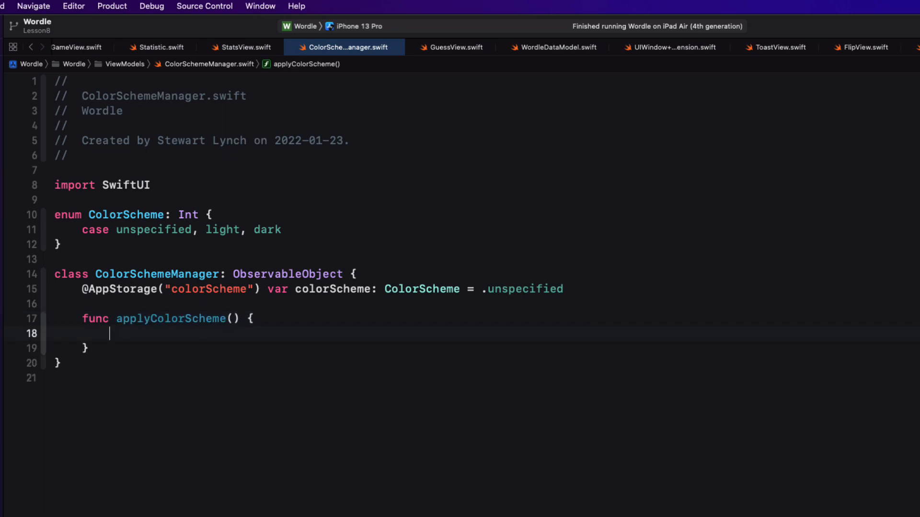
type("UIWindow")
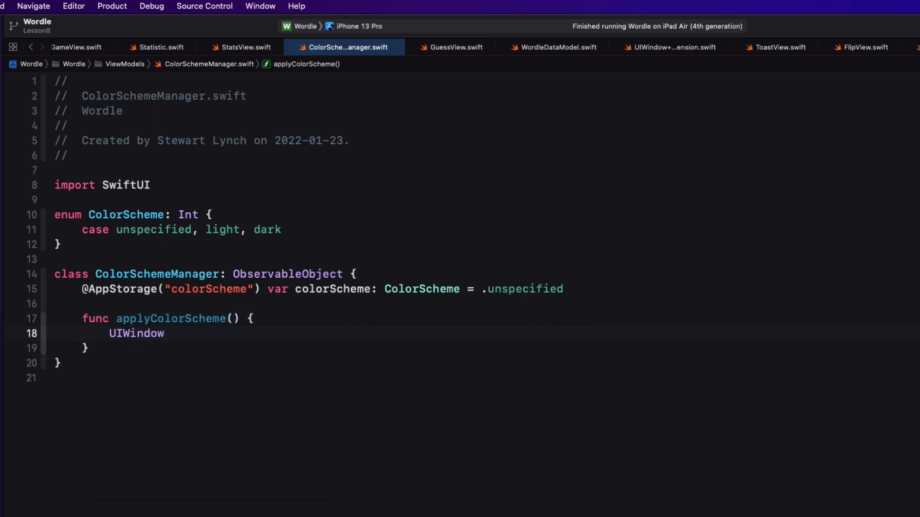
type(".key")
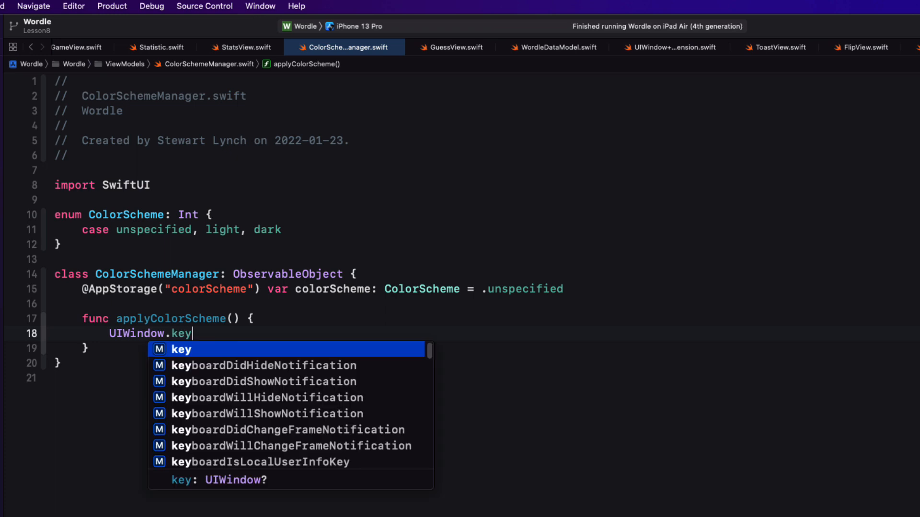
type("?.overrideUserInterfaceStyle")
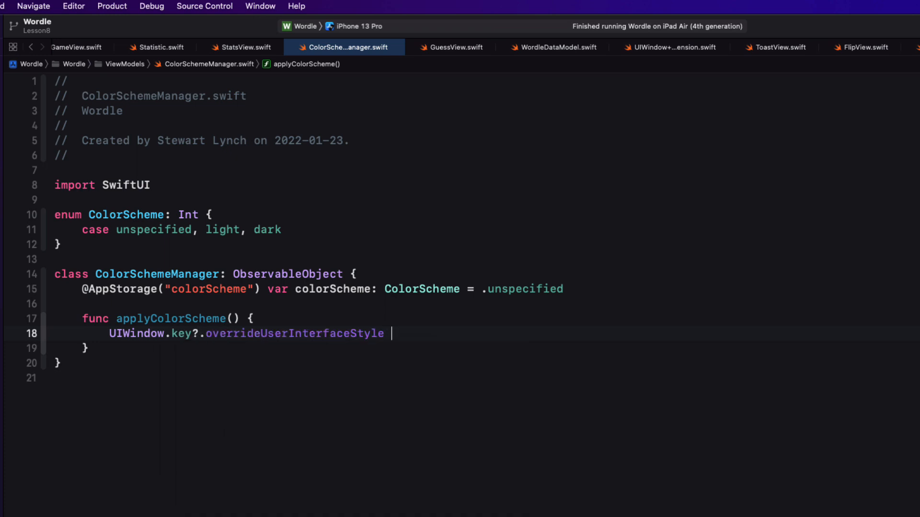
type("= UIUserInterfaceStyle(rawValue: Int")
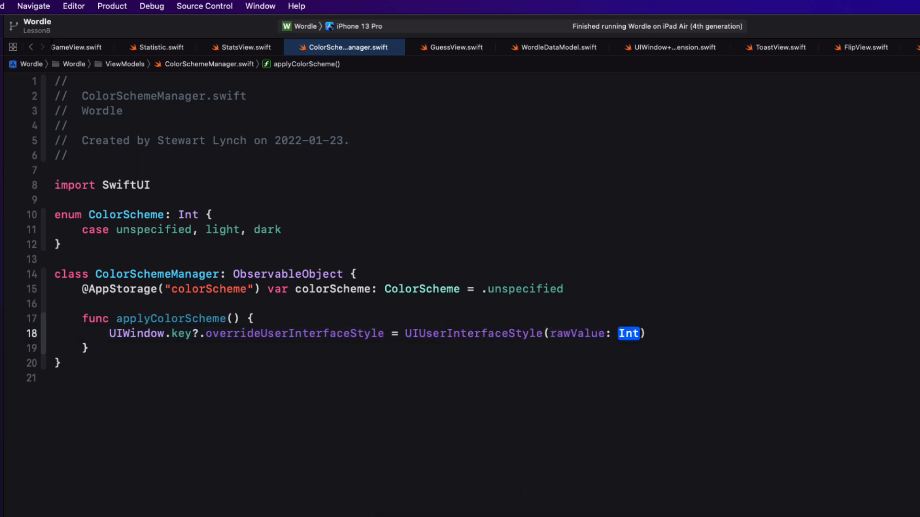
type("colorScheme.rawValue")
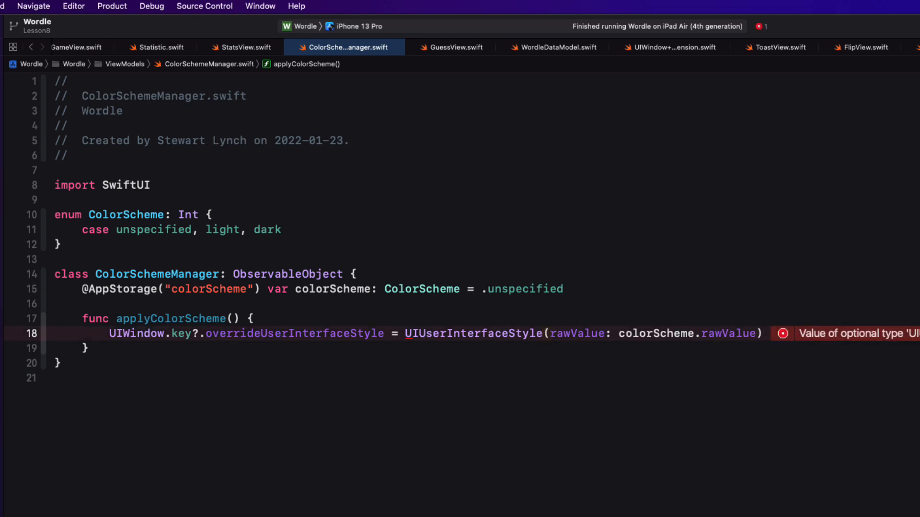
type("!")
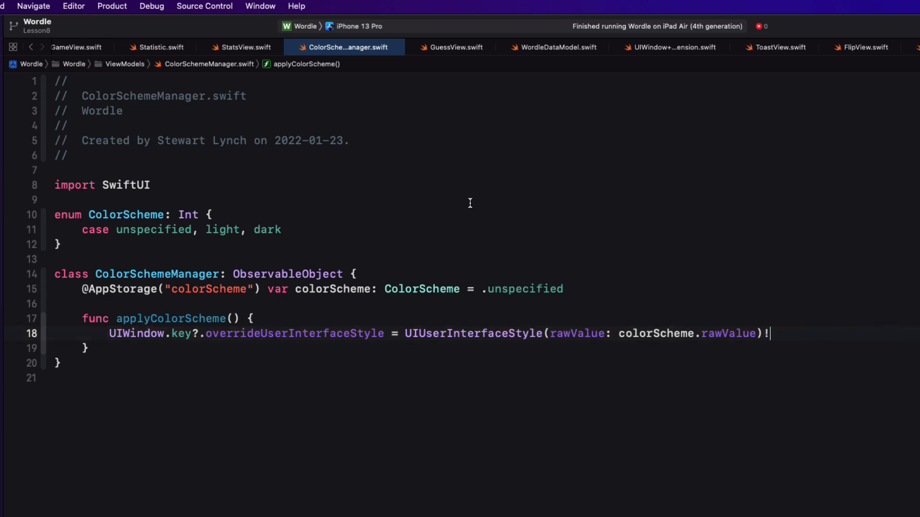
Add a didSet observer on colorScheme that calls applyColorScheme().
left_click(580, 288)
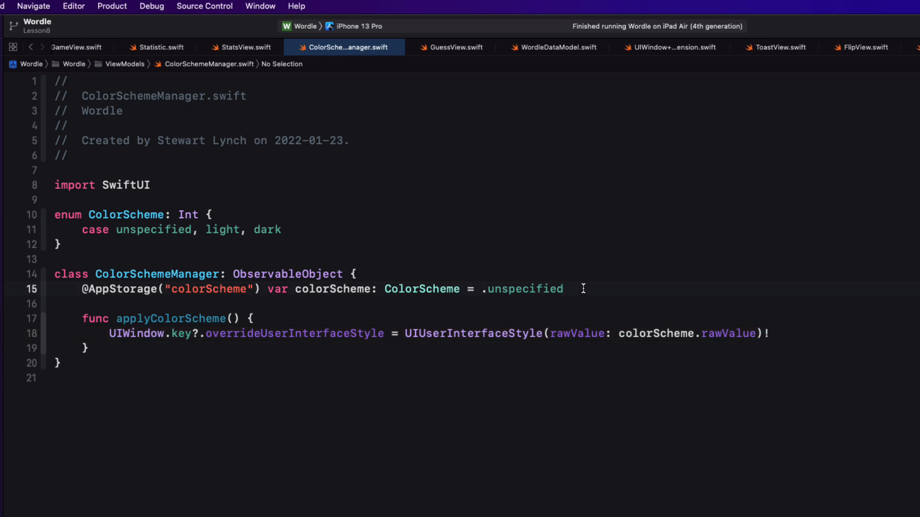
type("{")
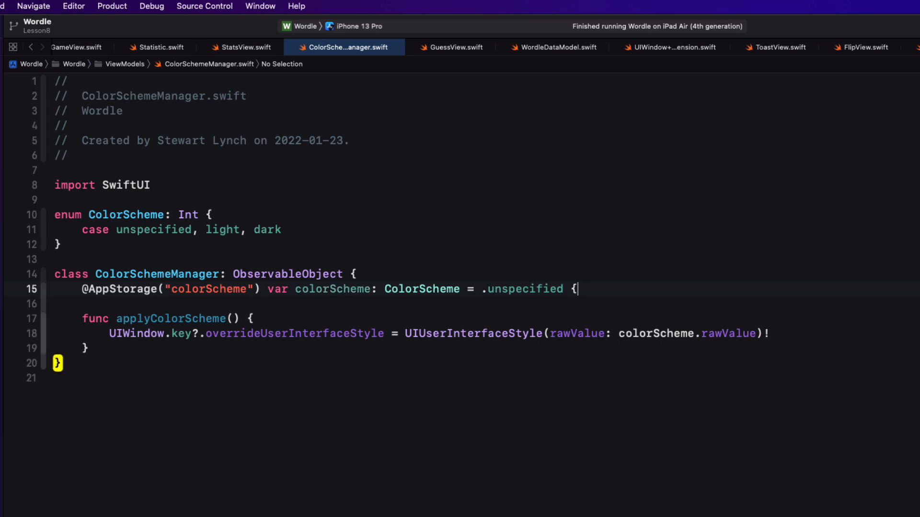
type("didSet")
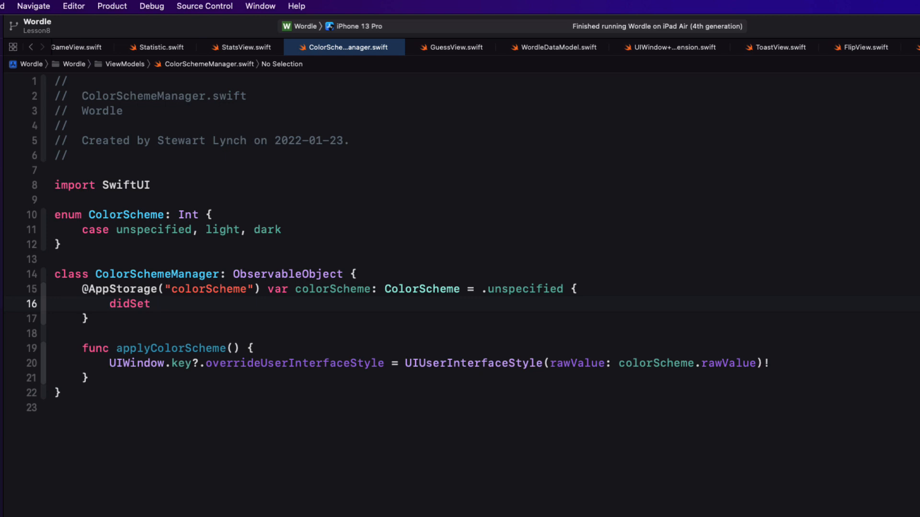
type("applyColorScheme(")
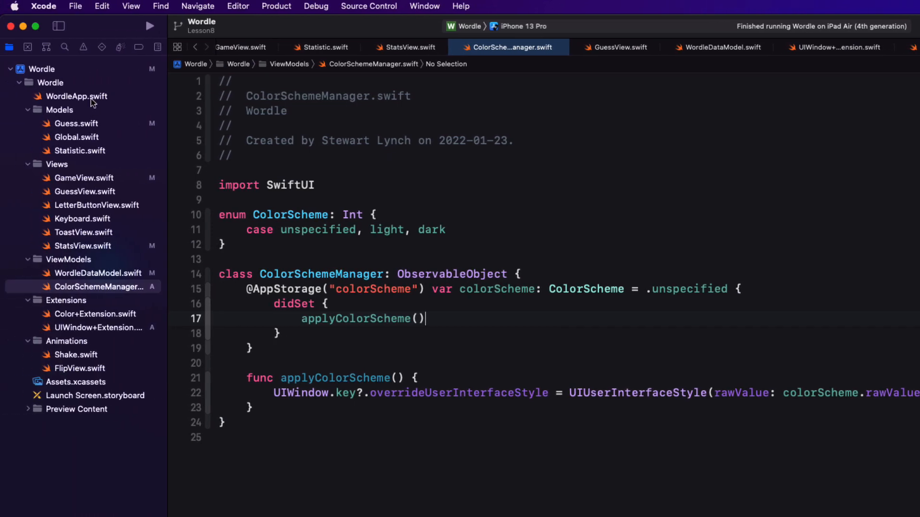
left_click(77, 96)
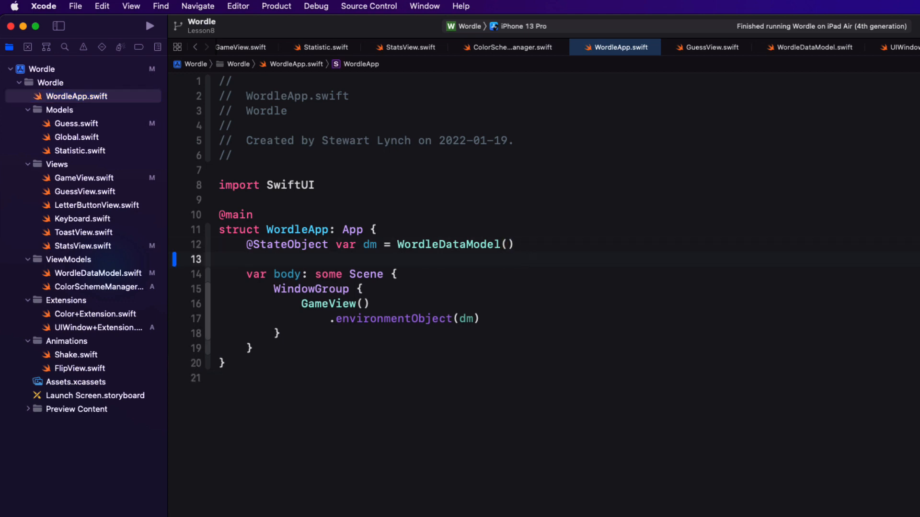
type("@State")
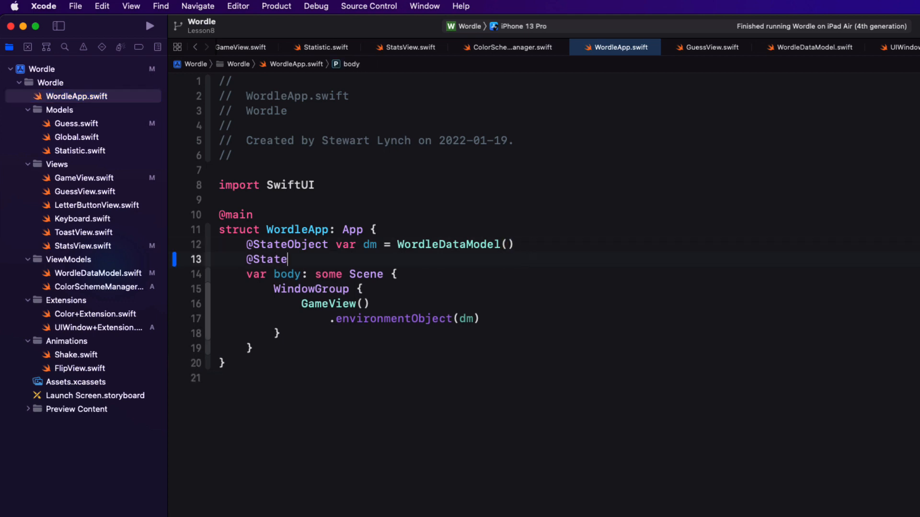
type("Object var c")
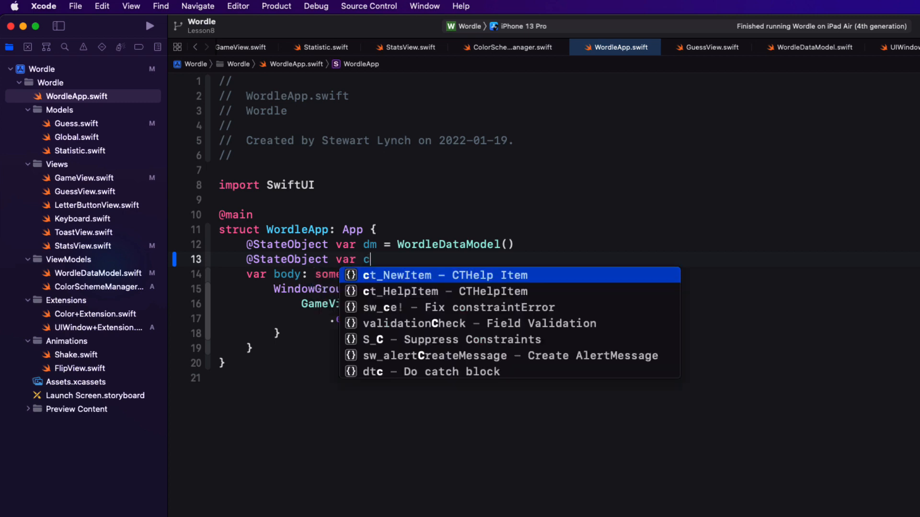
type("sManager")
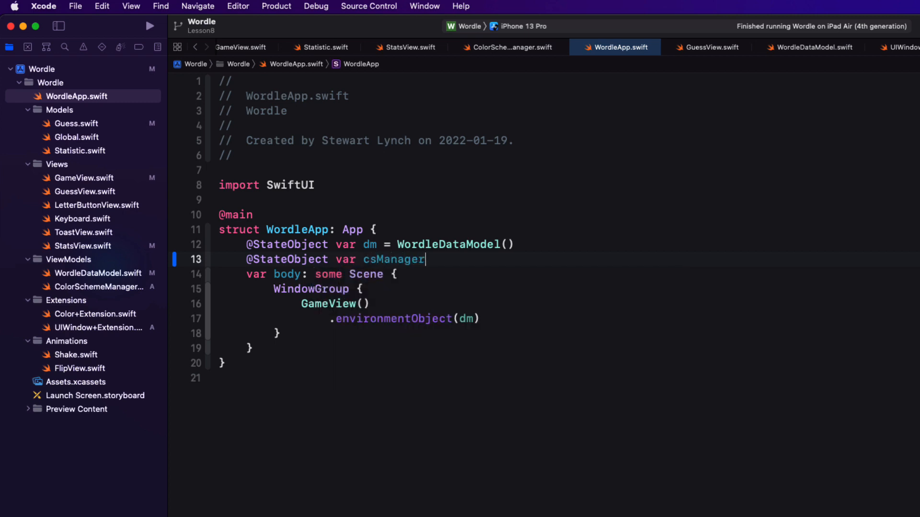
type("= ColorSchemeManager(")
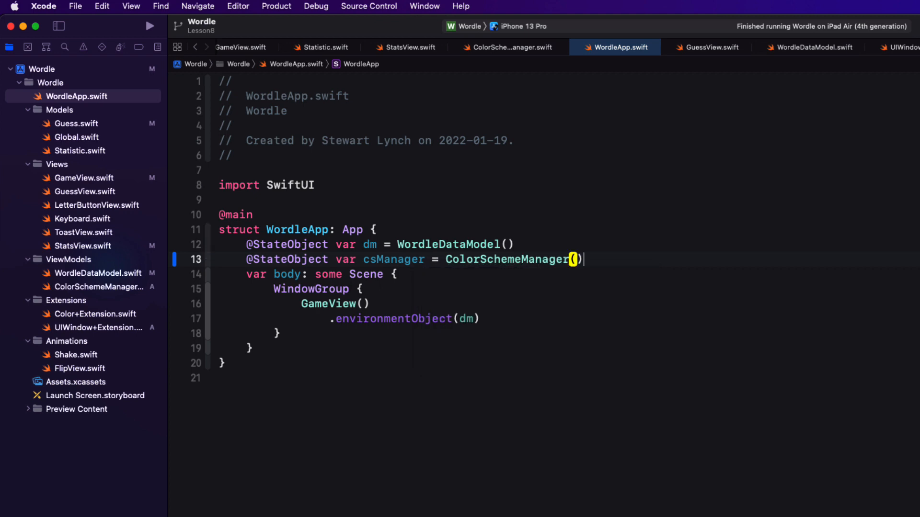
Pass csManager as an environment object and call applyColorScheme() on appear.
type(".environmentObject(object: ObservableObject")
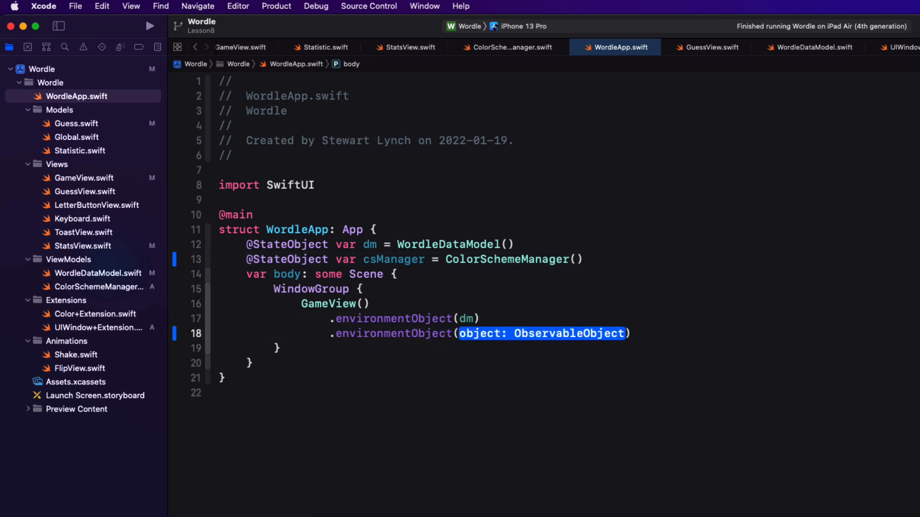
type("csManager")
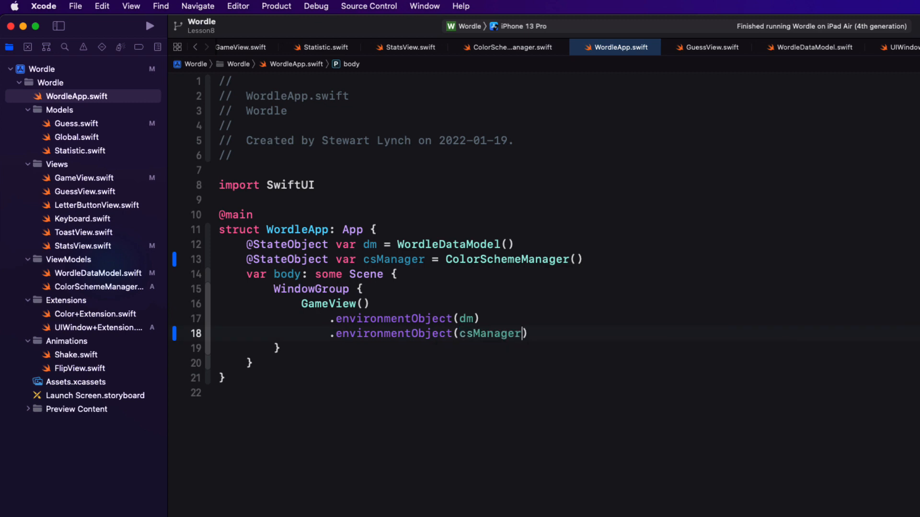
type(".onAppear {")
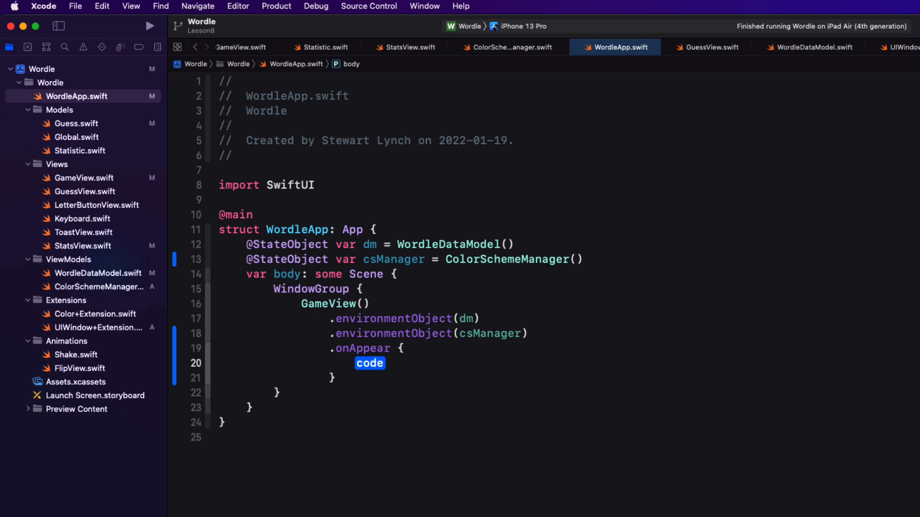
type("csManager.applyColorScheme()")
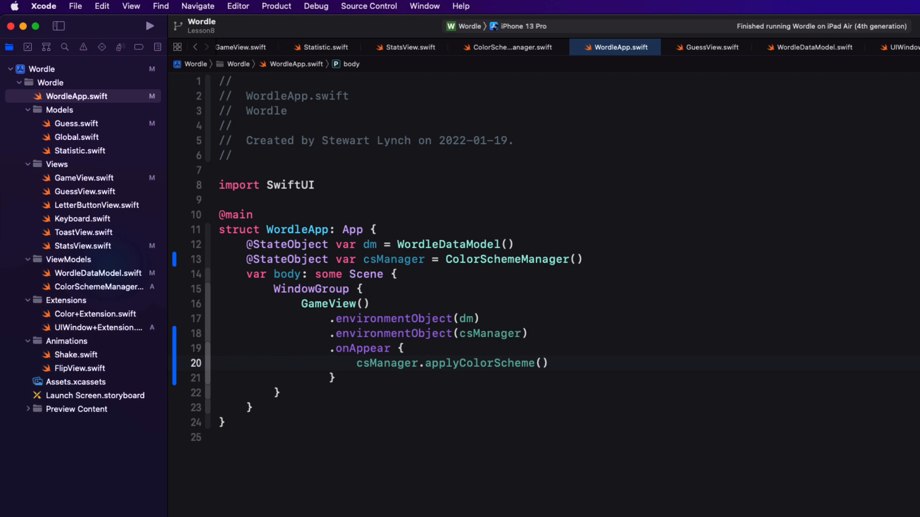
Create a new SwiftUI View file named SettingsView in the Views group.
right_click(77, 246)
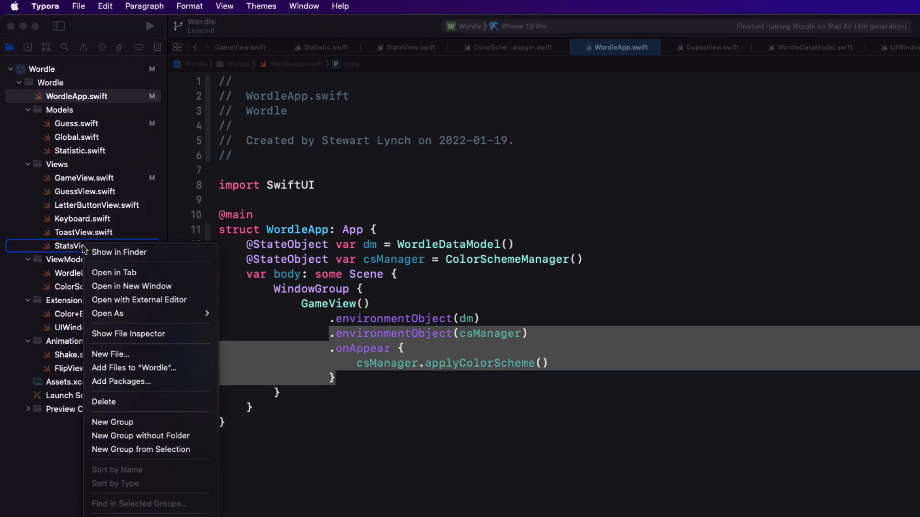
left_click(109, 353)
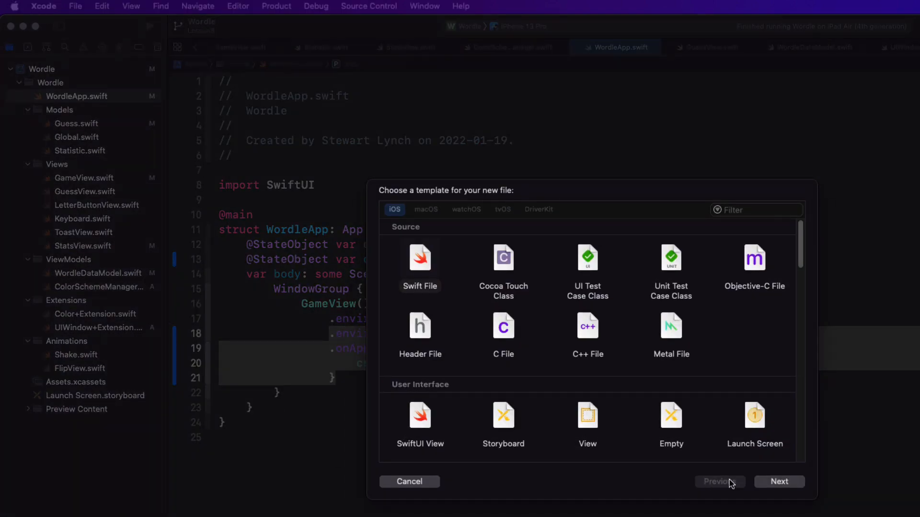
left_click(420, 418)
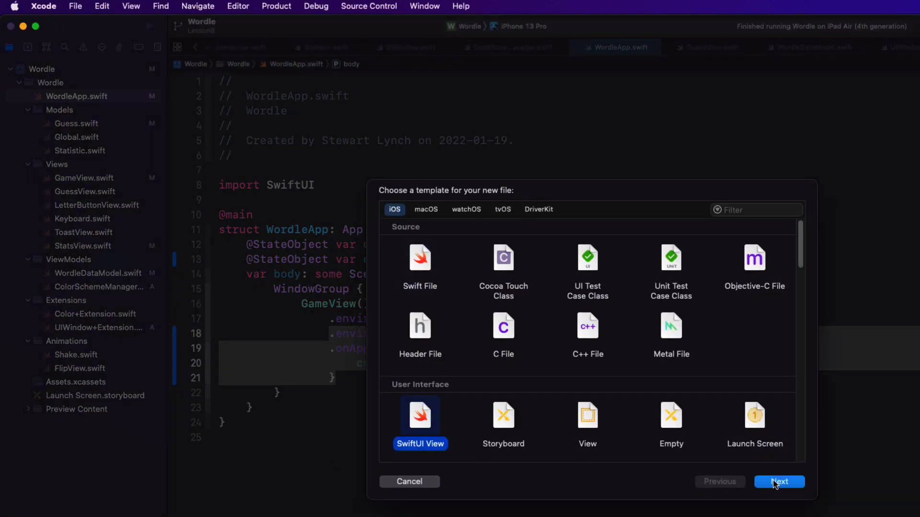
left_click(779, 482)
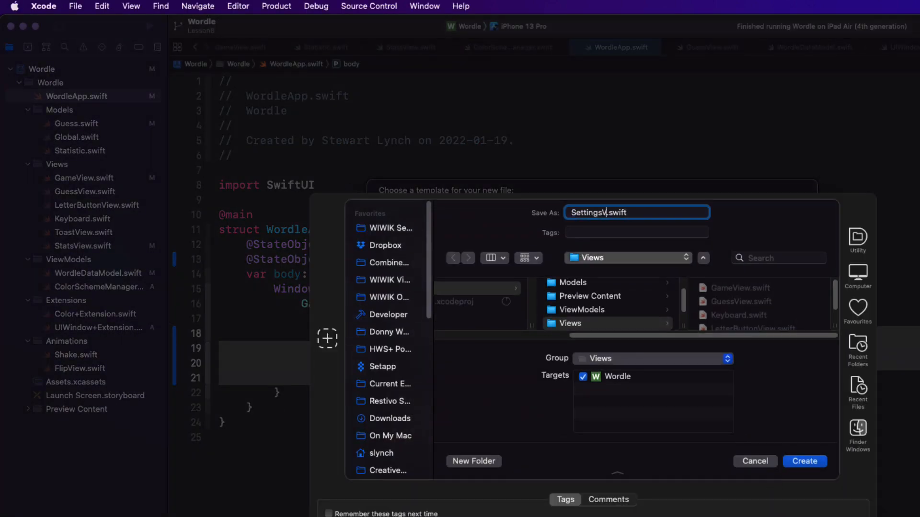
left_click(804, 461)
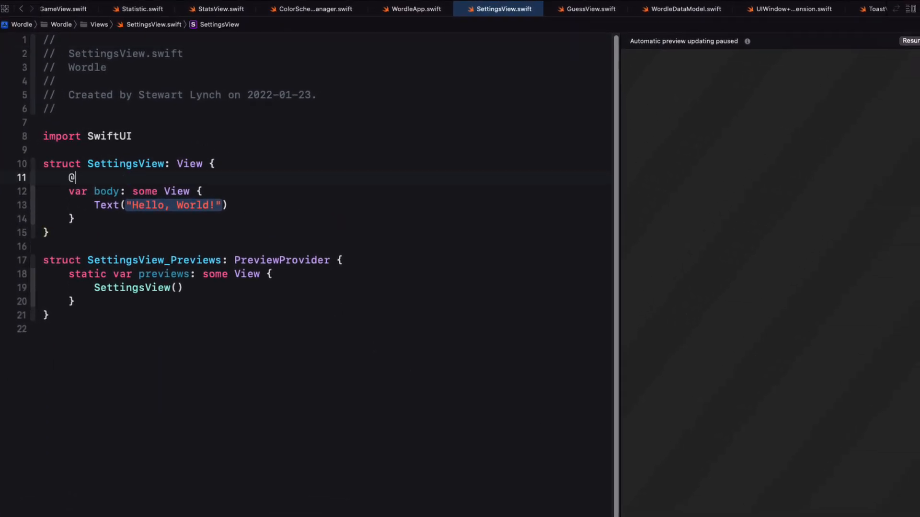
Give SettingsView a ColorSchemeManager environment object and a NavigationView containing a VStack.
type("EnvironmentObject var csManager:")
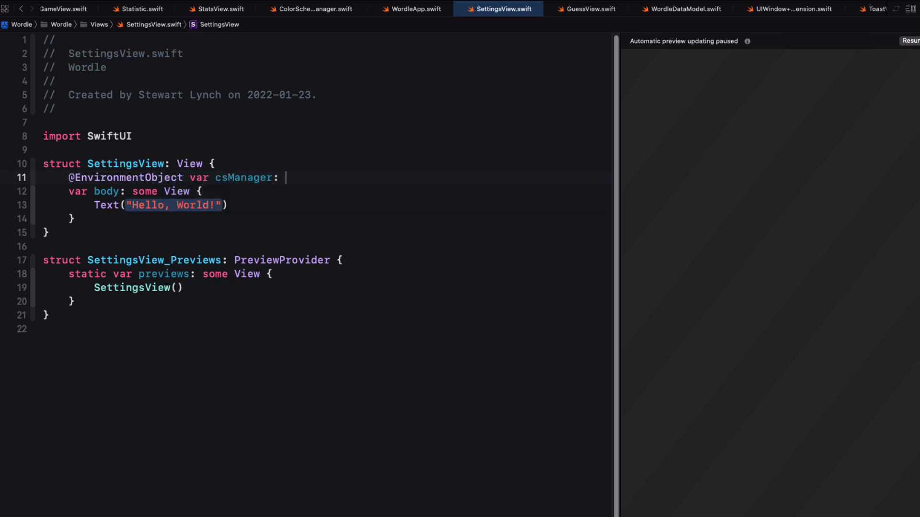
type("ColorSchemeManager")
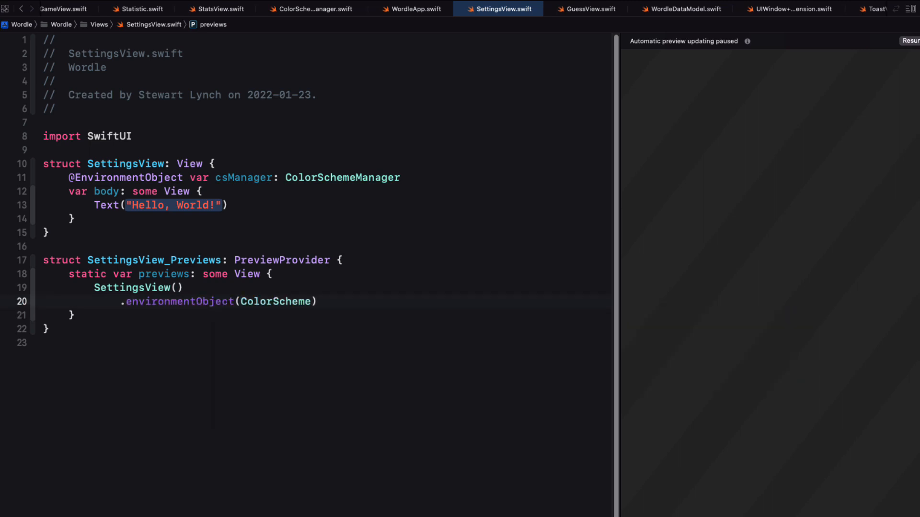
type("Manager()")
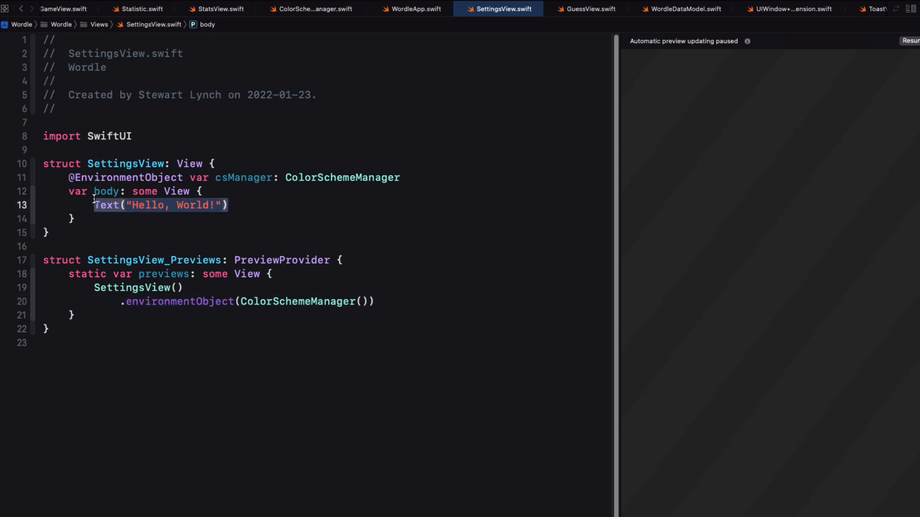
type("NavigationView {")
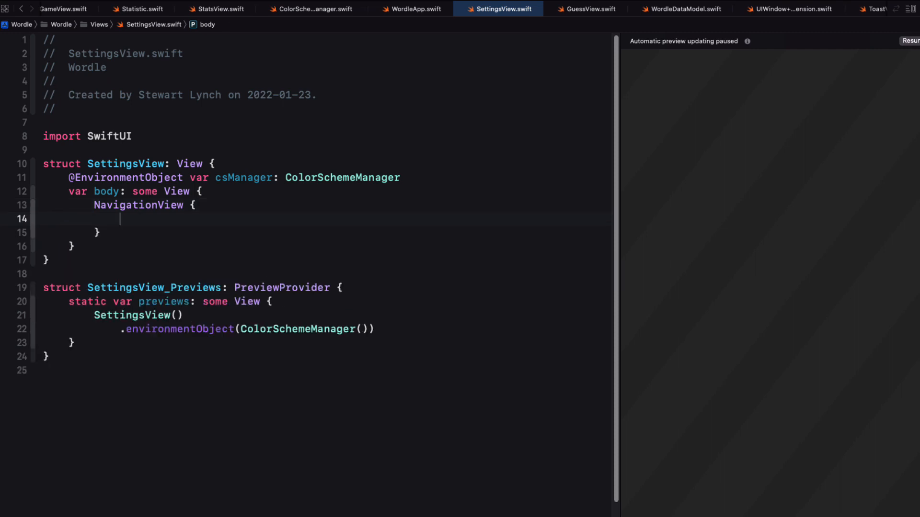
type("VStack {")
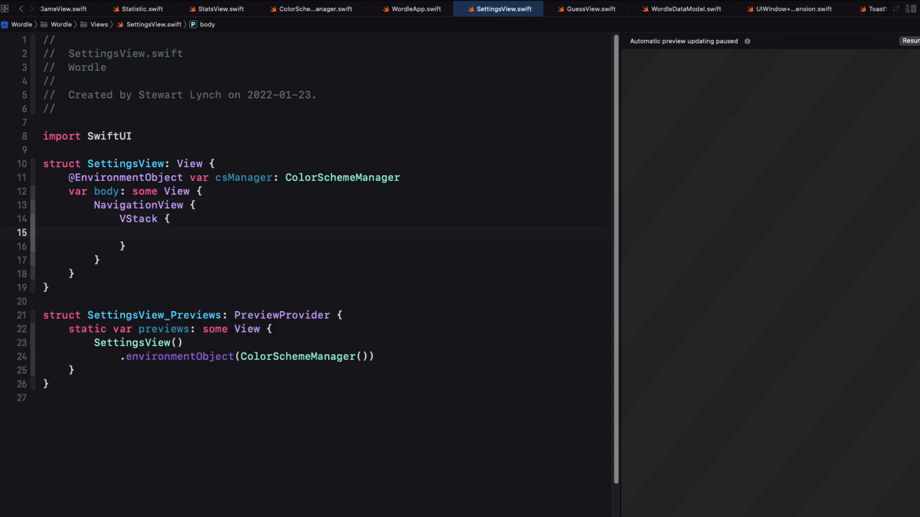
Add Text("Change Theme") inside the VStack and begin a Picker below it.
type("Text")
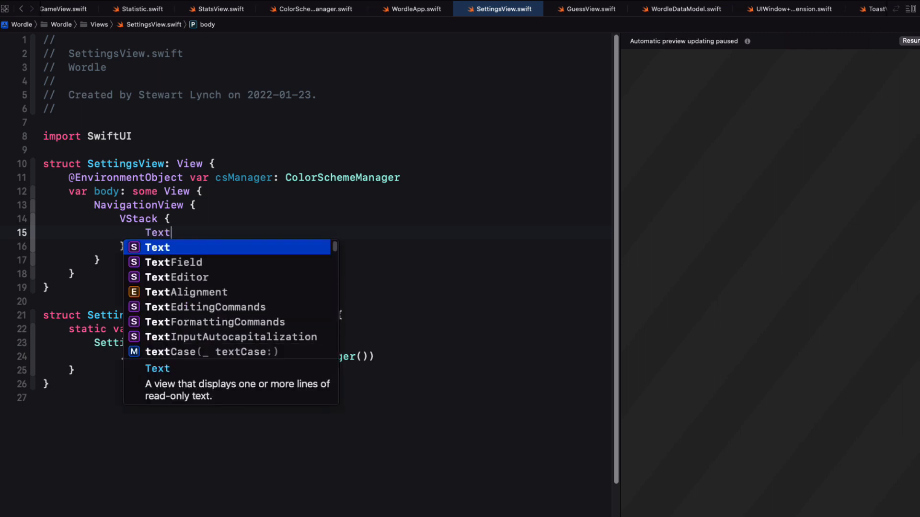
type("(")
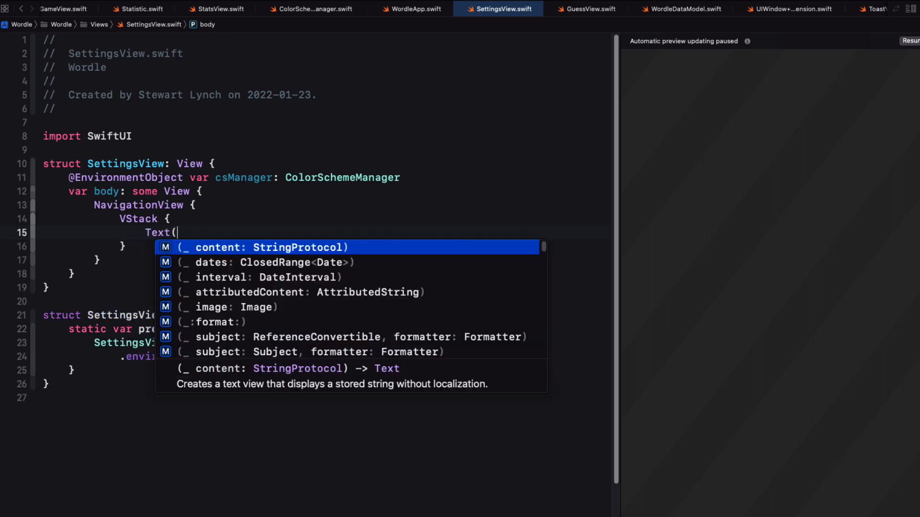
type("Change \"")
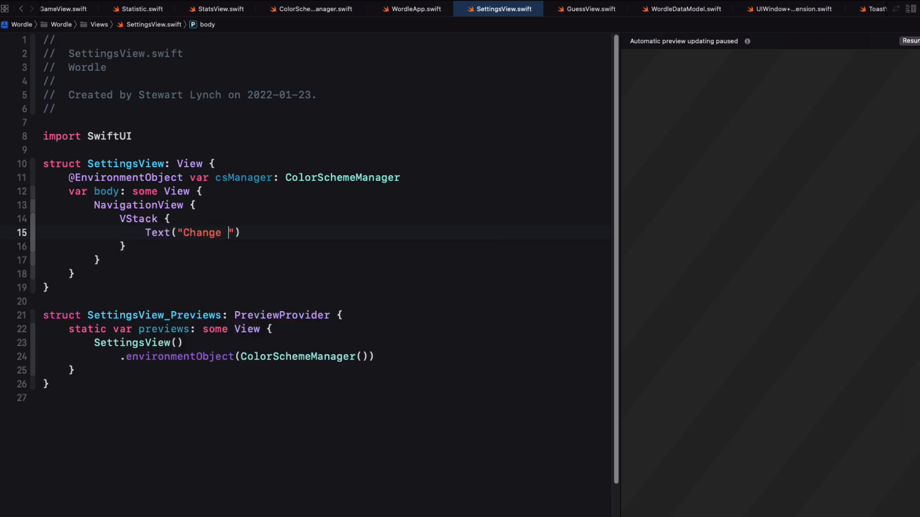
type("Theme")
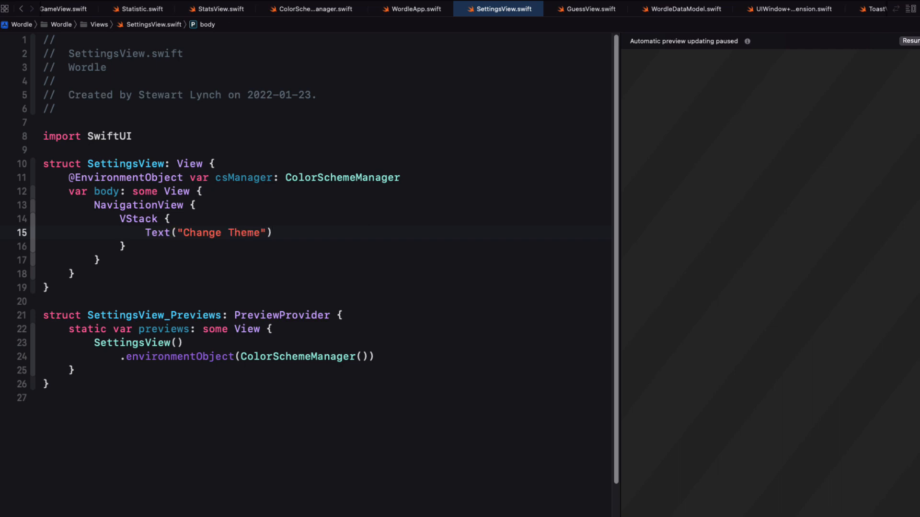
type("Picker(\"Display Mode\", selection: $csManager, content: () -> _")
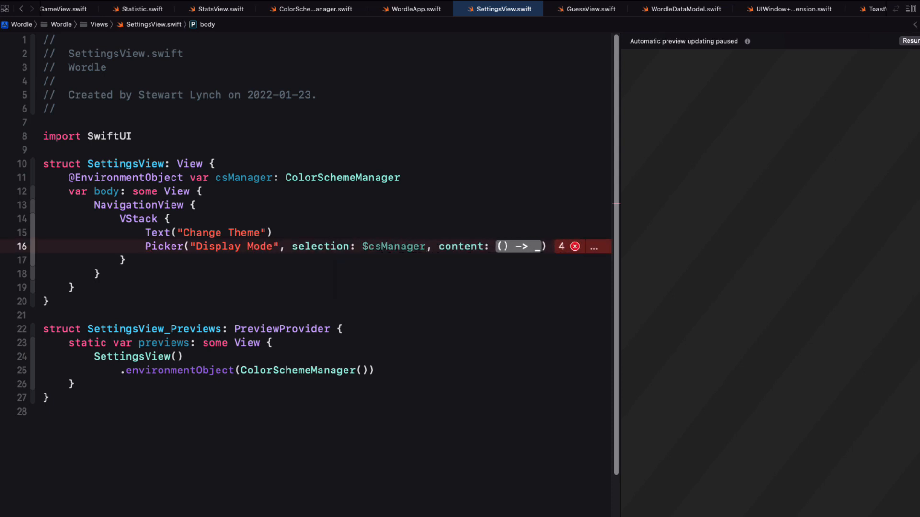
Bind the Picker to $csManager.colorScheme with Text options Dark, Light and System.
type(".colorScheme")
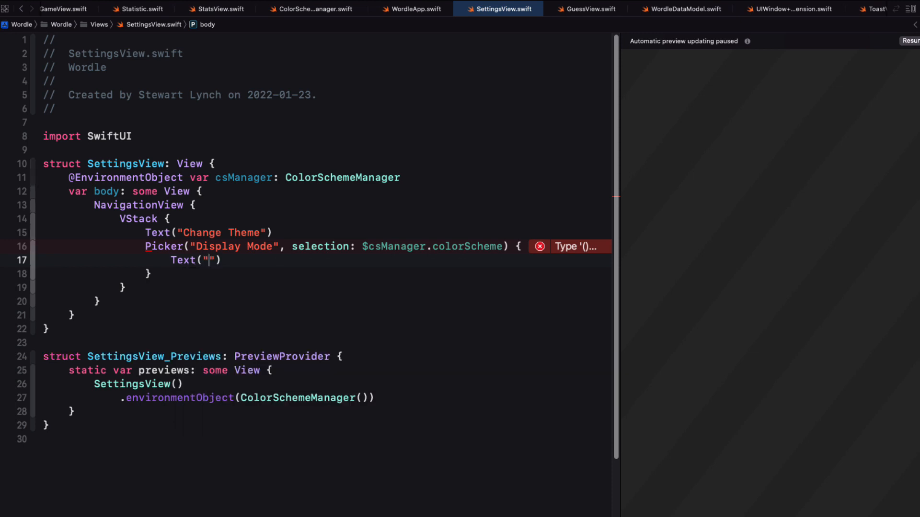
type("Dark")
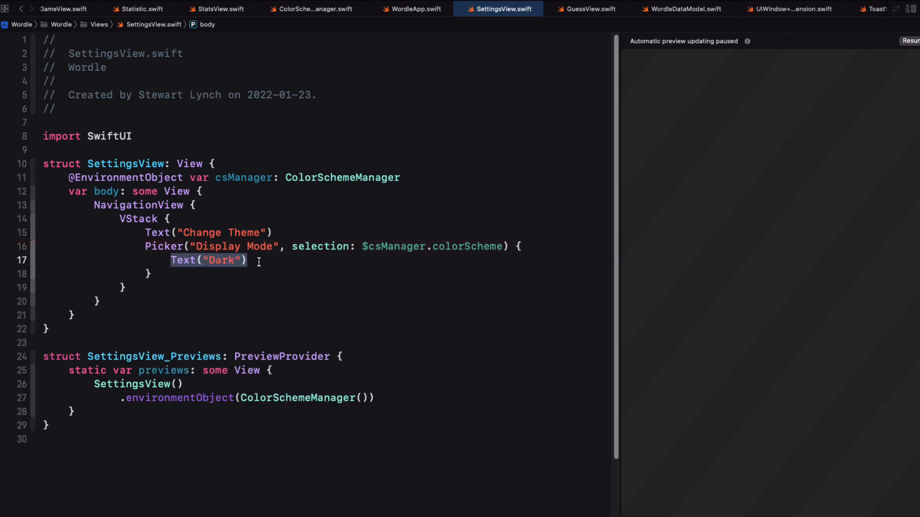
type("Text(\"Dark\")")
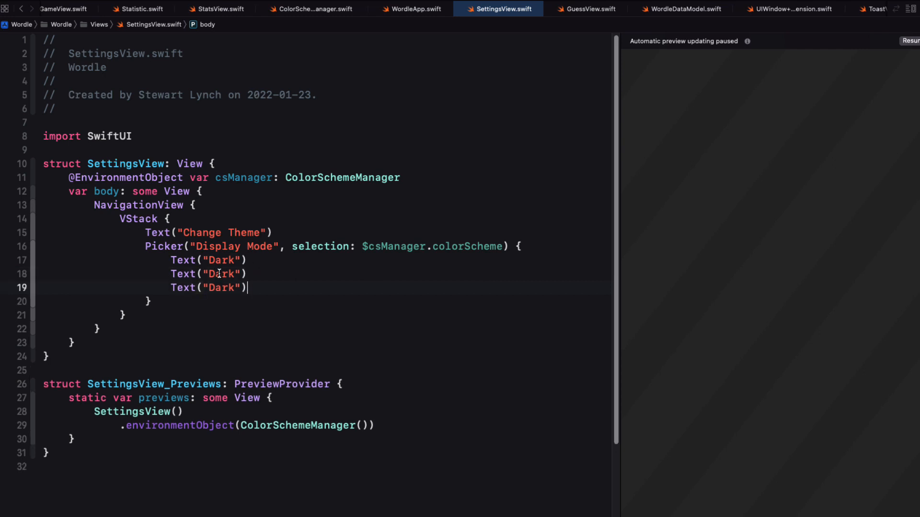
type("Light")
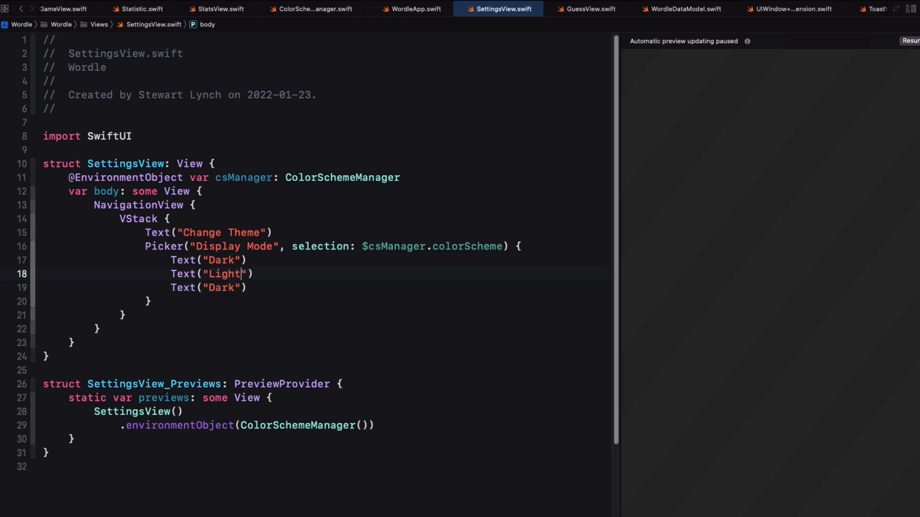
type("Syst")
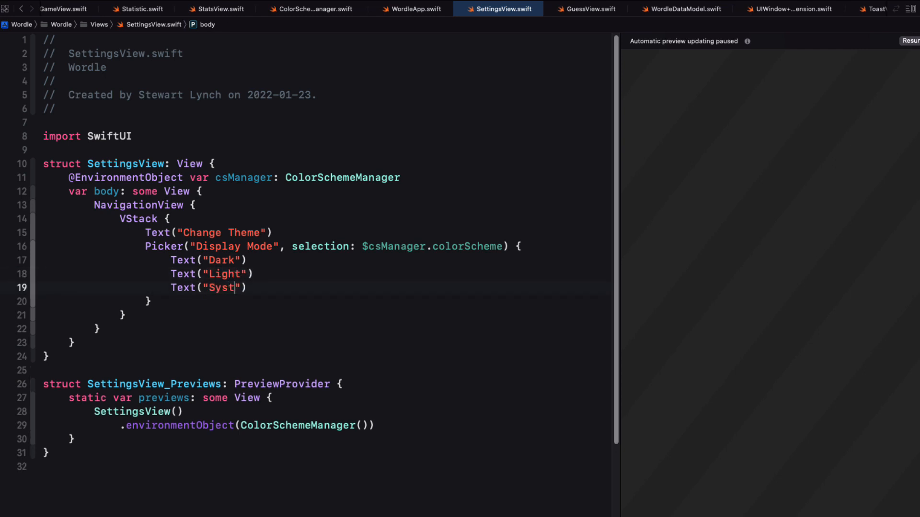
type("em")
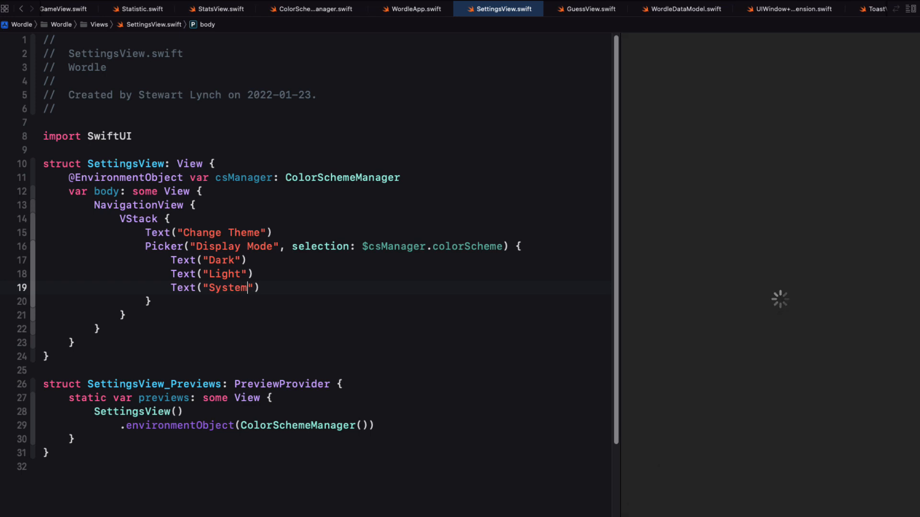
type(".")
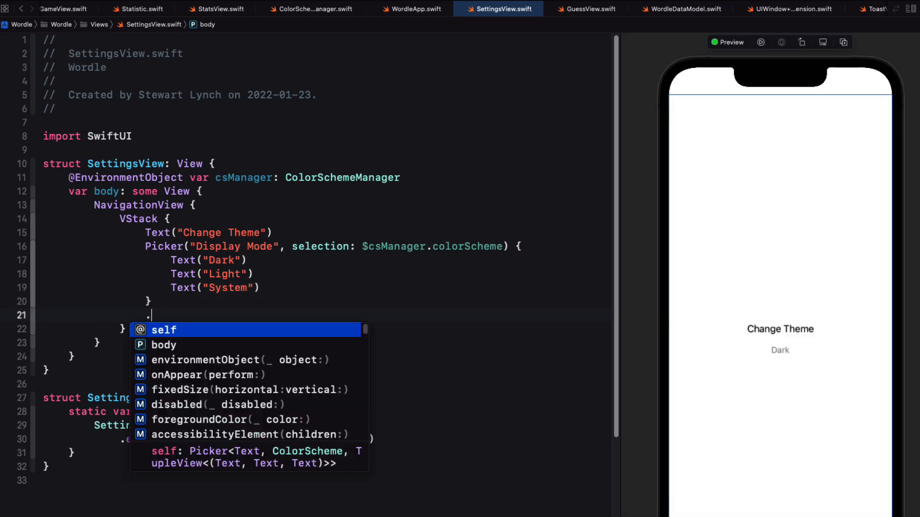
Add .pickerStyle(.segmented), a Spacer, navigationTitle "Options" and inline title display mode.
type(".pickerStyle(.segmented")
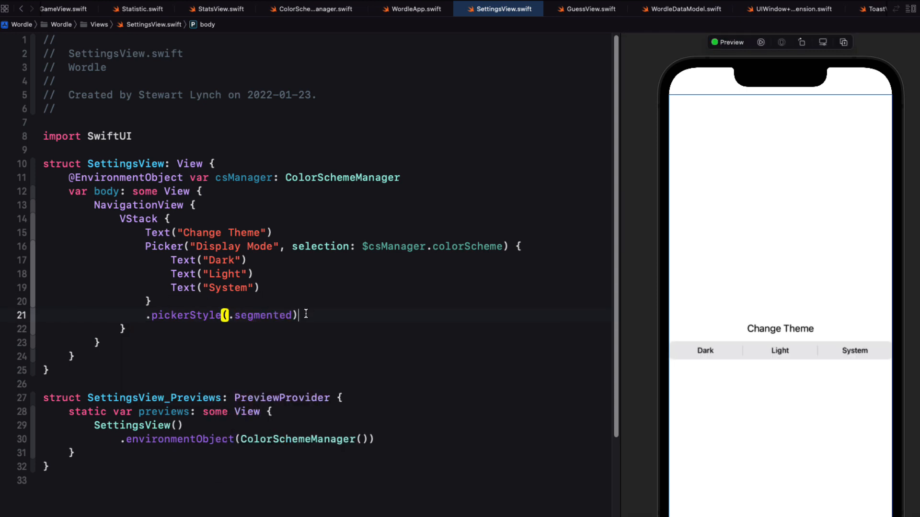
type("Spacer(")
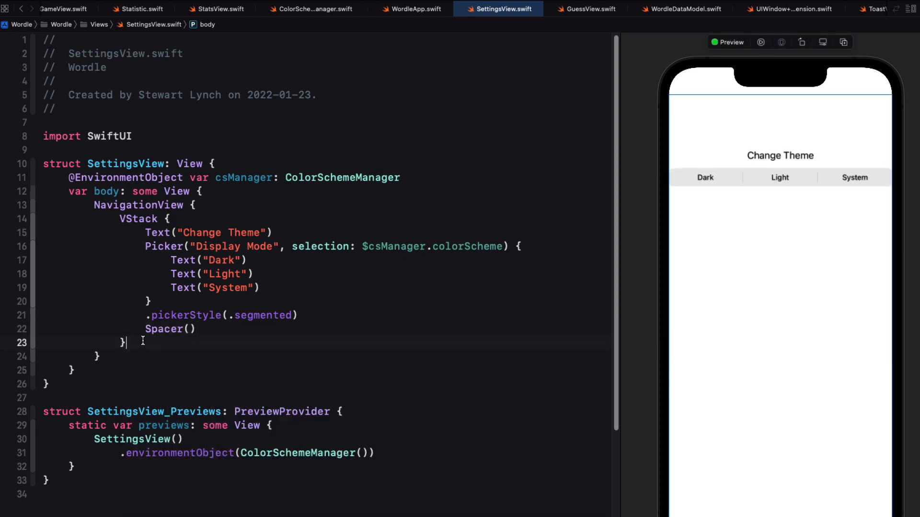
type(".navigationTitle(\"Options")
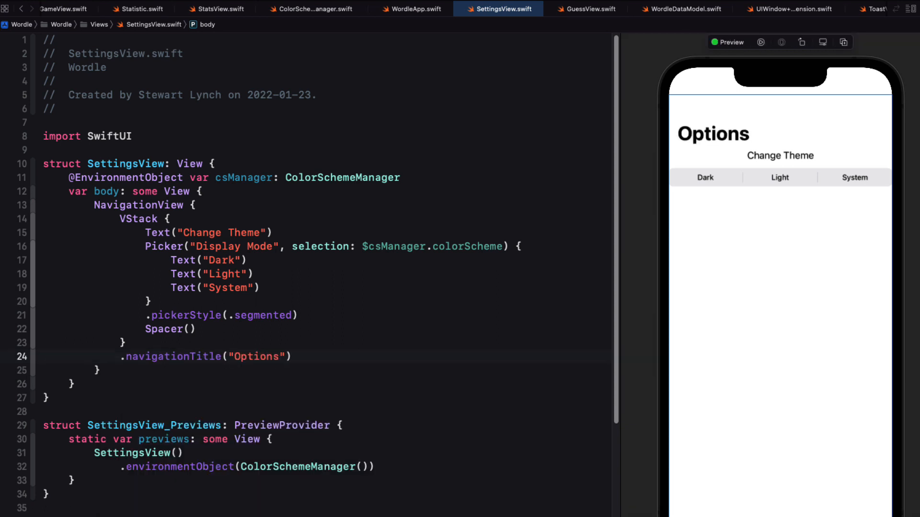
type(".na")
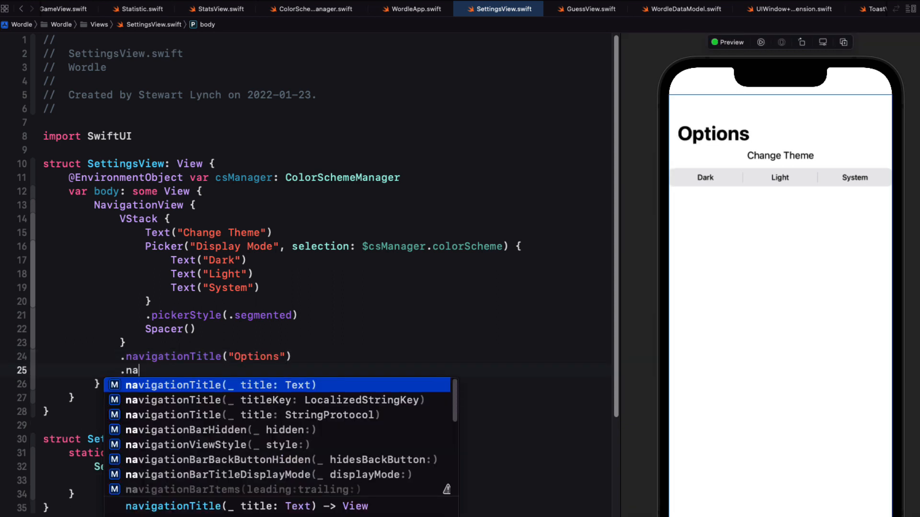
type("vigatio")
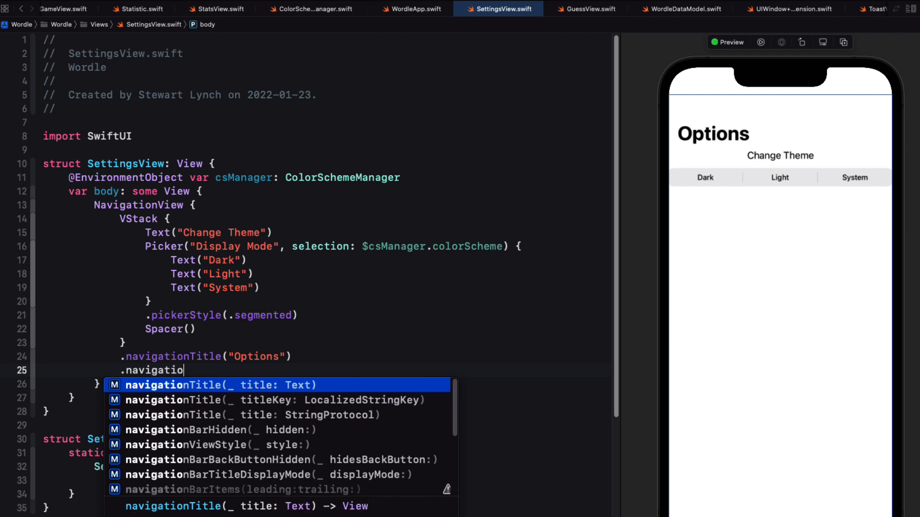
type("B")
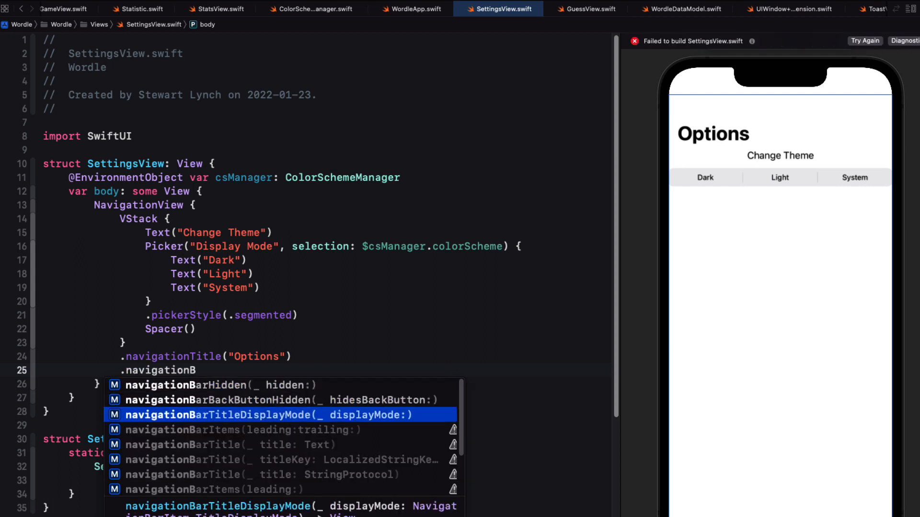
key("Return")
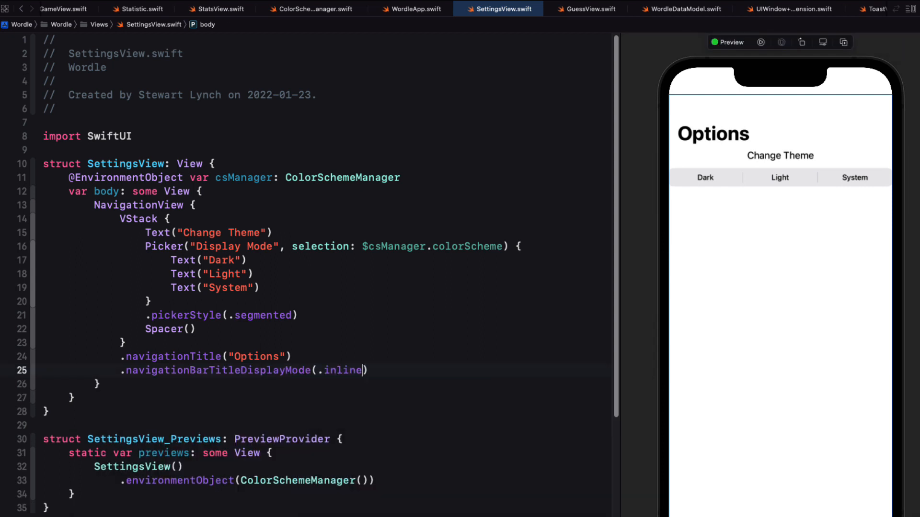
Add a trailing ToolbarItem Button labelled **X** to the settings screen.
type(".t")
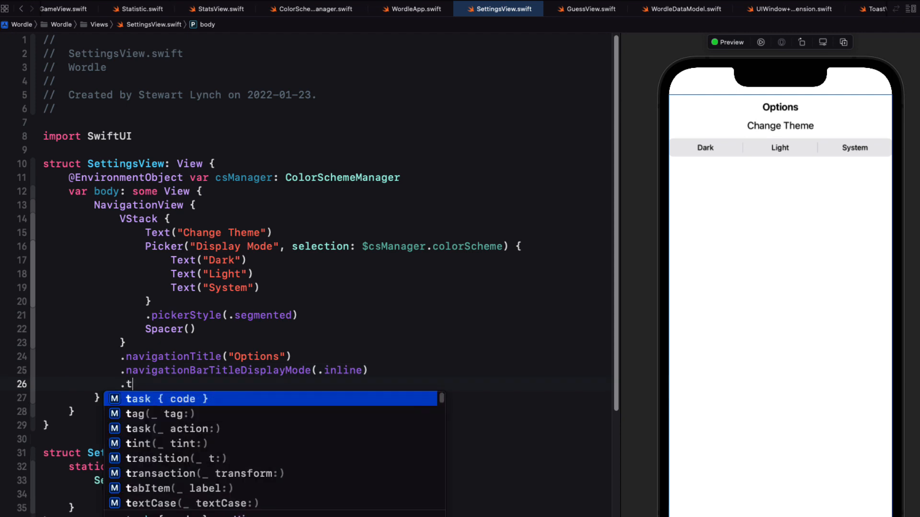
type("oolbar {")
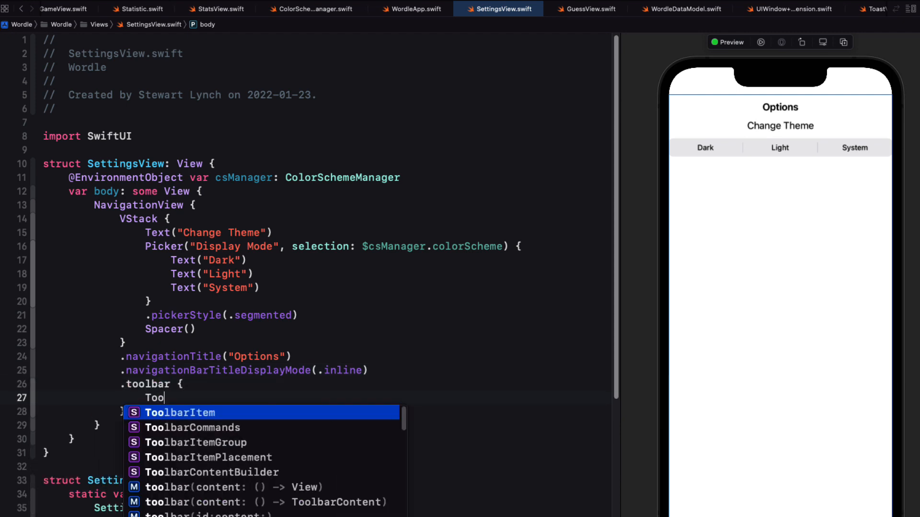
type("lbar")
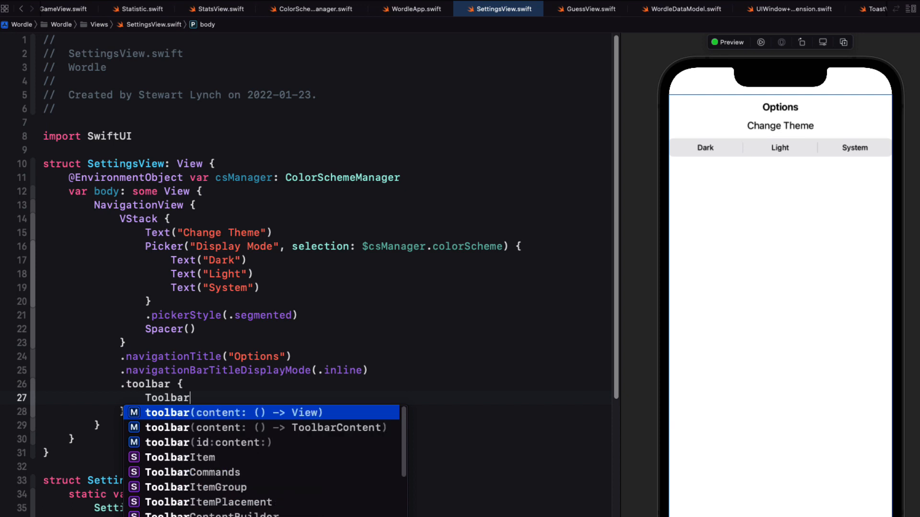
type("Item")
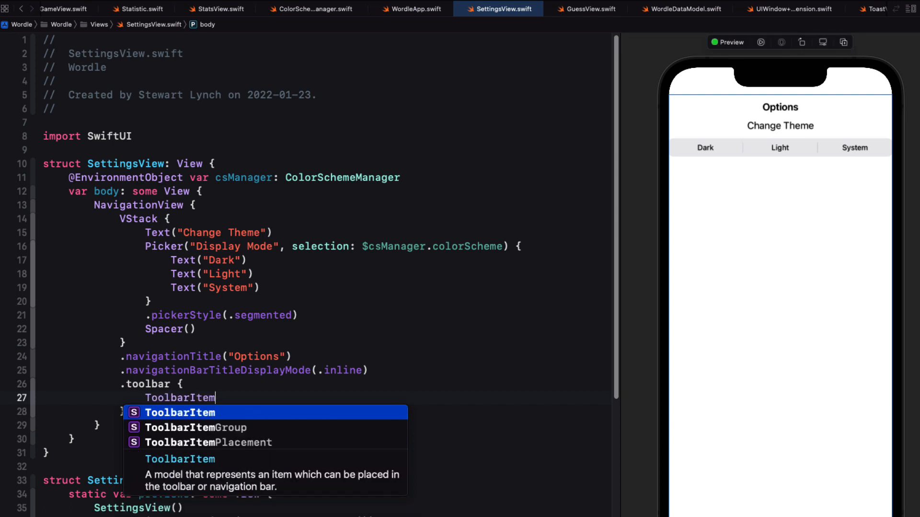
type("(")
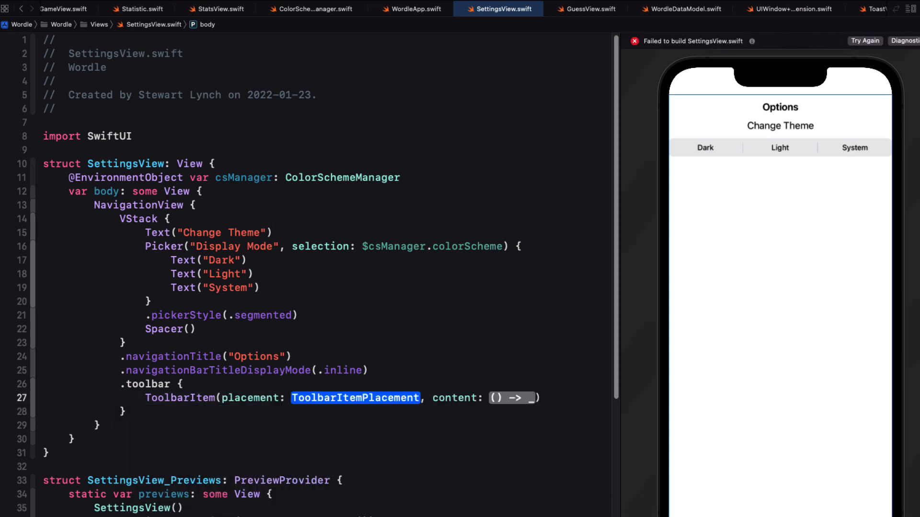
type(".navigationBarTrailing) {")
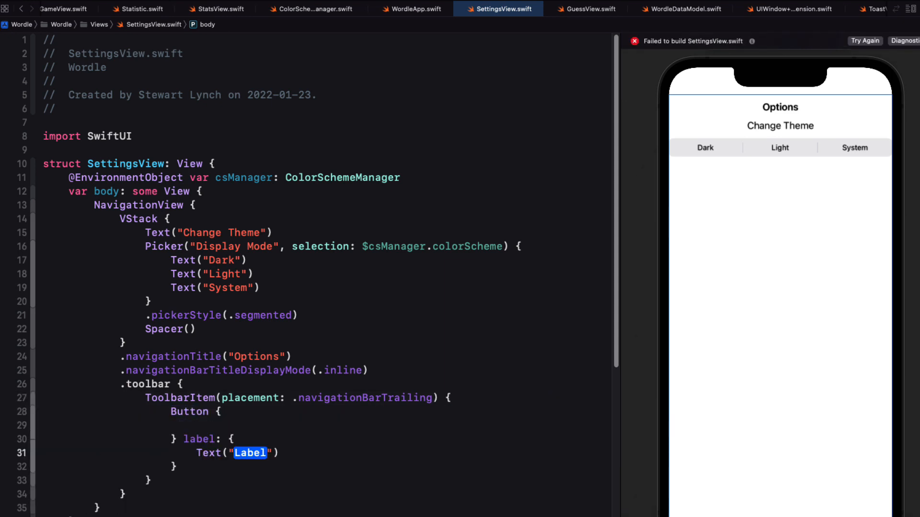
left_click(864, 41)
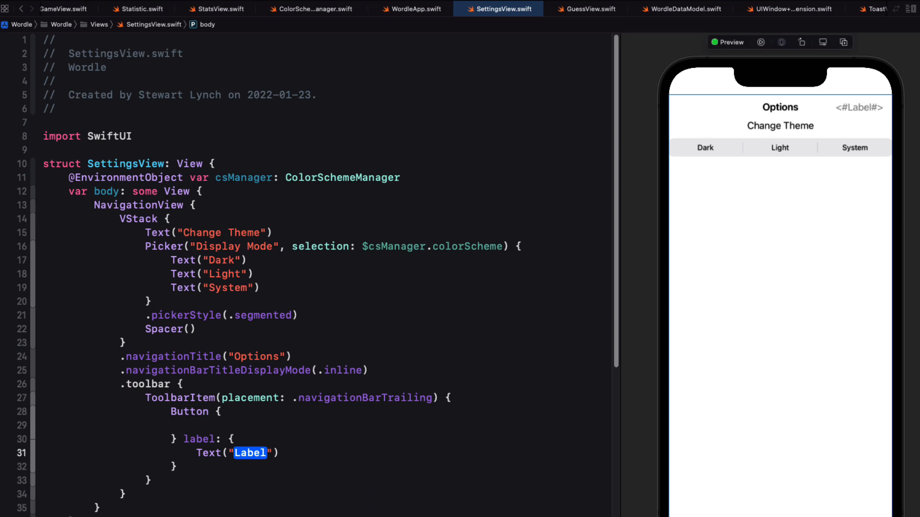
type("**X**")
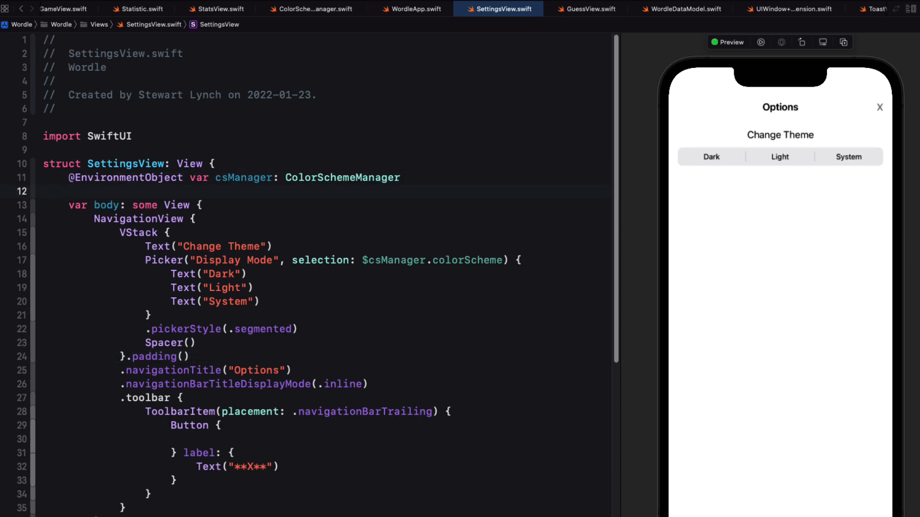
type("@Envi")
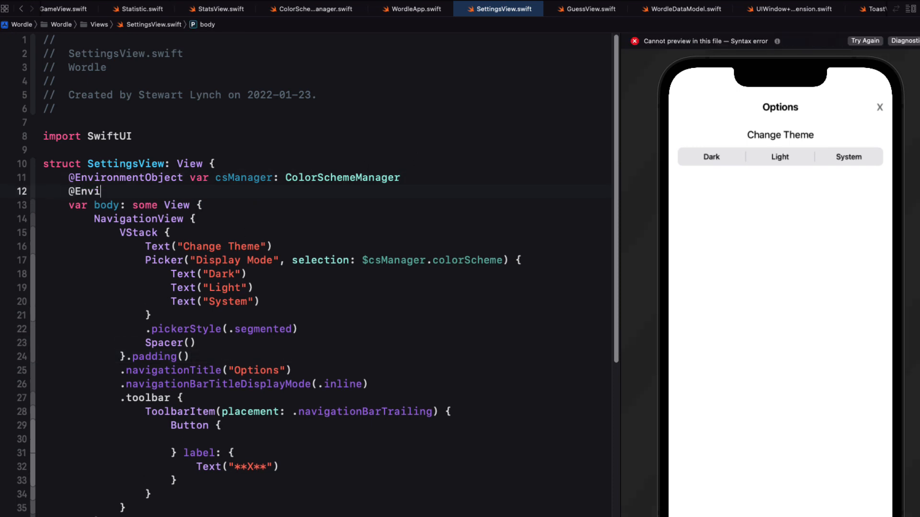
type("ronment(")
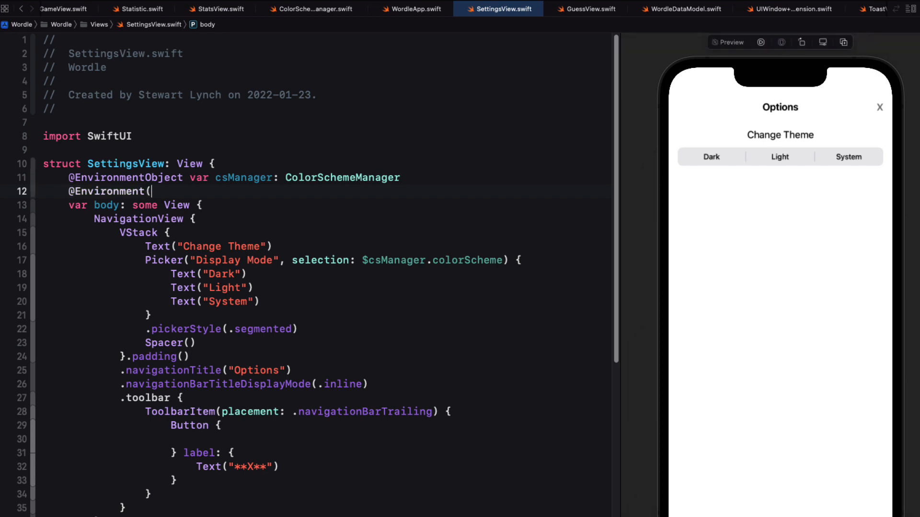
type(") var dismiss")
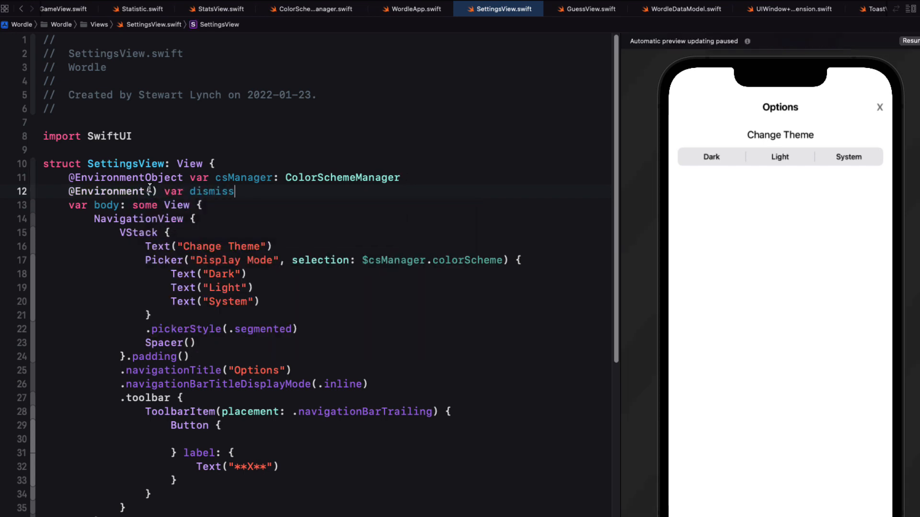
type("(\\.")
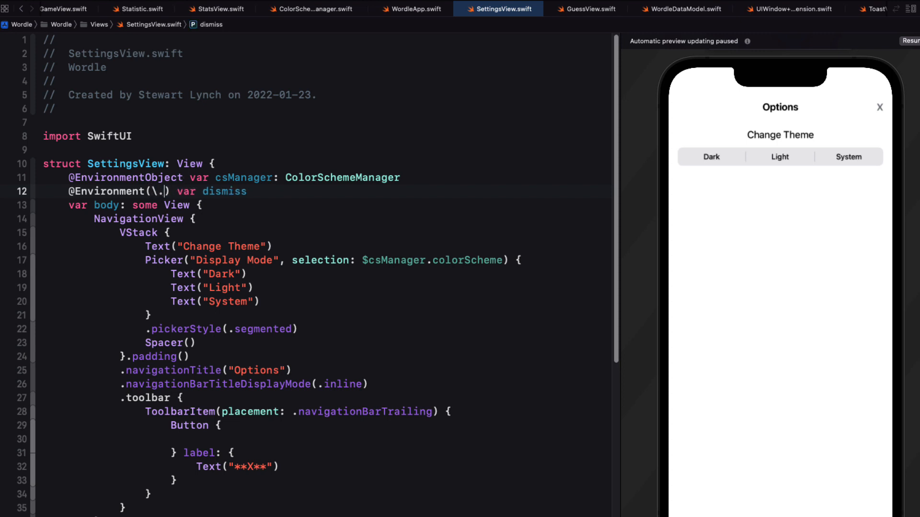
type("dismiss")
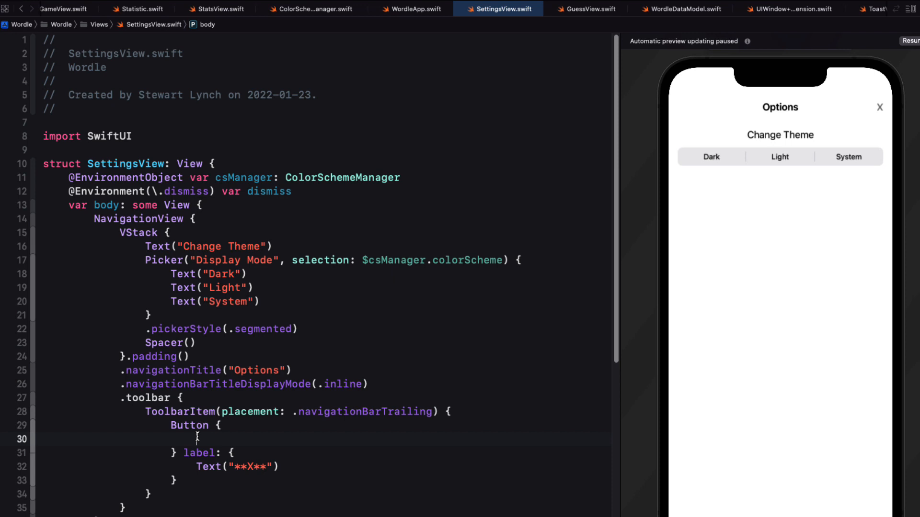
type("dismiss")
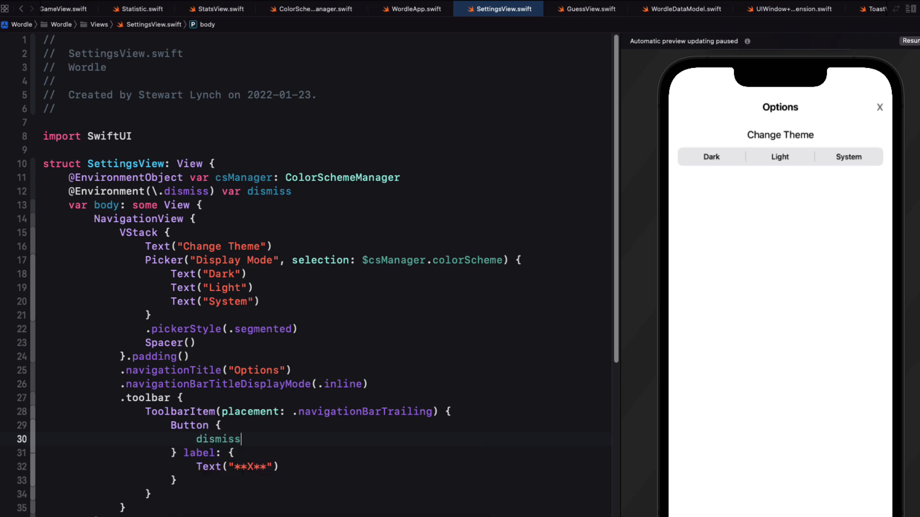
type("()")
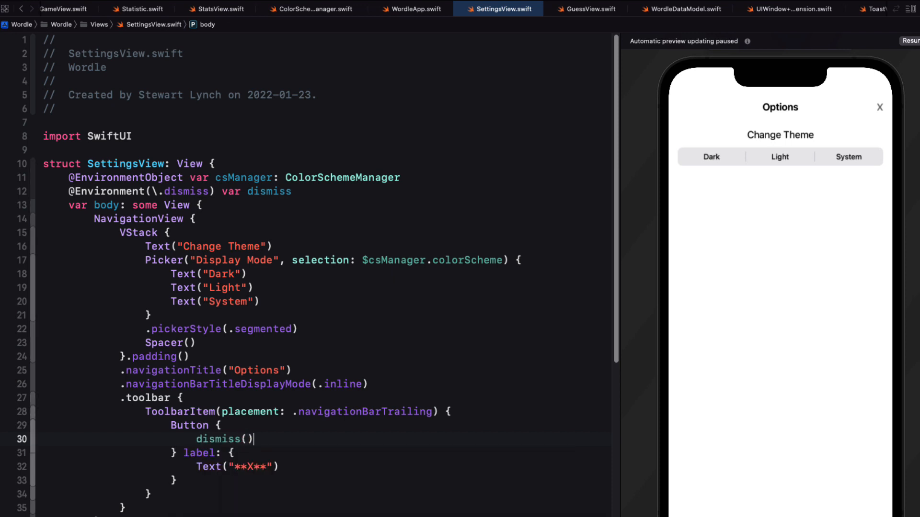
Tag the Dark and Light picker options with ColorScheme.dark and ColorScheme.light.
type(".tag(C")
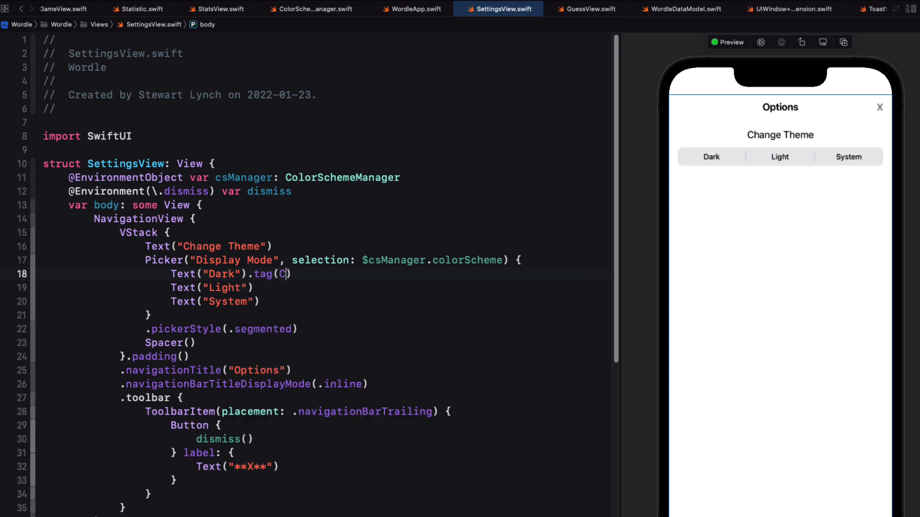
type("olorScheme.")
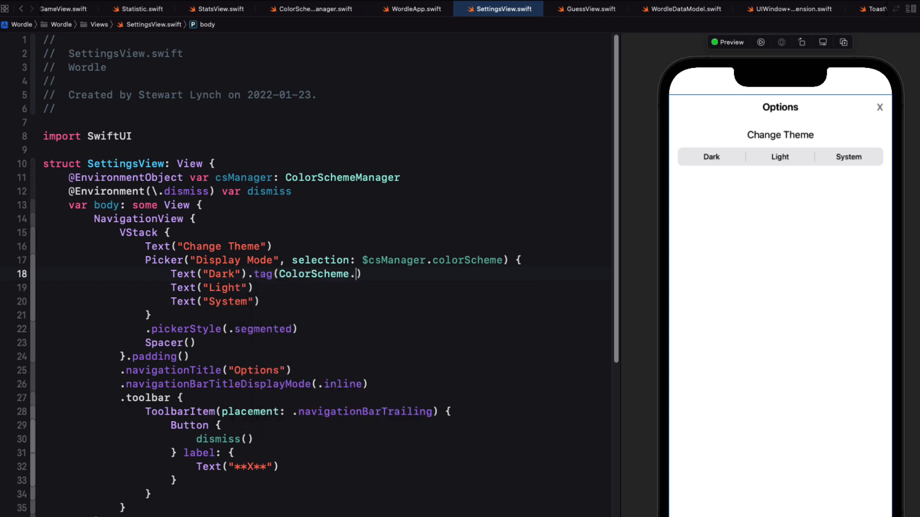
type("dark")
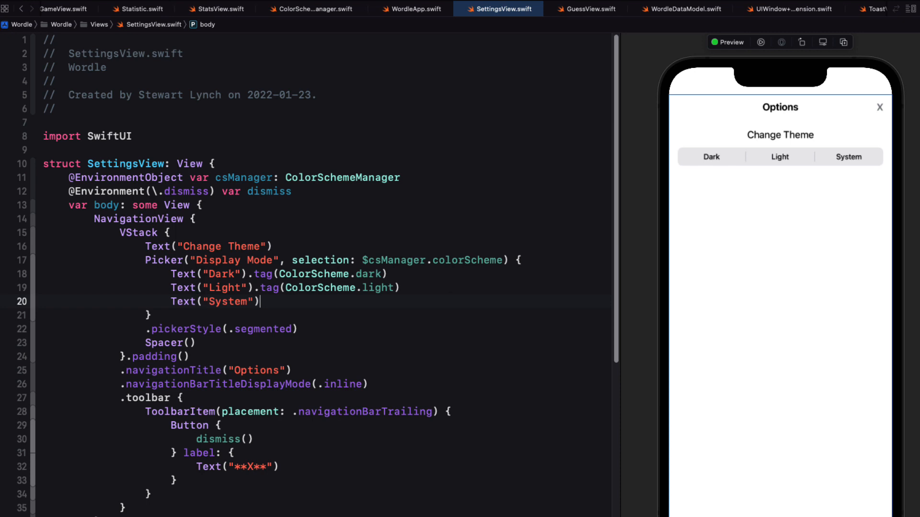
type(".tag(Color")
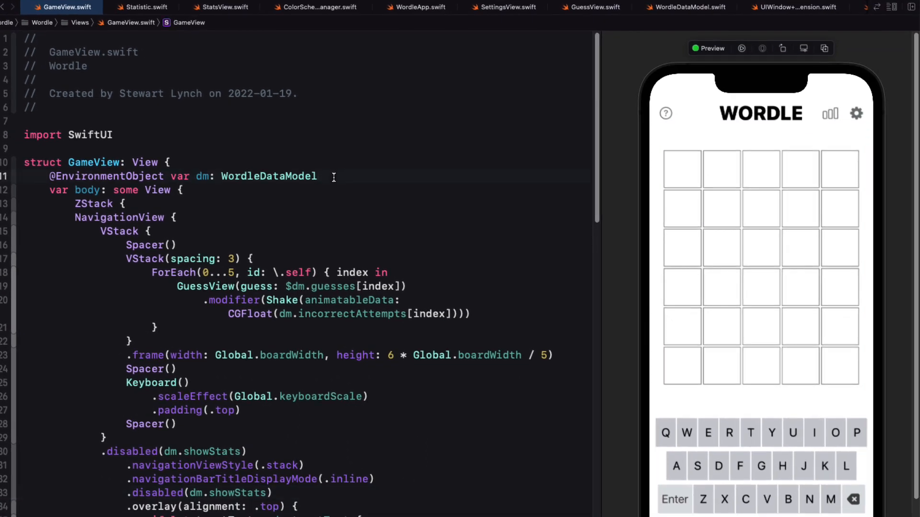
type("@State")
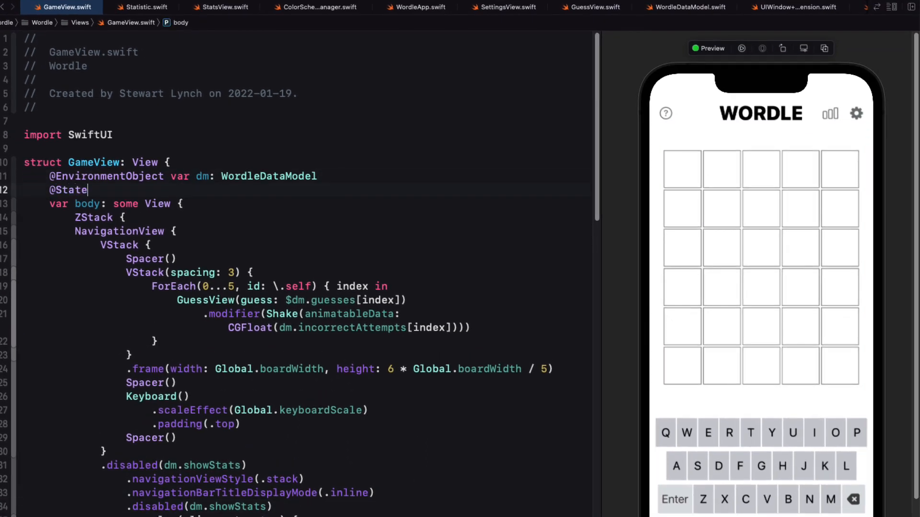
type("private var show")
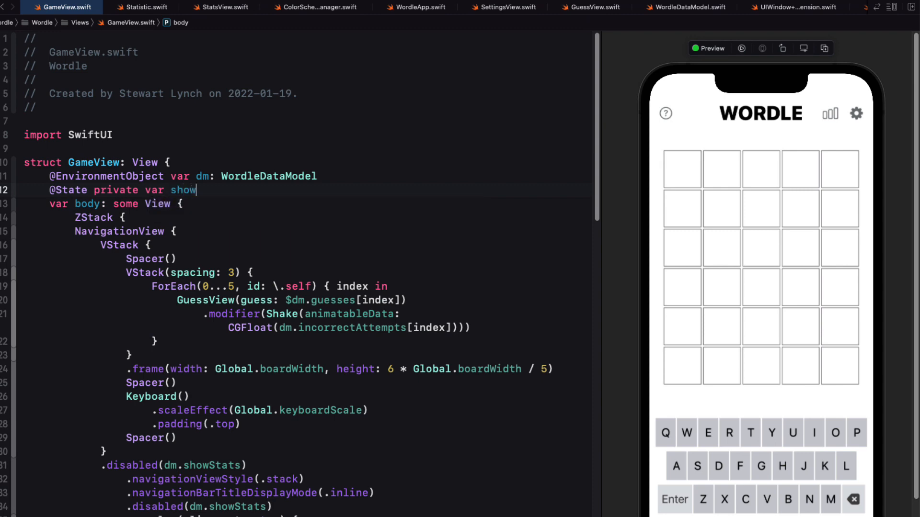
type("Settings = fa")
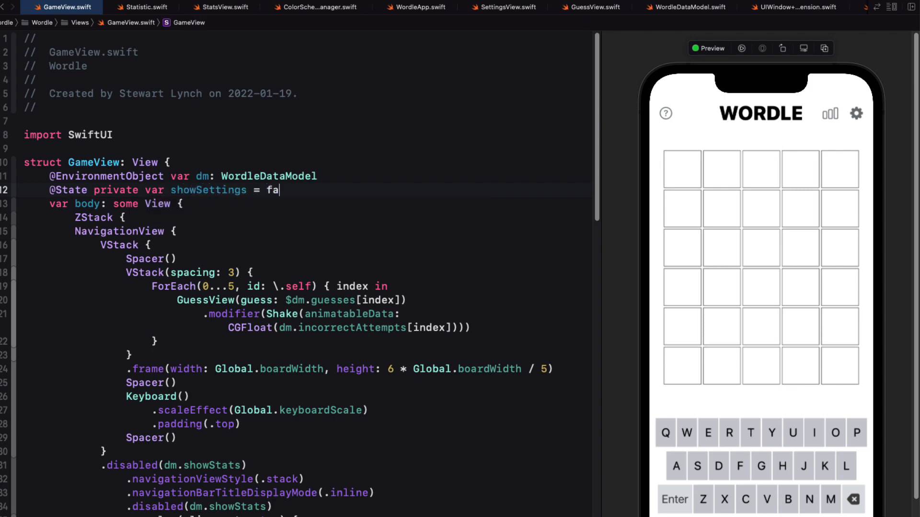
type("lse")
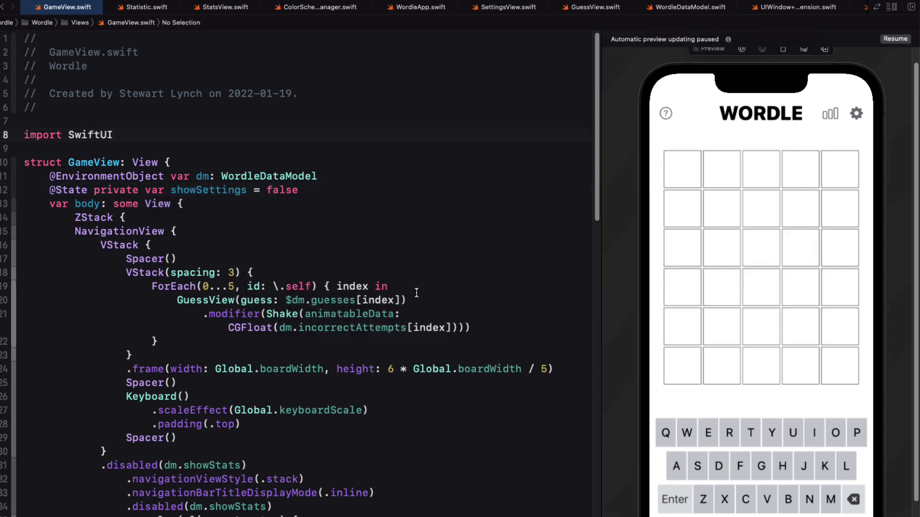
scroll("down", 3)
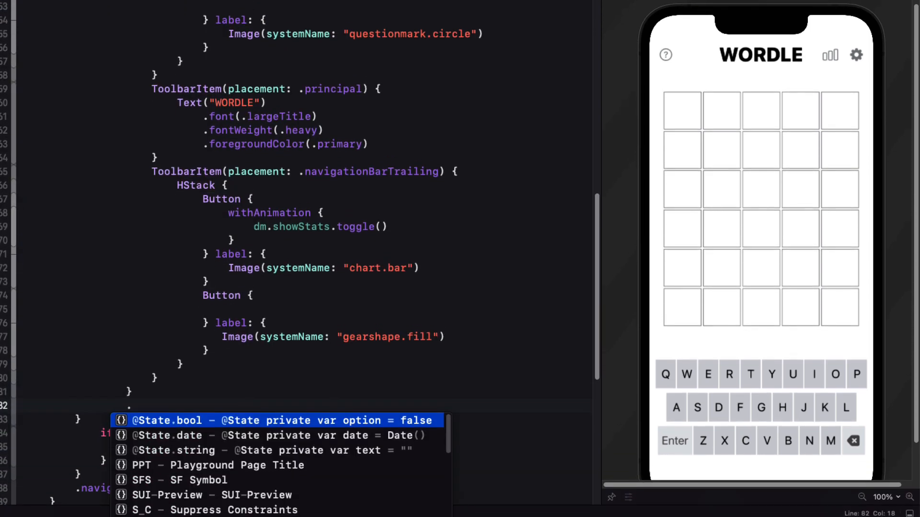
Present SettingsView in a sheet bound to $showSettings and toggle it from the gear button.
type("sheet(isPresented: $showSettings) {")
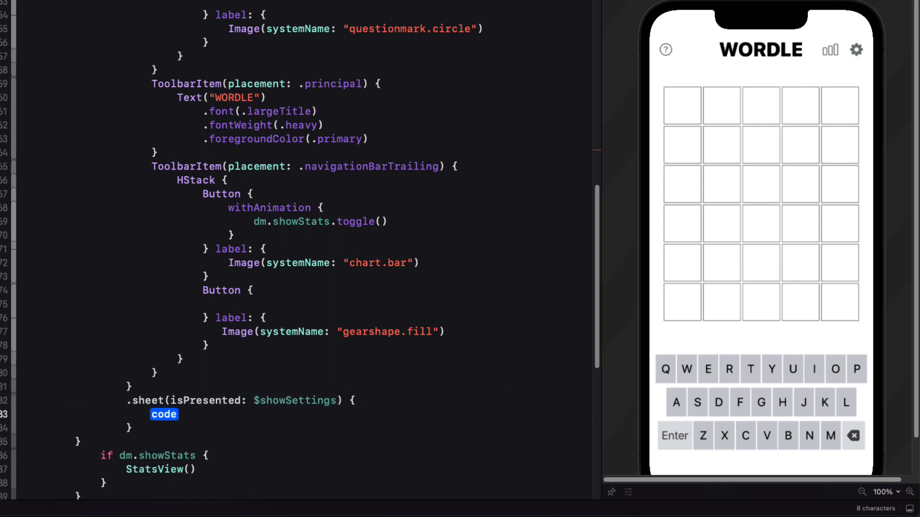
type("SettingsView()")
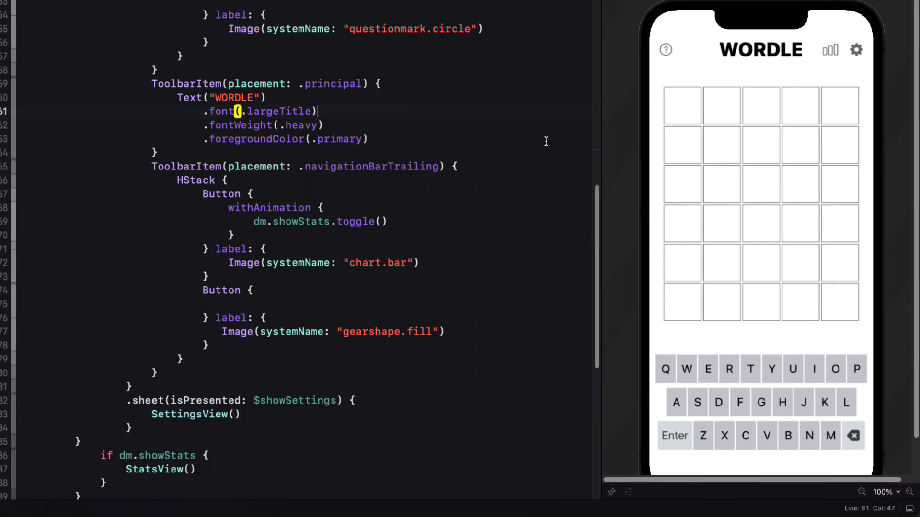
mouse_move(373, 182)
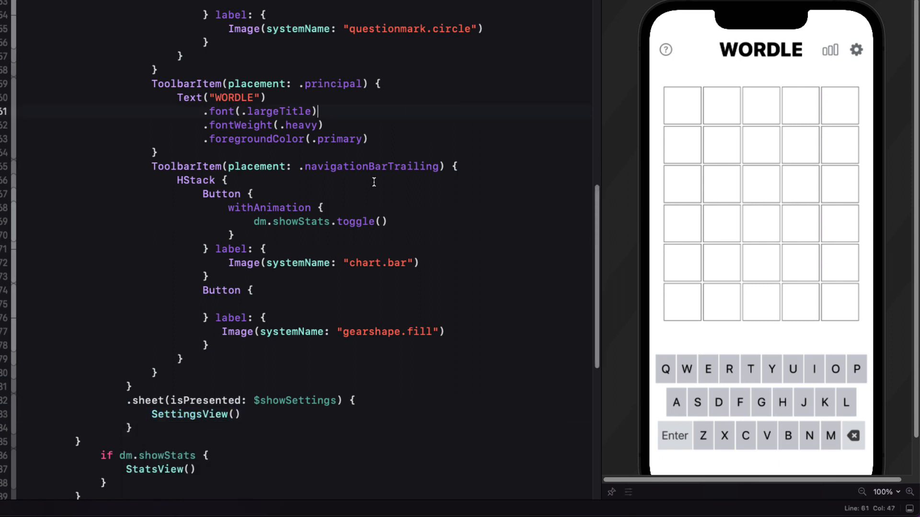
type("s")
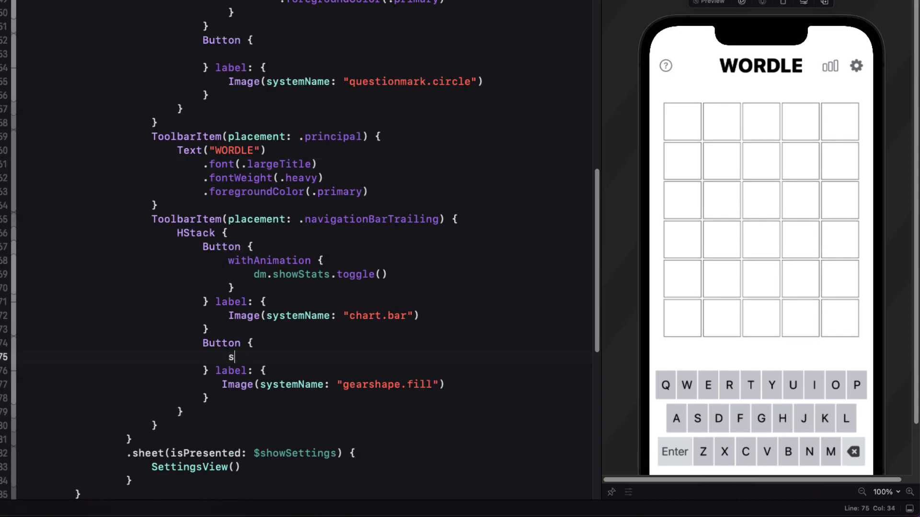
type("howSettings.")
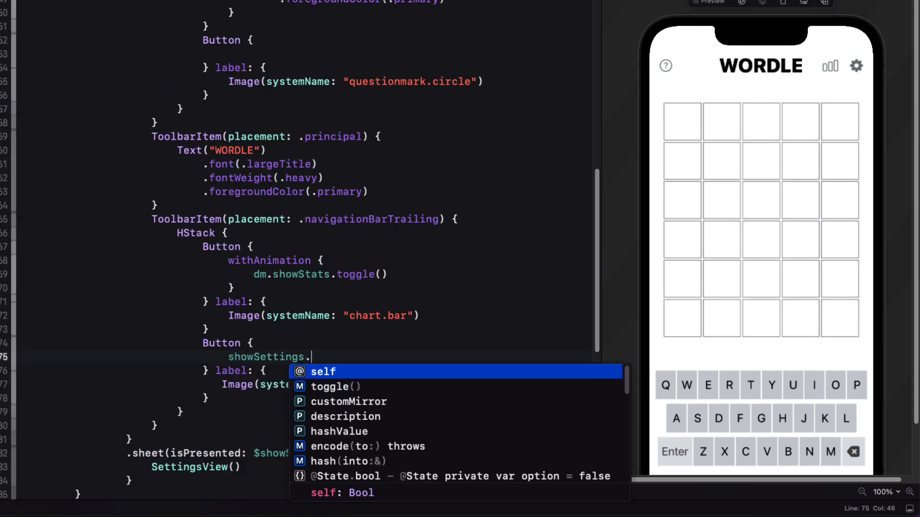
type("toggle()")
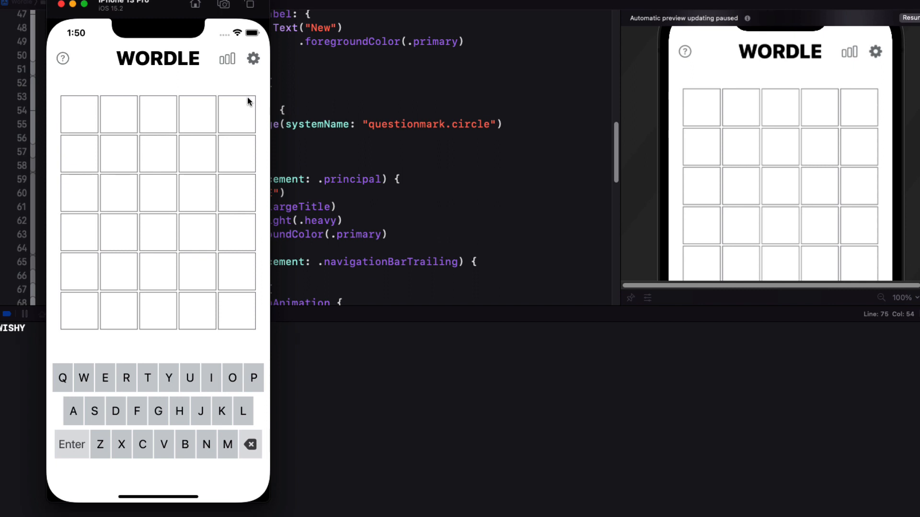
mouse_move(250, 95)
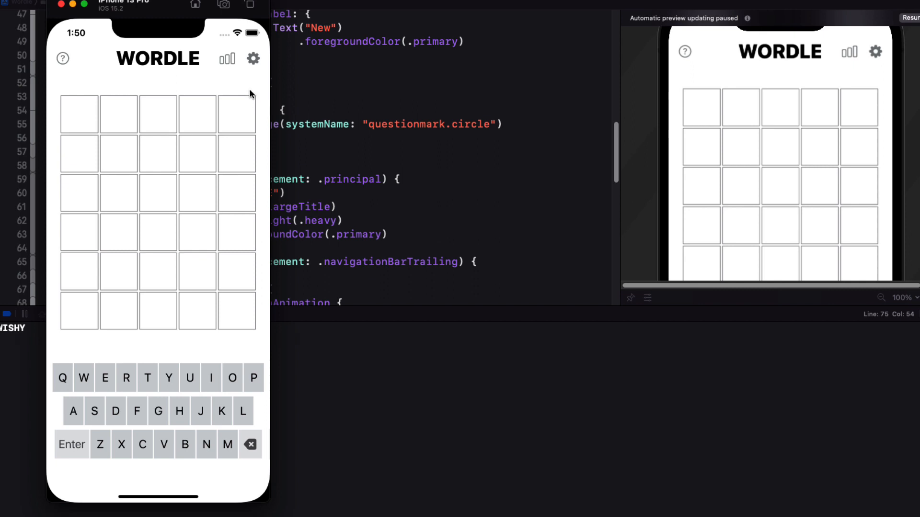
In the simulator's Options sheet try Dark, Light and System themes, ending on Dark and dismissing.
left_click(253, 59)
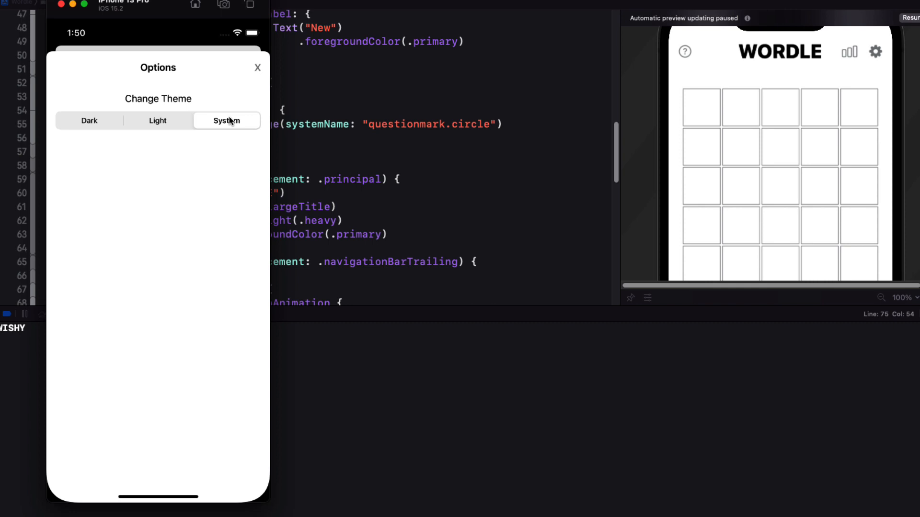
left_click(89, 121)
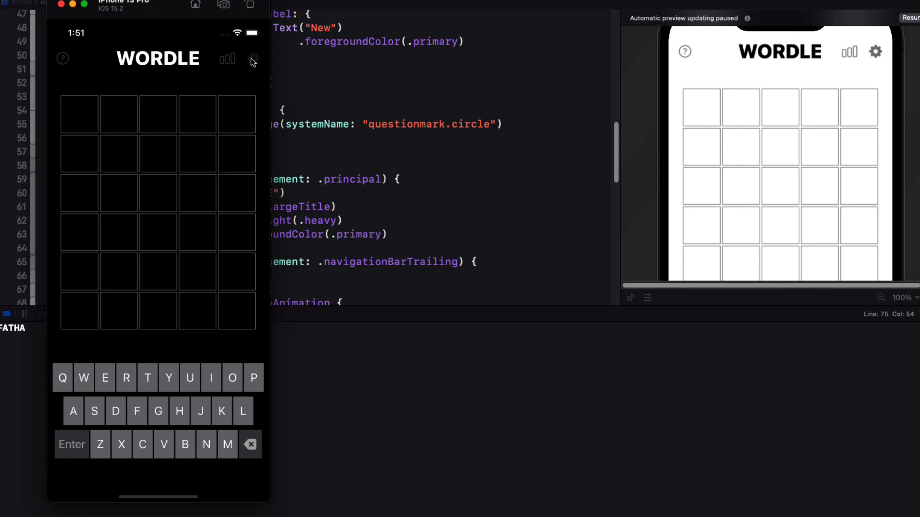
left_click(252, 61)
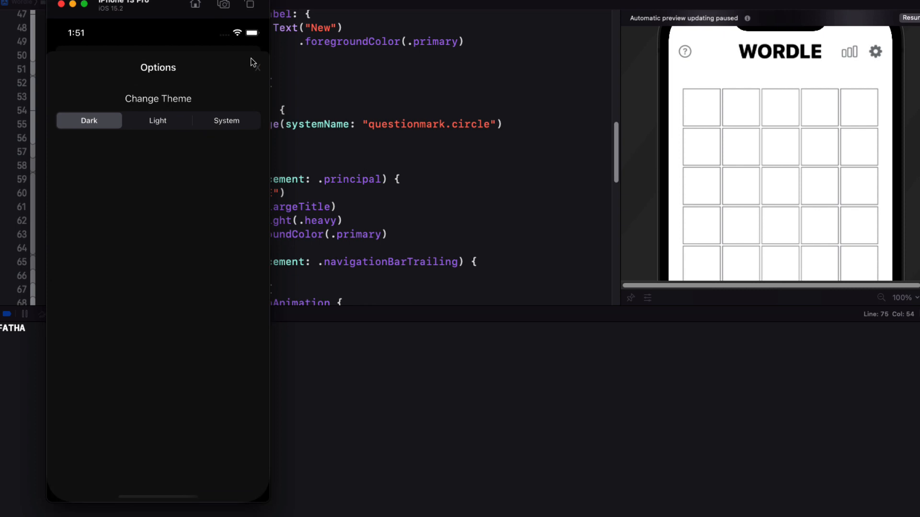
left_click(157, 121)
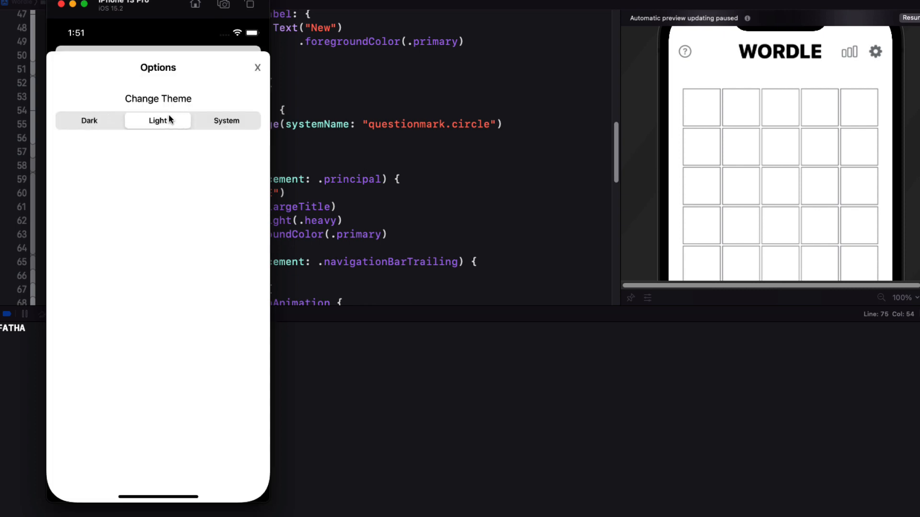
left_click(226, 121)
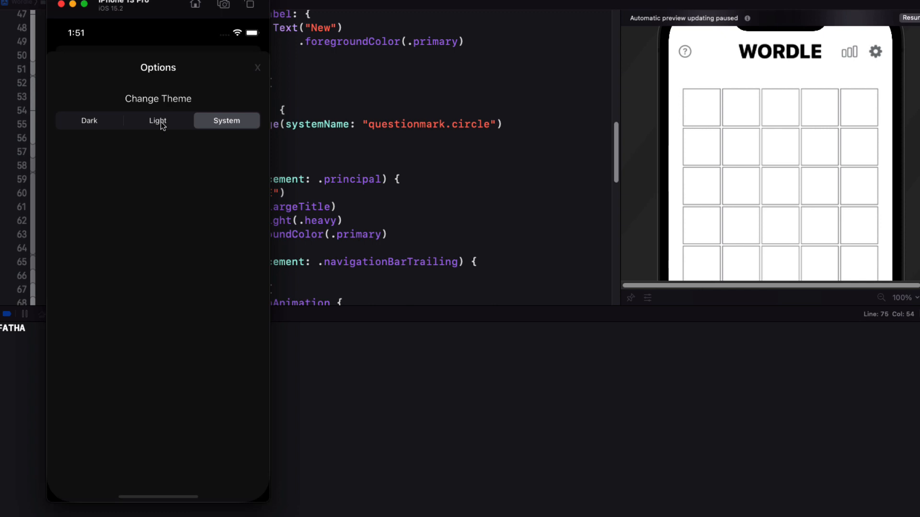
left_click(157, 121)
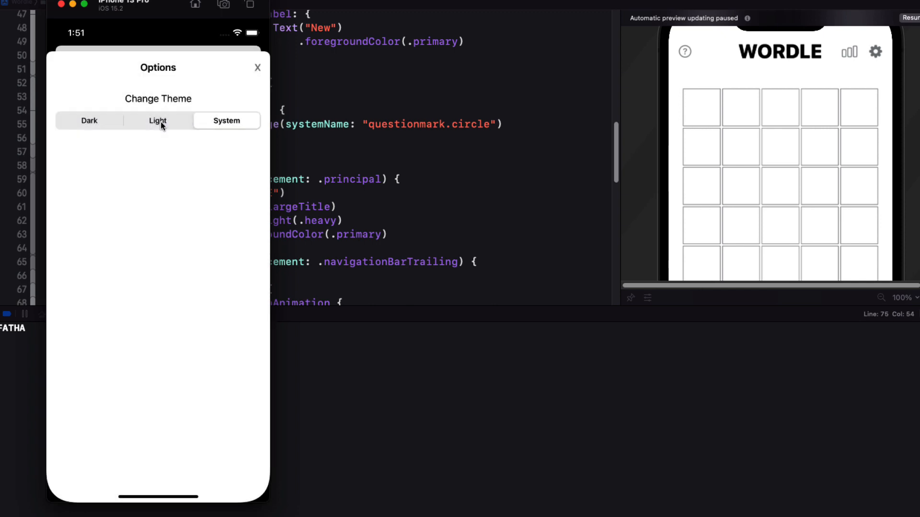
left_click(88, 120)
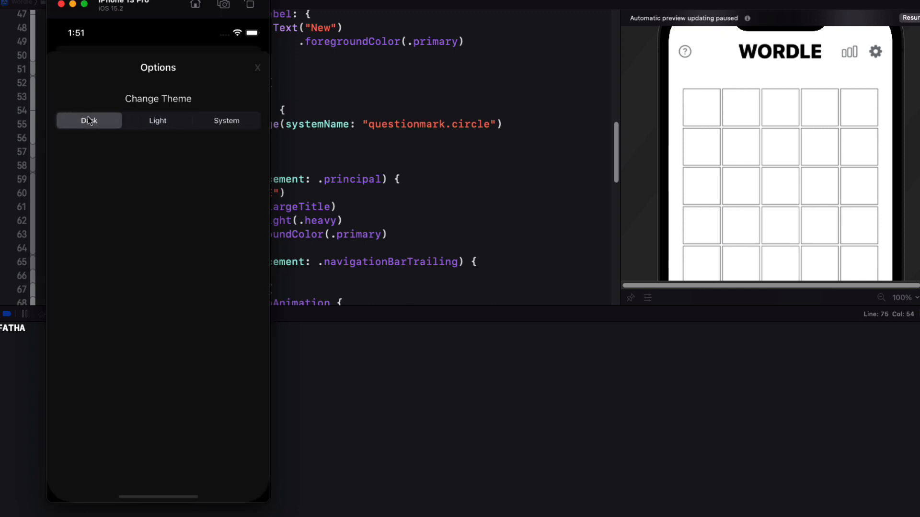
left_click(89, 120)
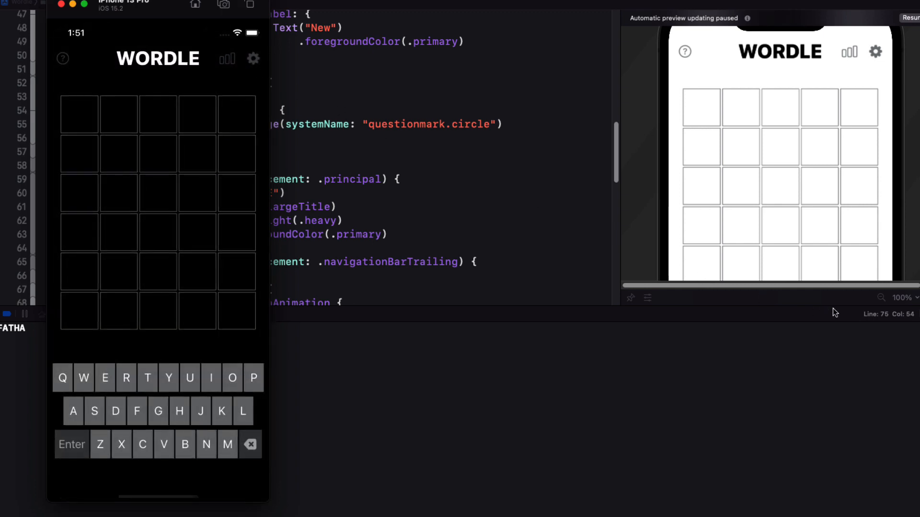
mouse_move(344, 116)
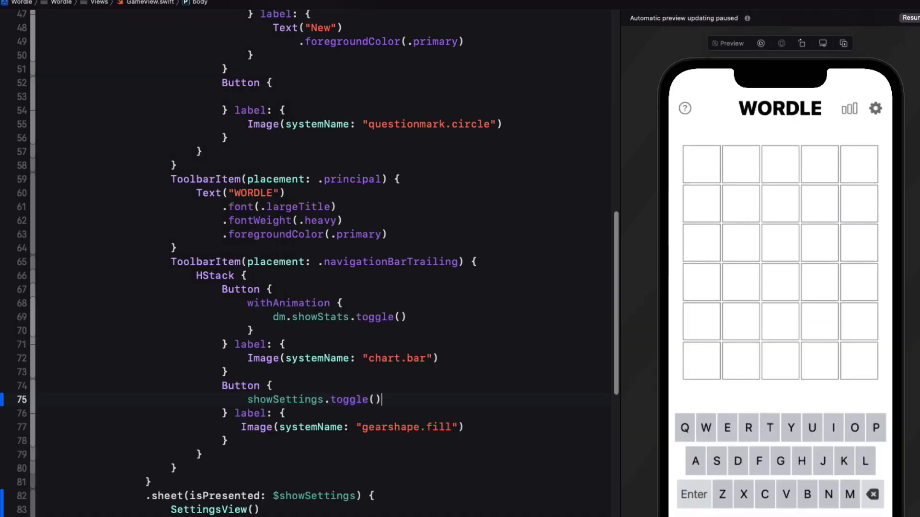
Open the commit window for the changed files and begin typing a commit message.
left_click(147, 2)
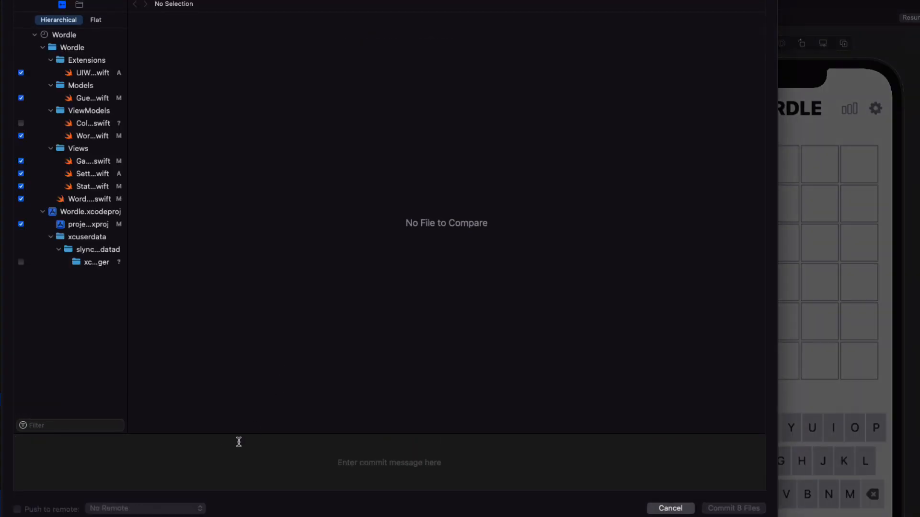
type("Le")
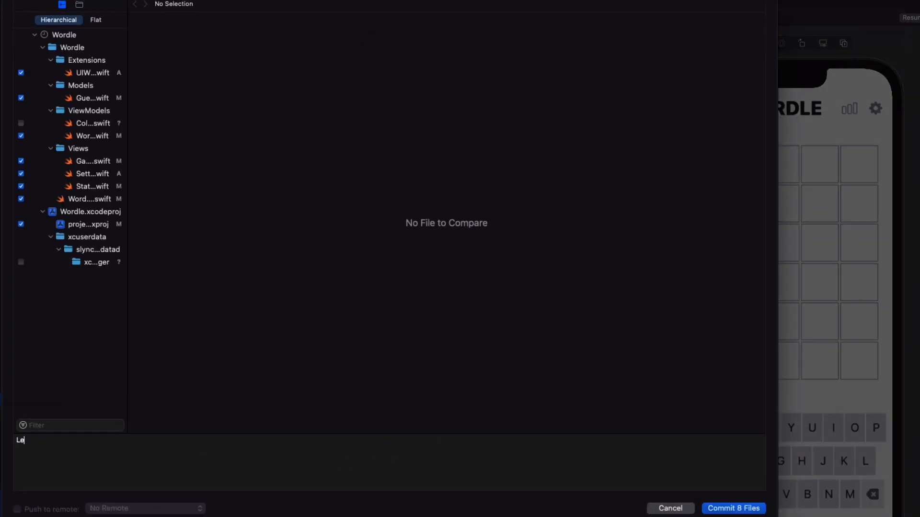